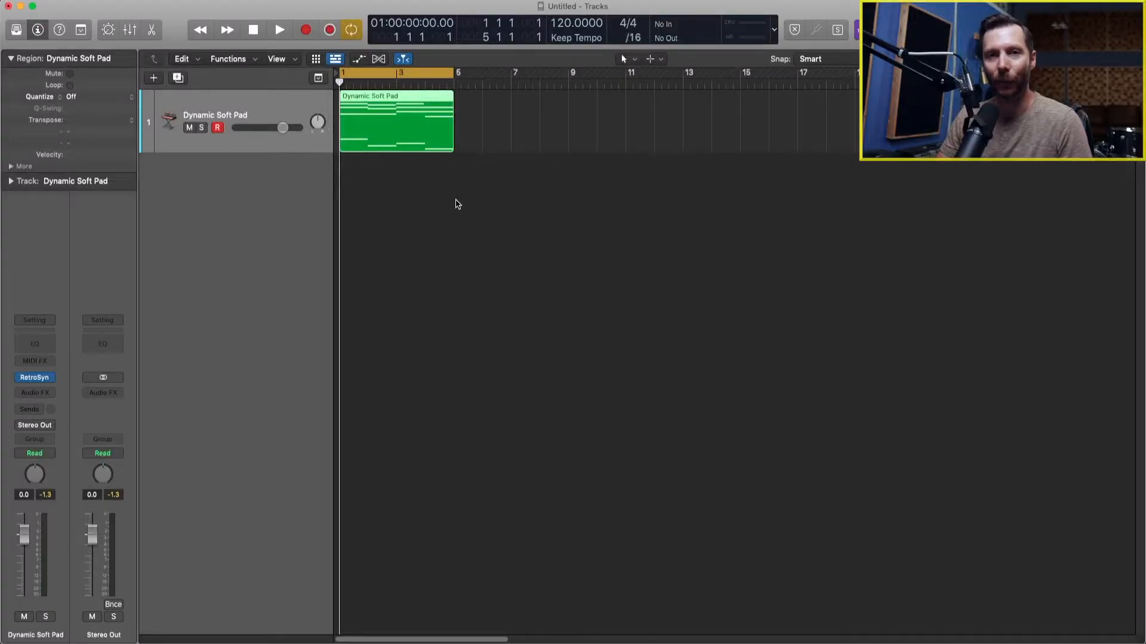
pyautogui.moveTo(390, 186)
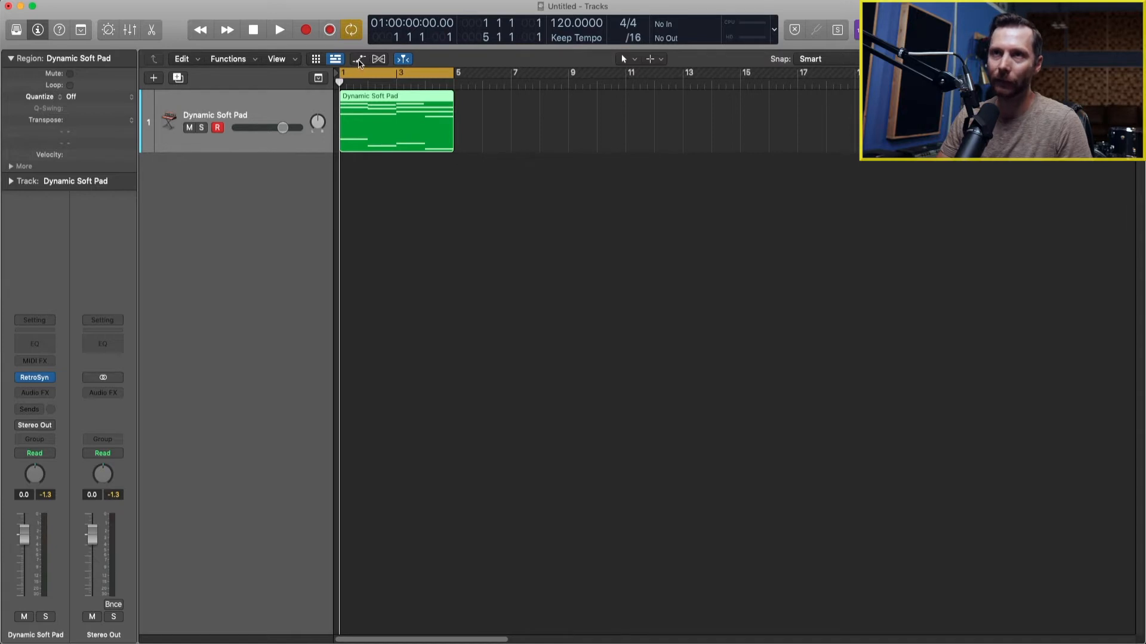
pyautogui.moveTo(393, 204)
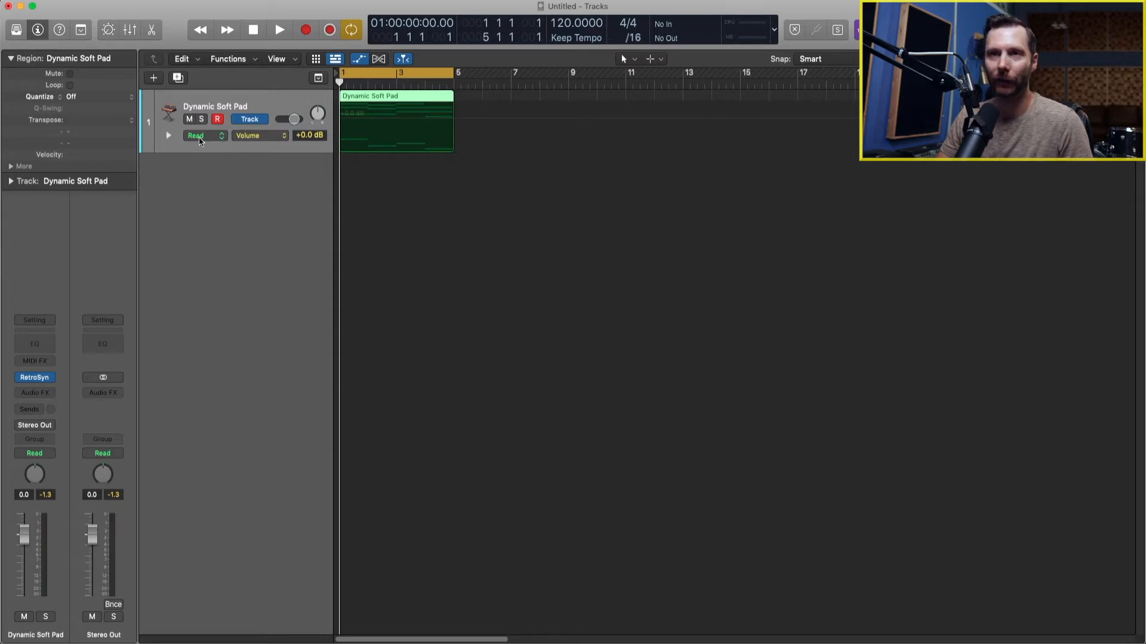
pyautogui.moveTo(195, 136)
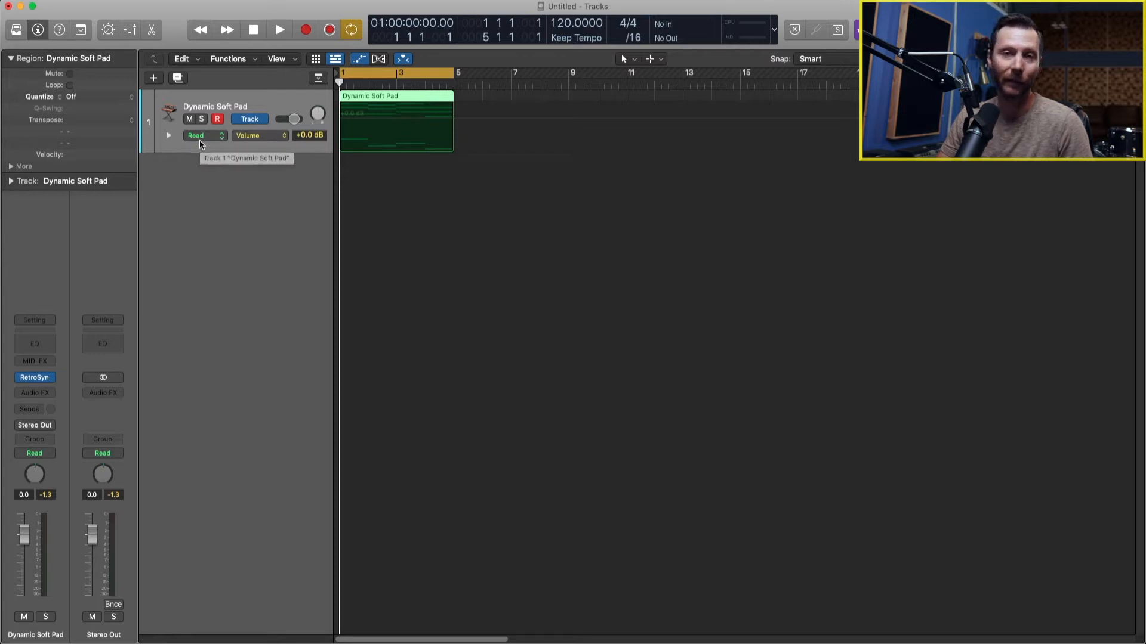
pyautogui.moveTo(391, 124)
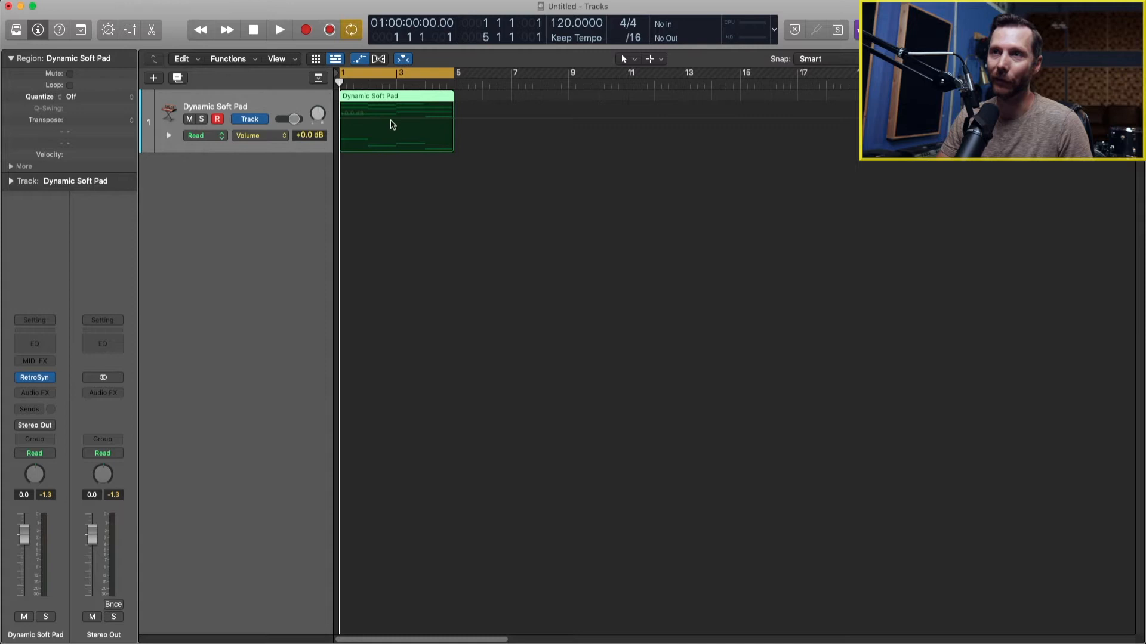
pyautogui.moveTo(491, 126)
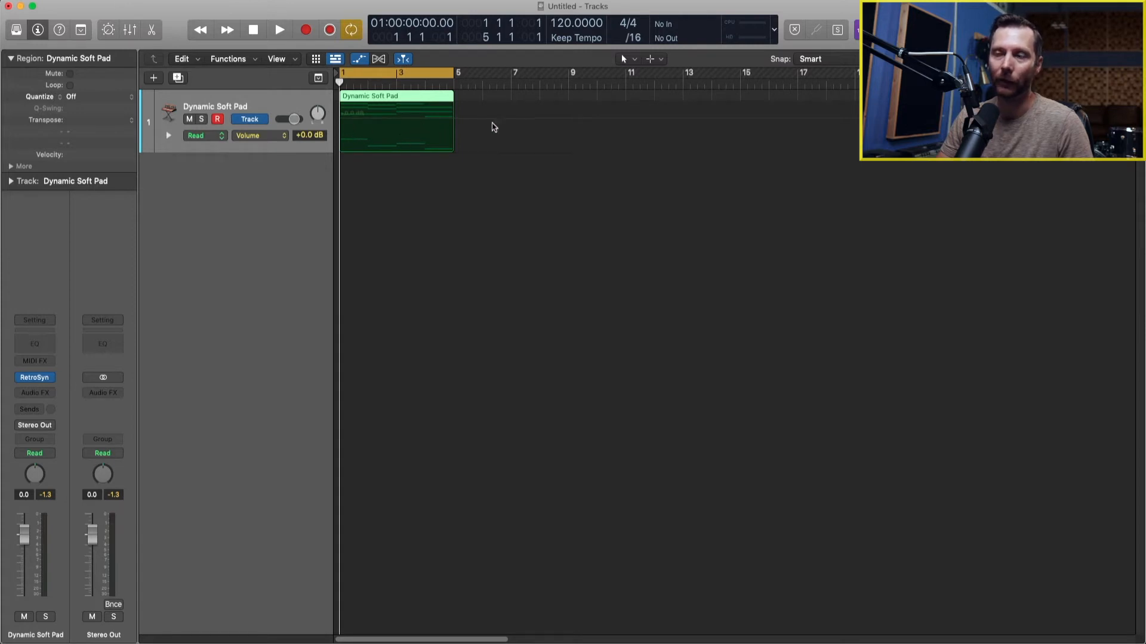
pyautogui.moveTo(461, 124)
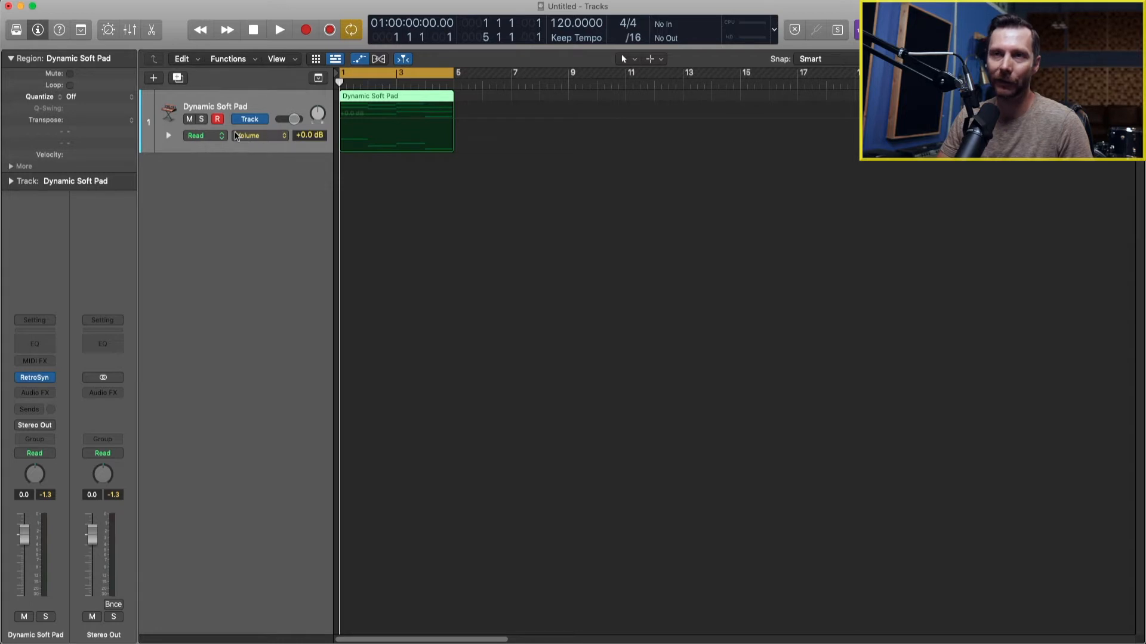
pyautogui.moveTo(267, 141)
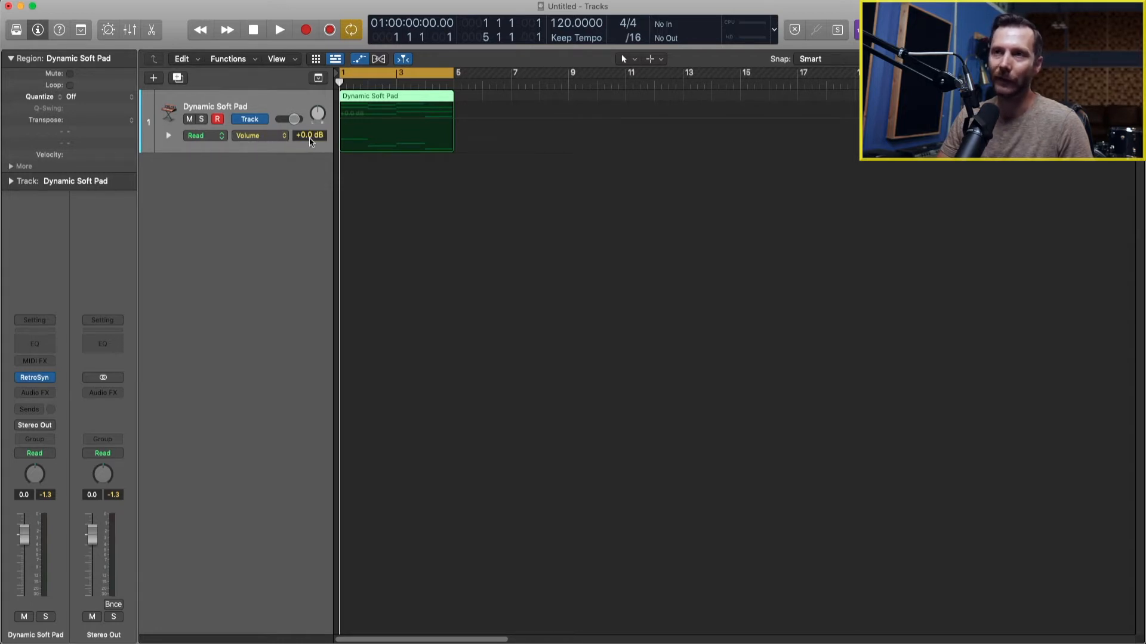
pyautogui.moveTo(385, 122)
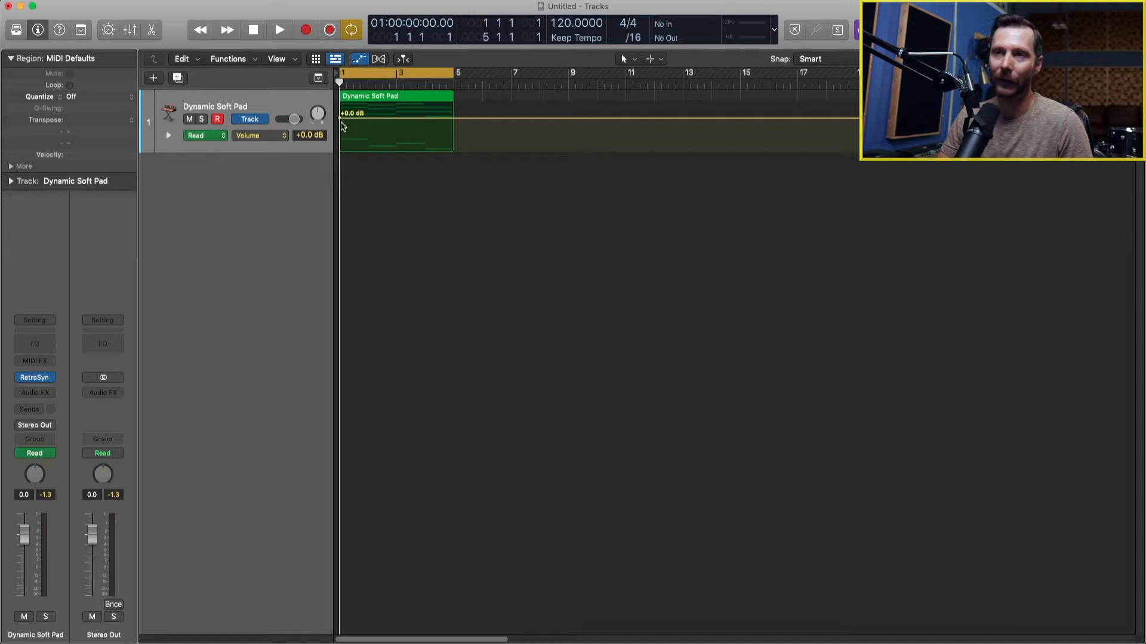
pyautogui.moveTo(435, 123)
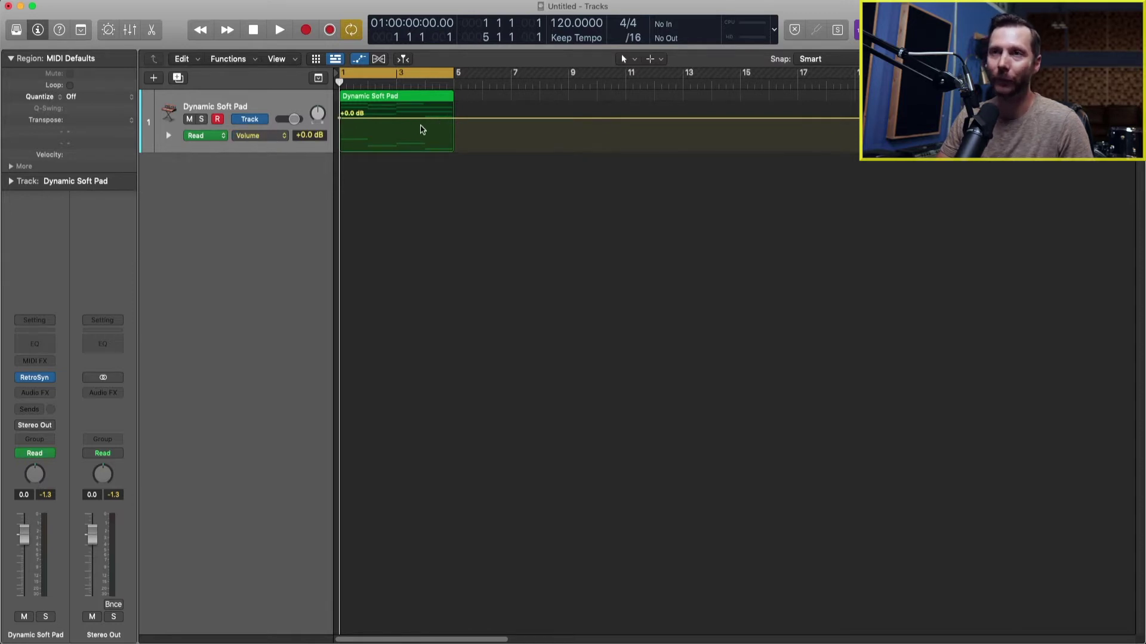
pyautogui.moveTo(378, 124)
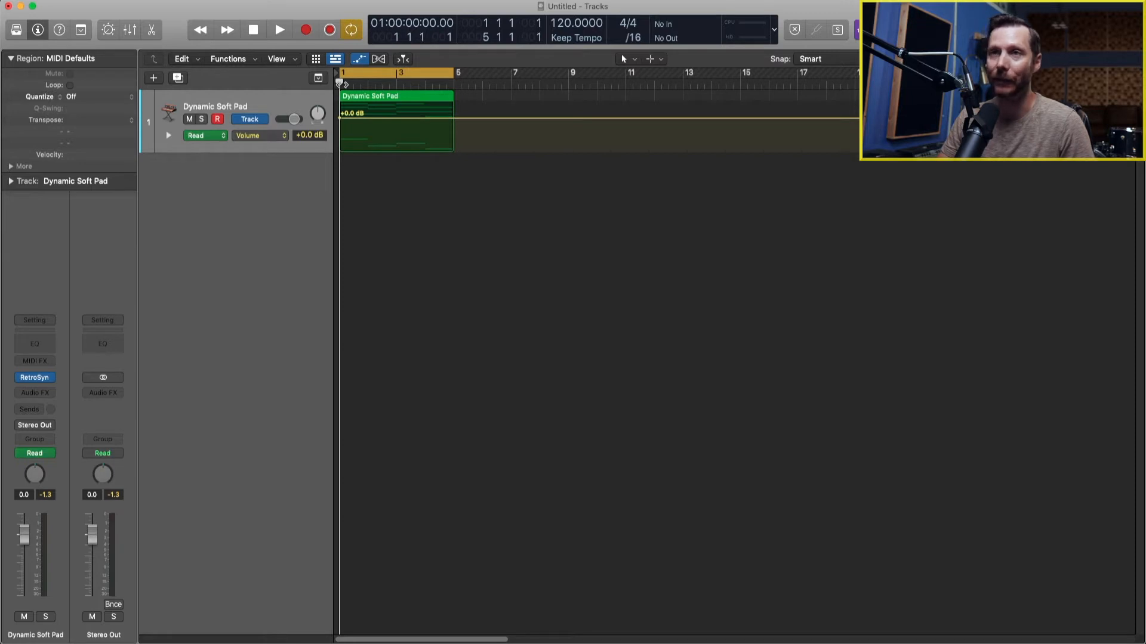
# Play the region, then zigzag its volume through +0.0, -12.0, +1.8, -13.9 and -13.8 dB.
pyautogui.click(431, 81)
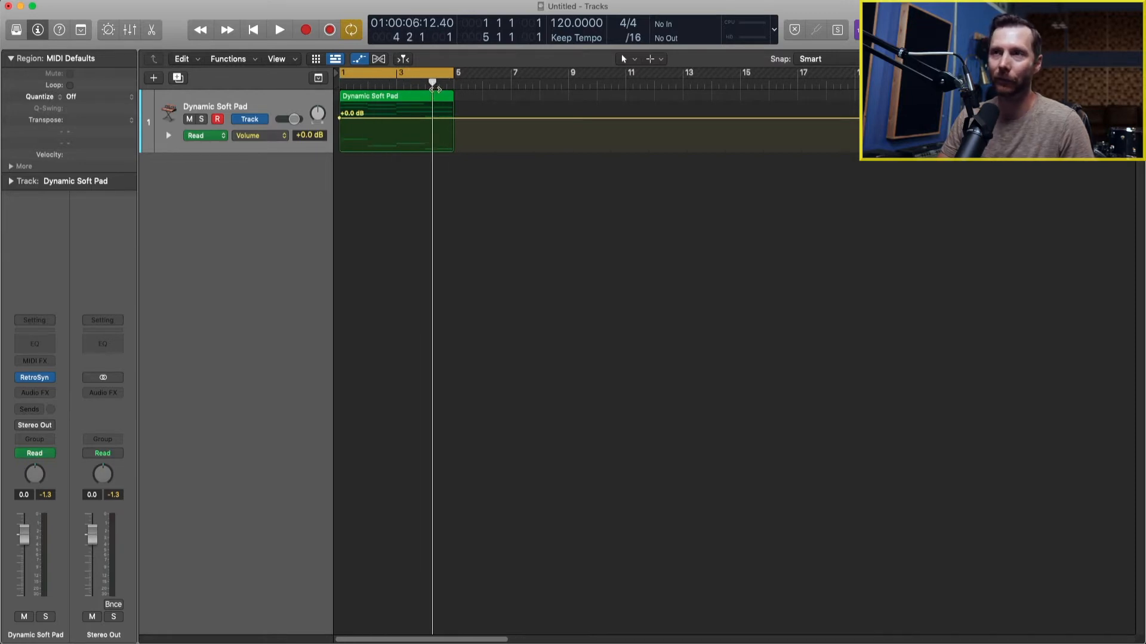
pyautogui.click(253, 30)
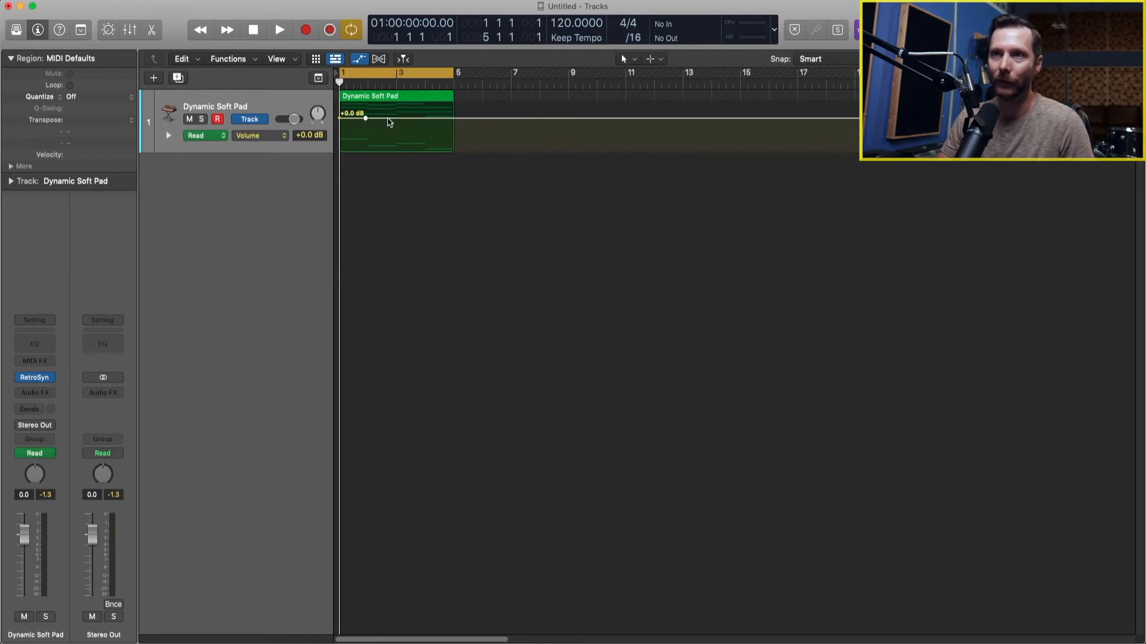
pyautogui.moveTo(365, 114); pyautogui.dragTo(388, 140)
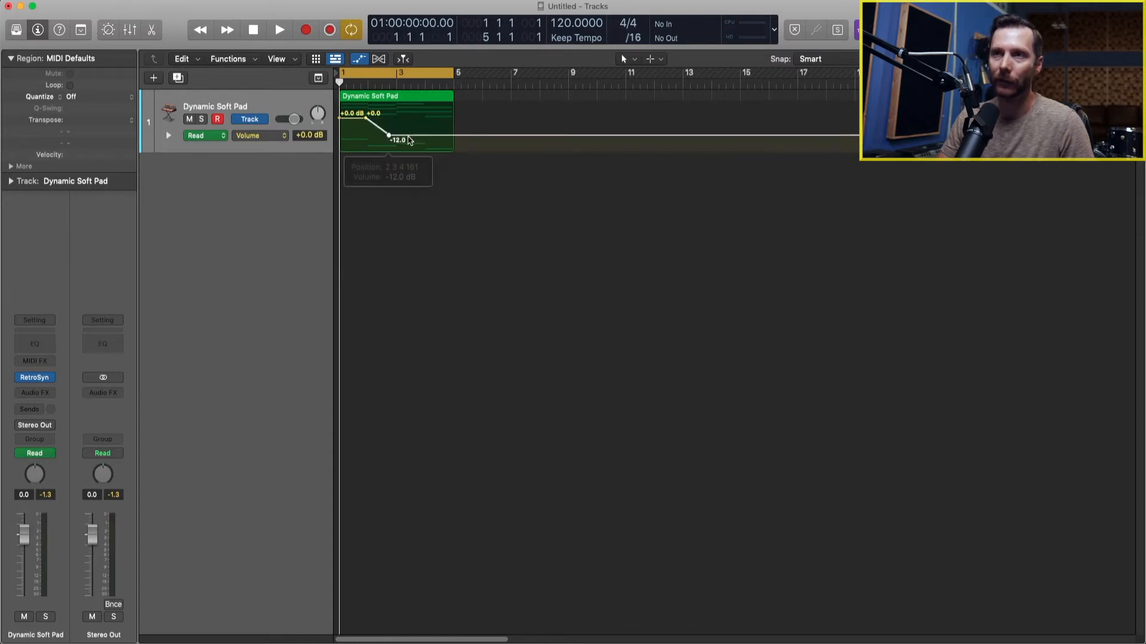
pyautogui.moveTo(388, 140); pyautogui.dragTo(411, 114)
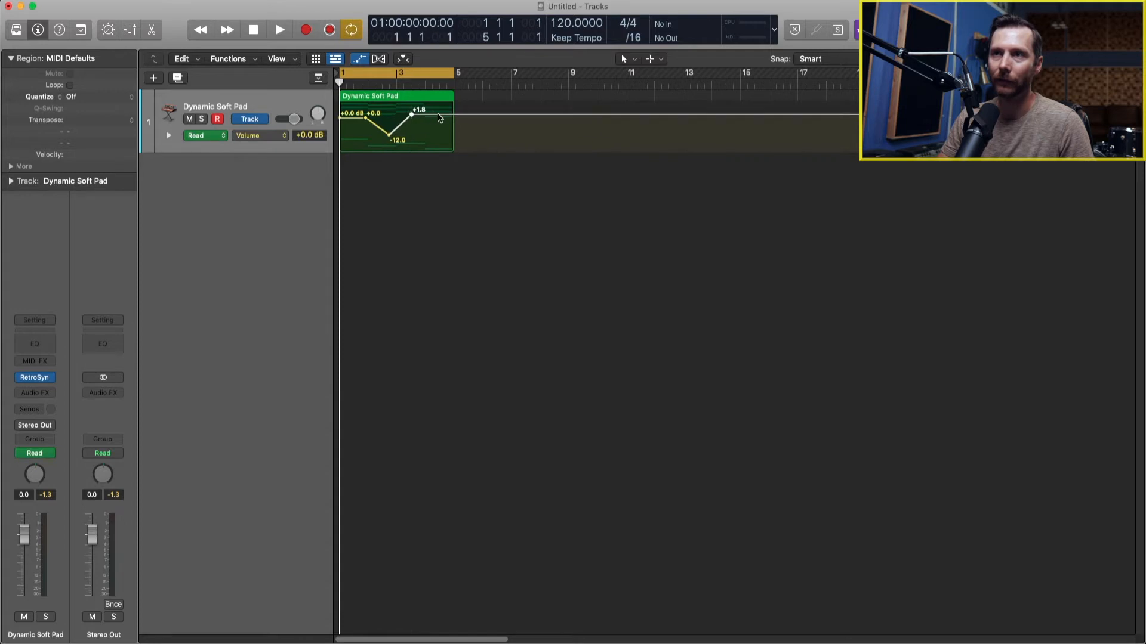
pyautogui.moveTo(410, 115); pyautogui.dragTo(437, 136)
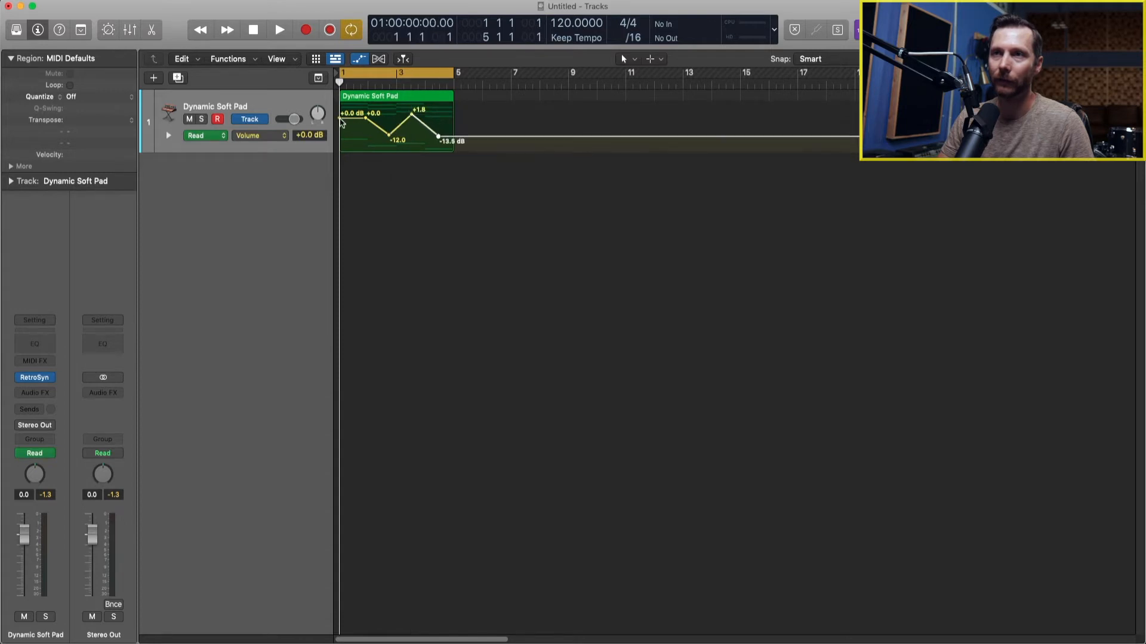
pyautogui.moveTo(349, 114); pyautogui.dragTo(349, 140)
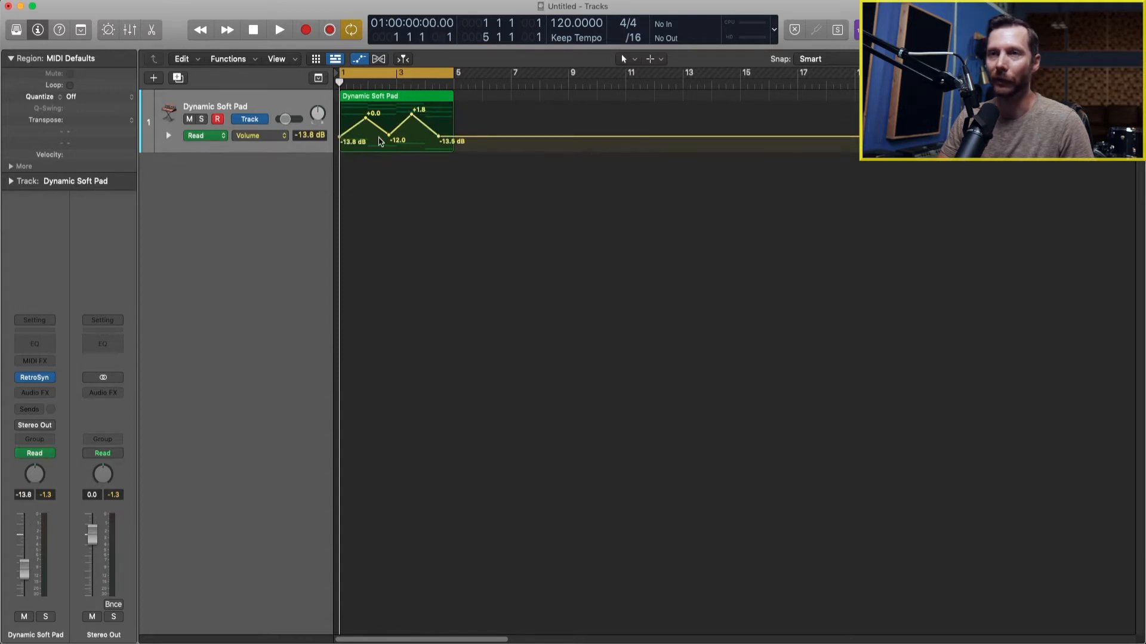
pyautogui.moveTo(350, 135)
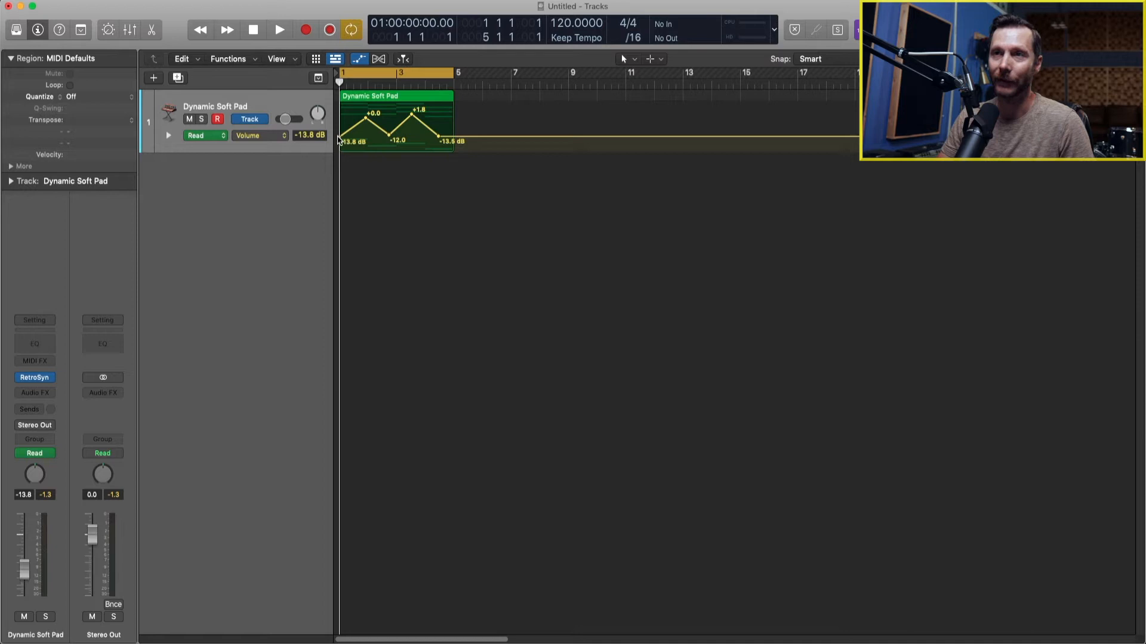
pyautogui.moveTo(452, 127)
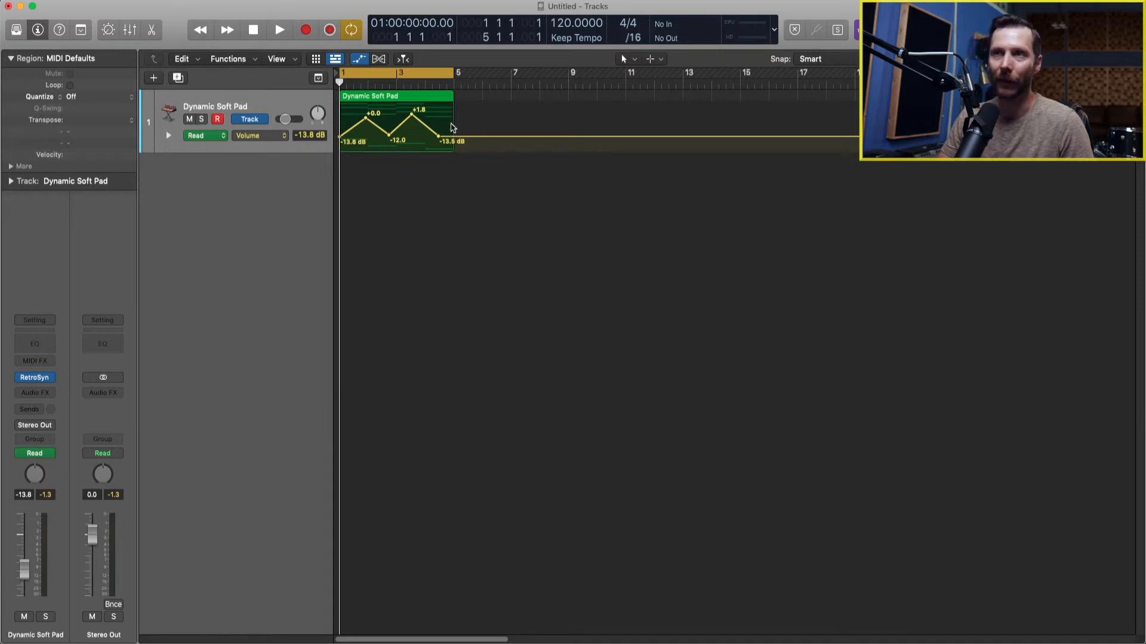
pyautogui.moveTo(388, 204)
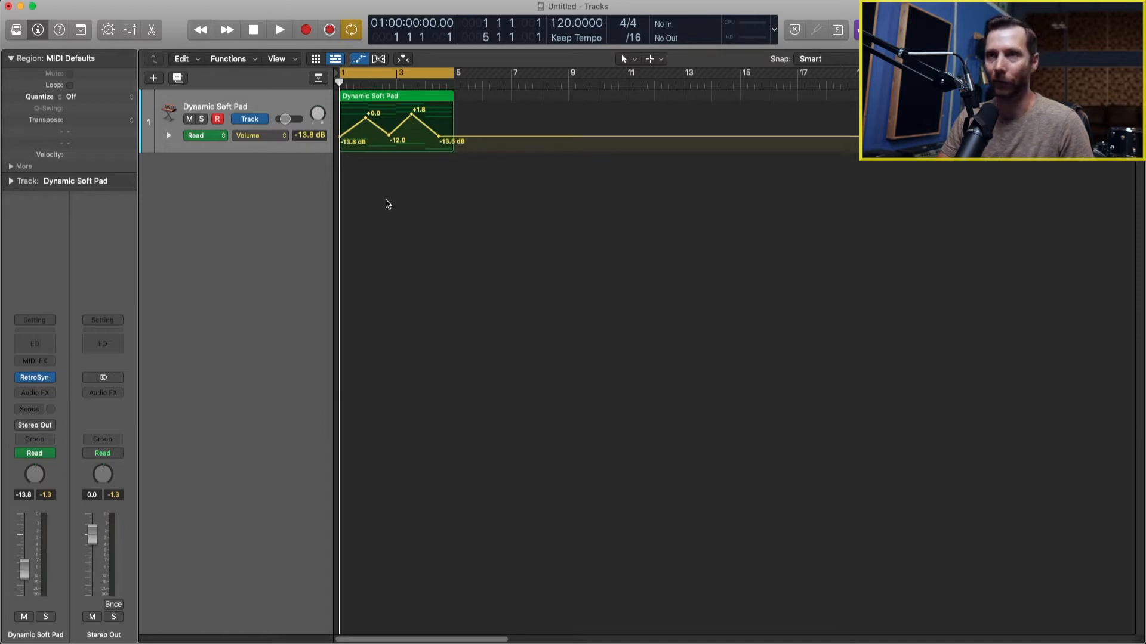
pyautogui.moveTo(29, 605)
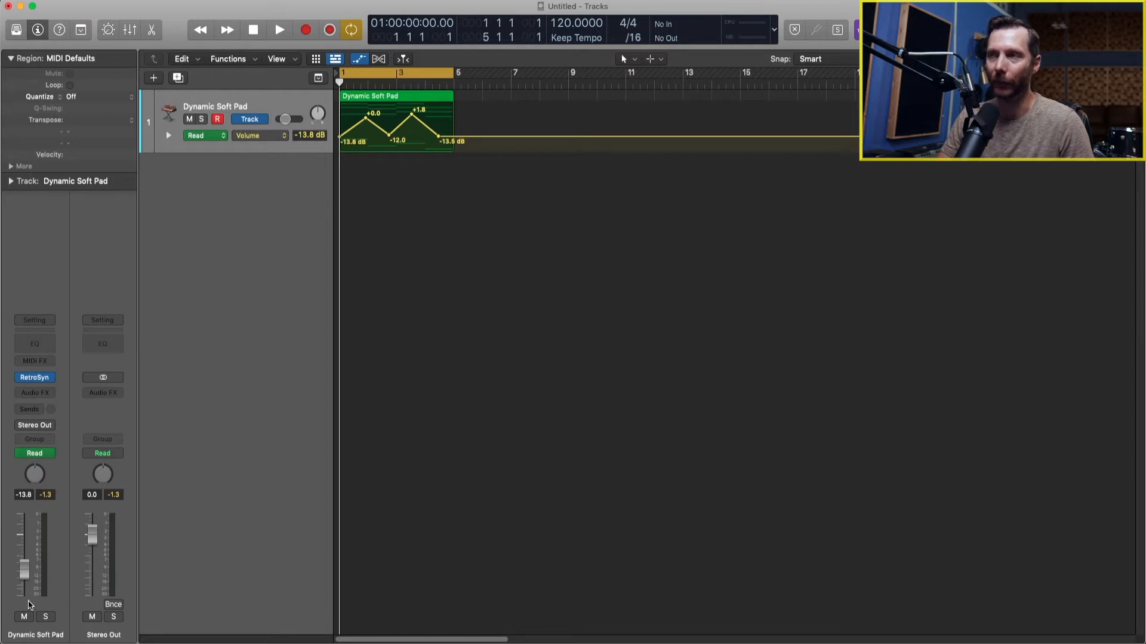
pyautogui.click(280, 30)
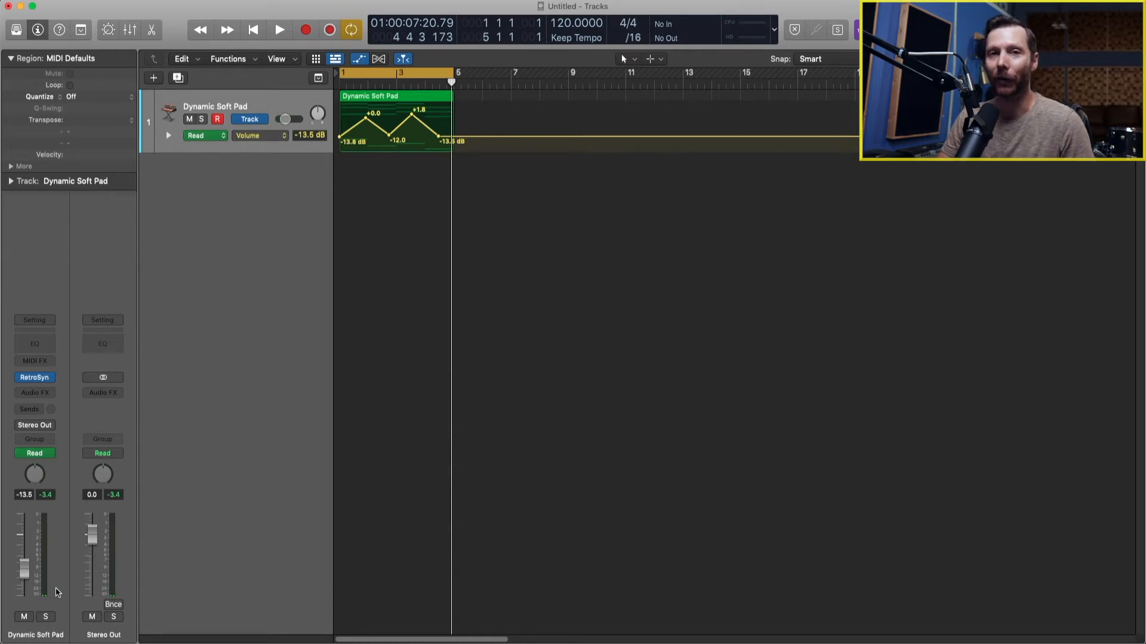
pyautogui.moveTo(71, 440)
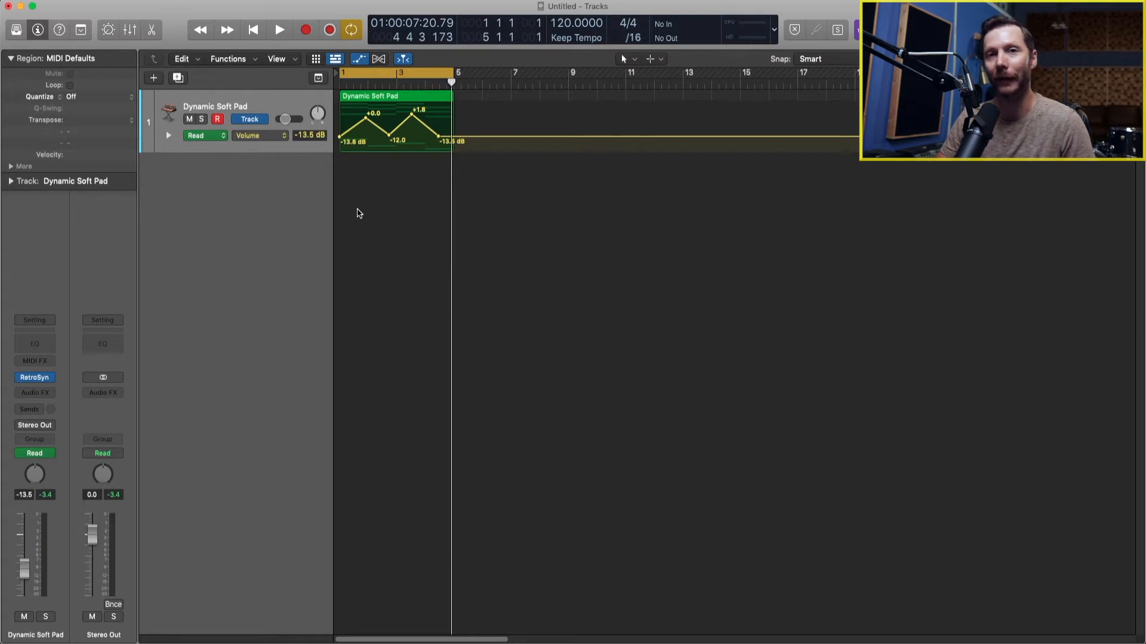
pyautogui.moveTo(348, 151)
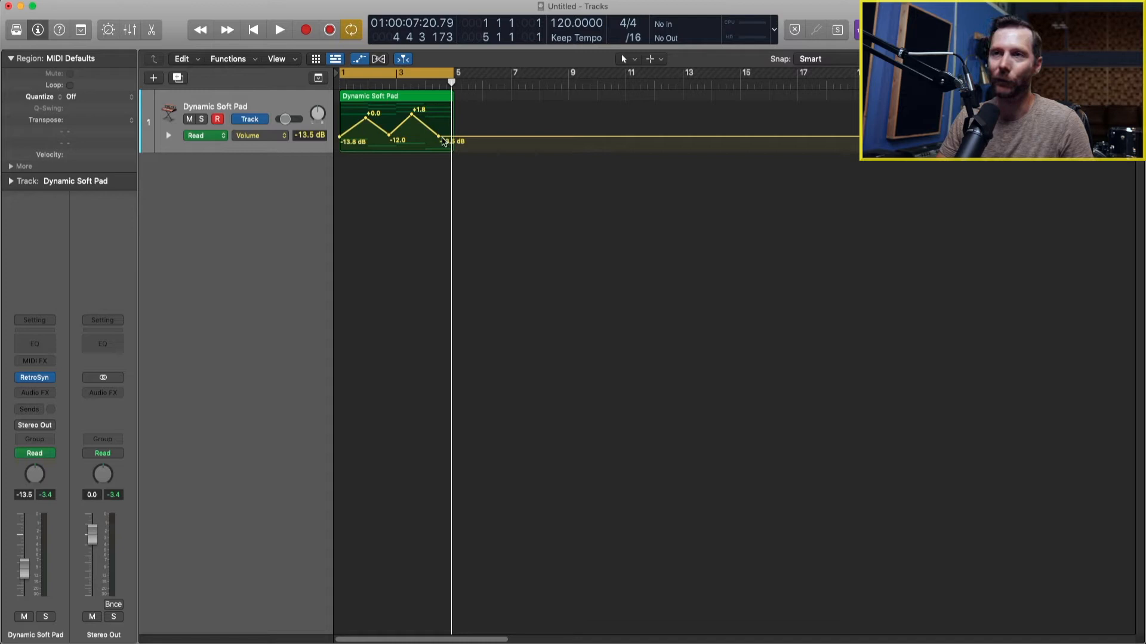
# Drag away the final -13.9 dB point and the remaining volume automation points.
pyautogui.moveTo(444, 141); pyautogui.dragTo(414, 120)
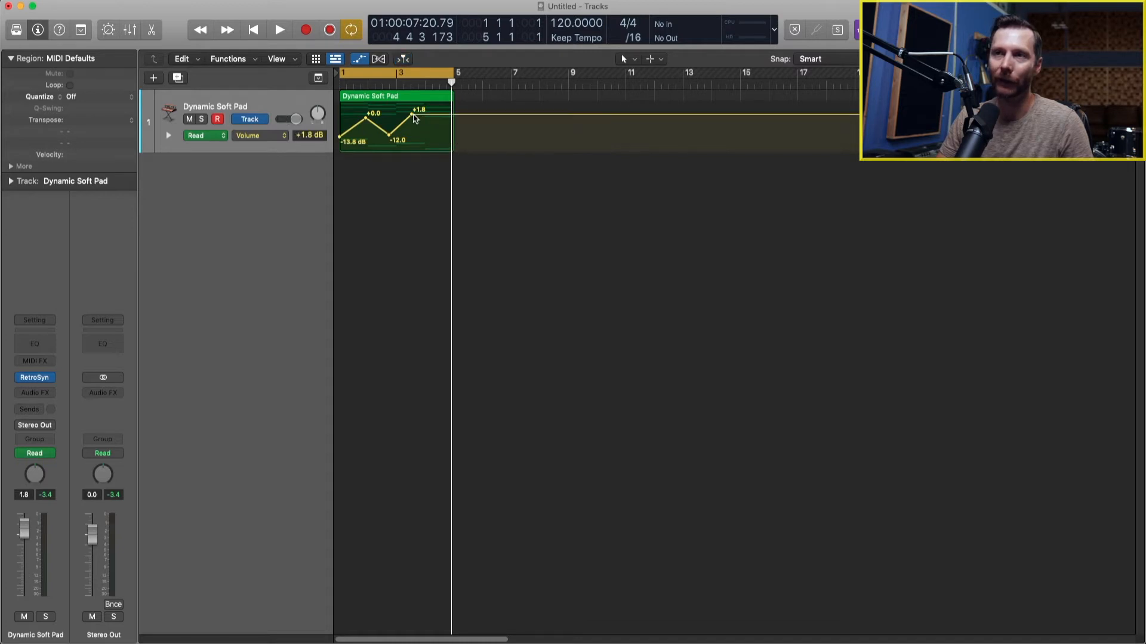
pyautogui.moveTo(419, 110); pyautogui.dragTo(389, 140)
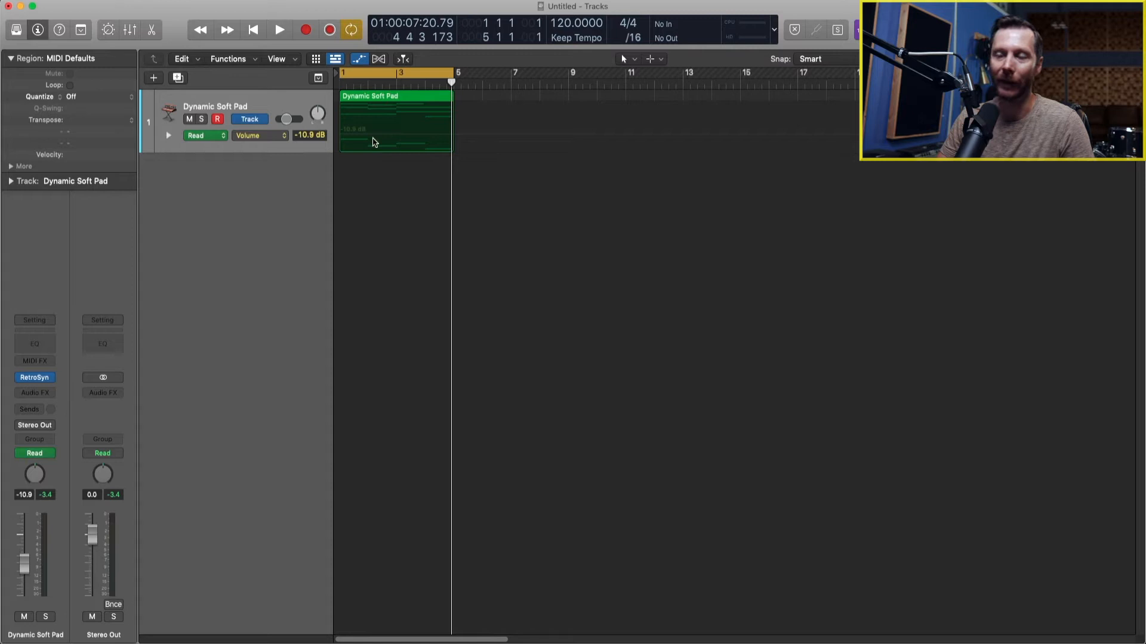
pyautogui.moveTo(408, 139)
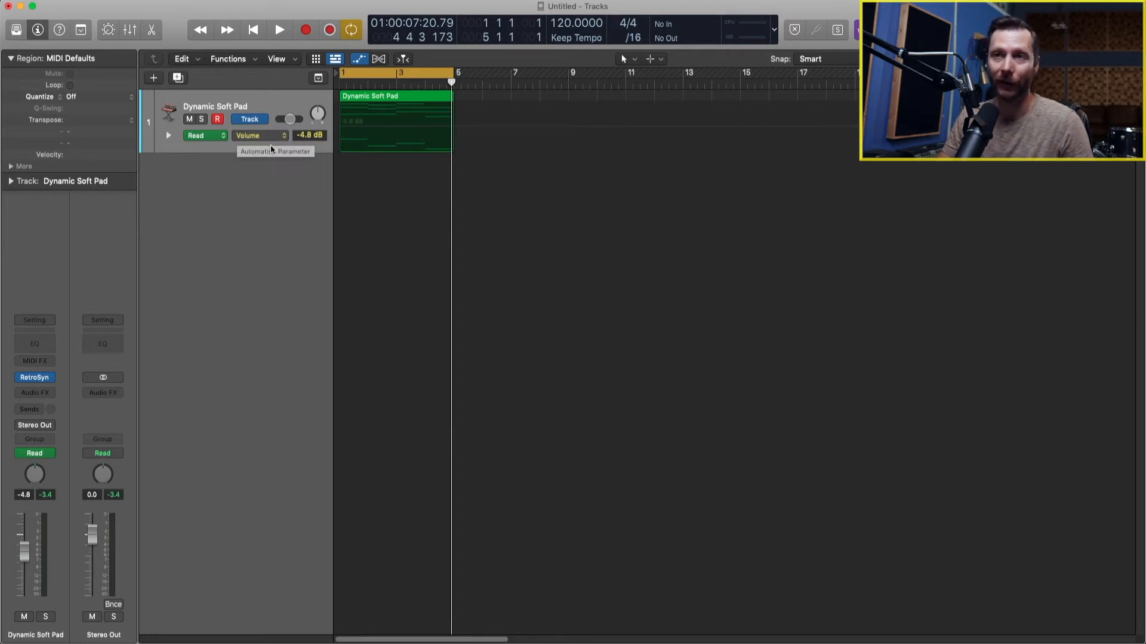
# Browse the automation parameter list, then open the Retro Synth plug-in window.
pyautogui.click(259, 135)
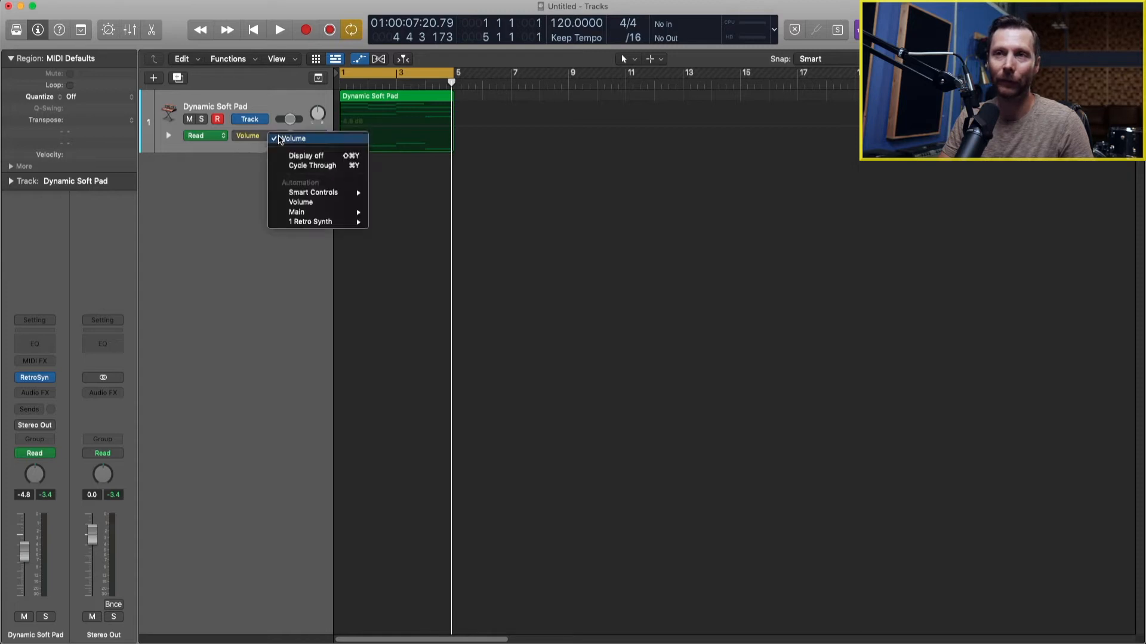
pyautogui.moveTo(297, 212)
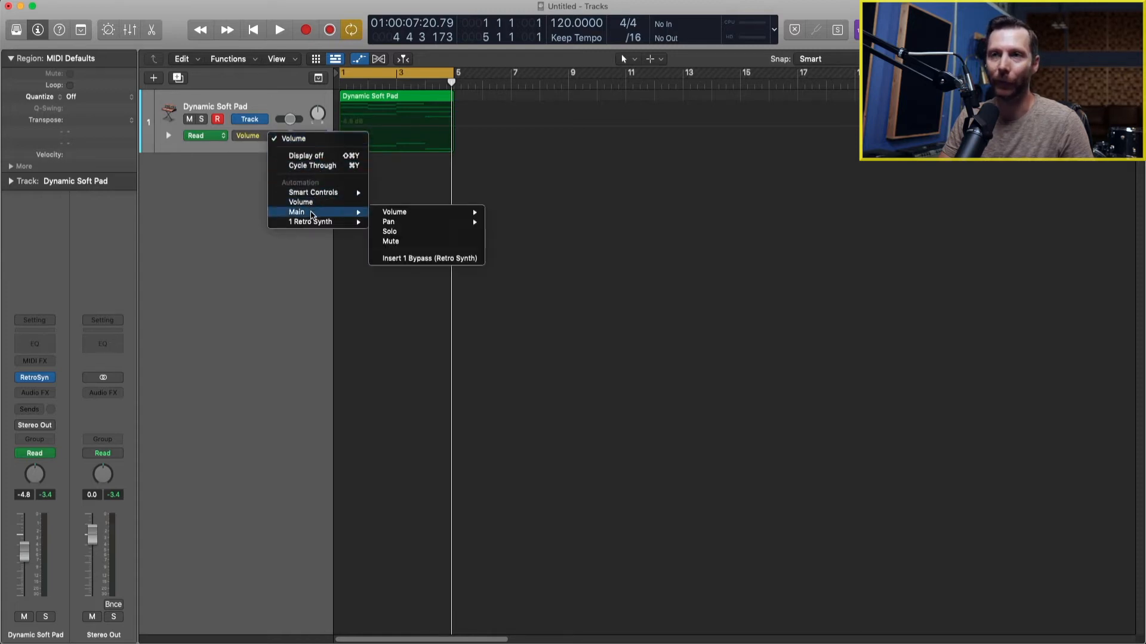
pyautogui.moveTo(394, 212)
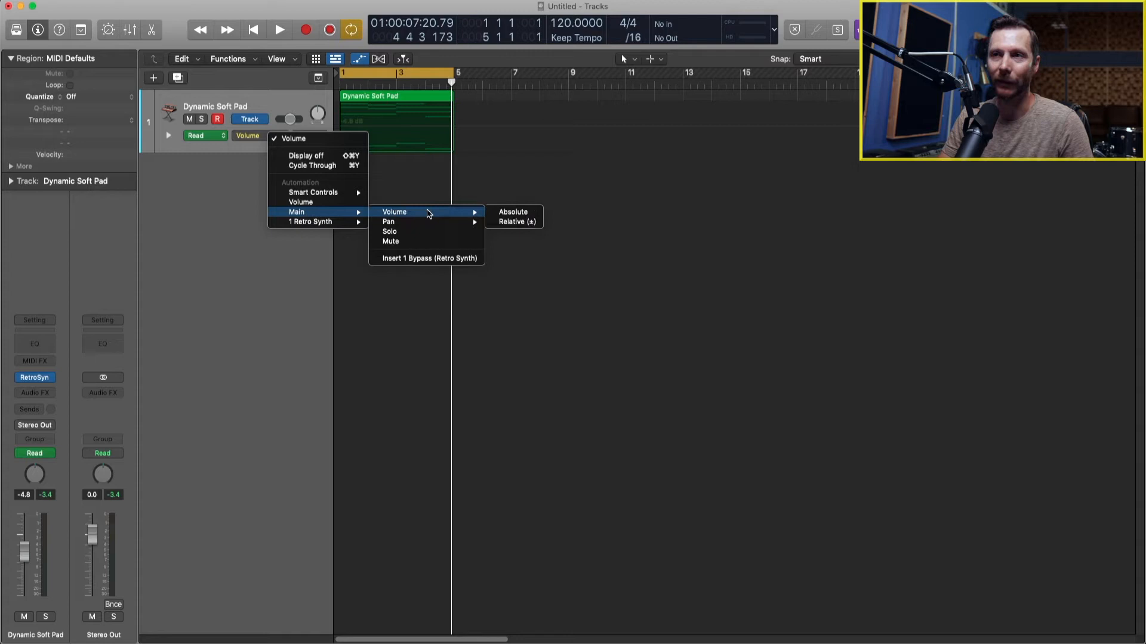
pyautogui.moveTo(413, 235)
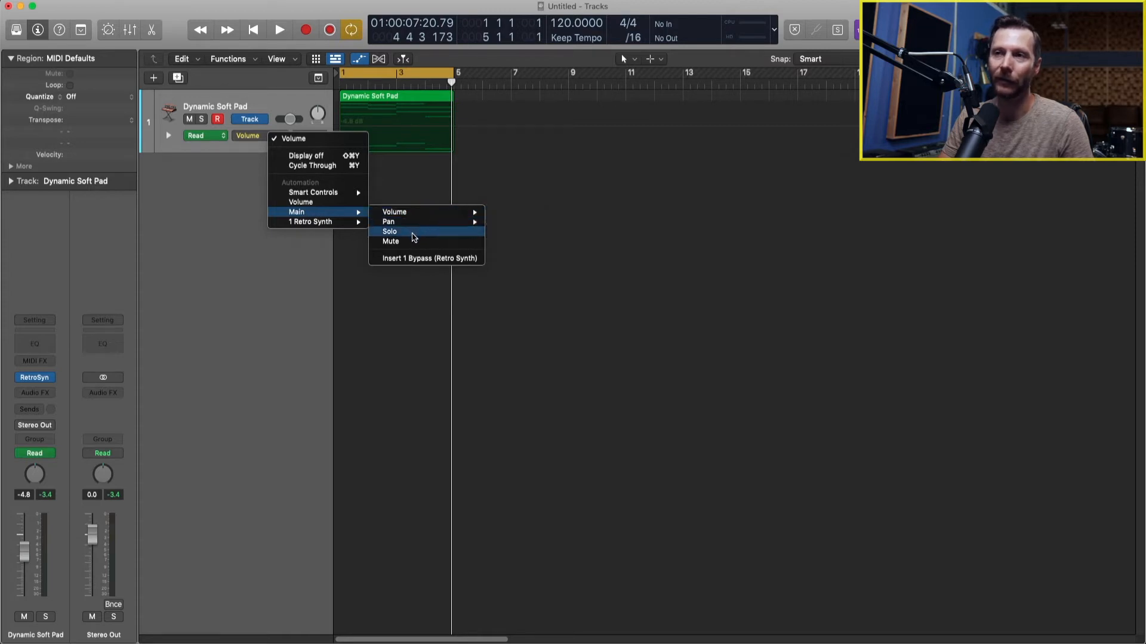
pyautogui.moveTo(408, 242)
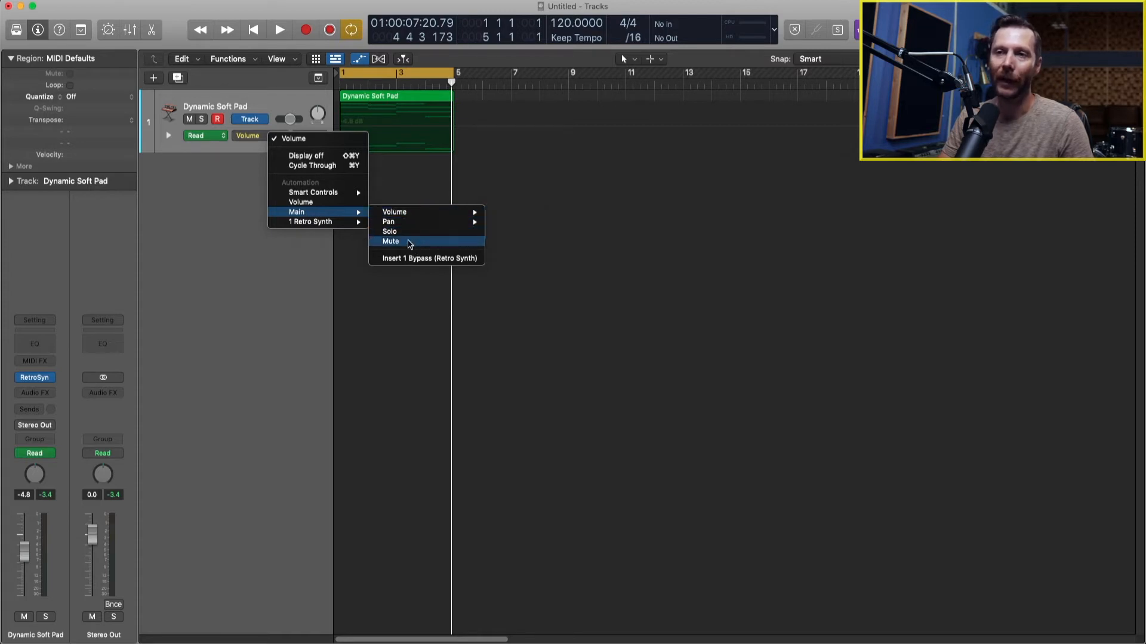
pyautogui.moveTo(310, 221)
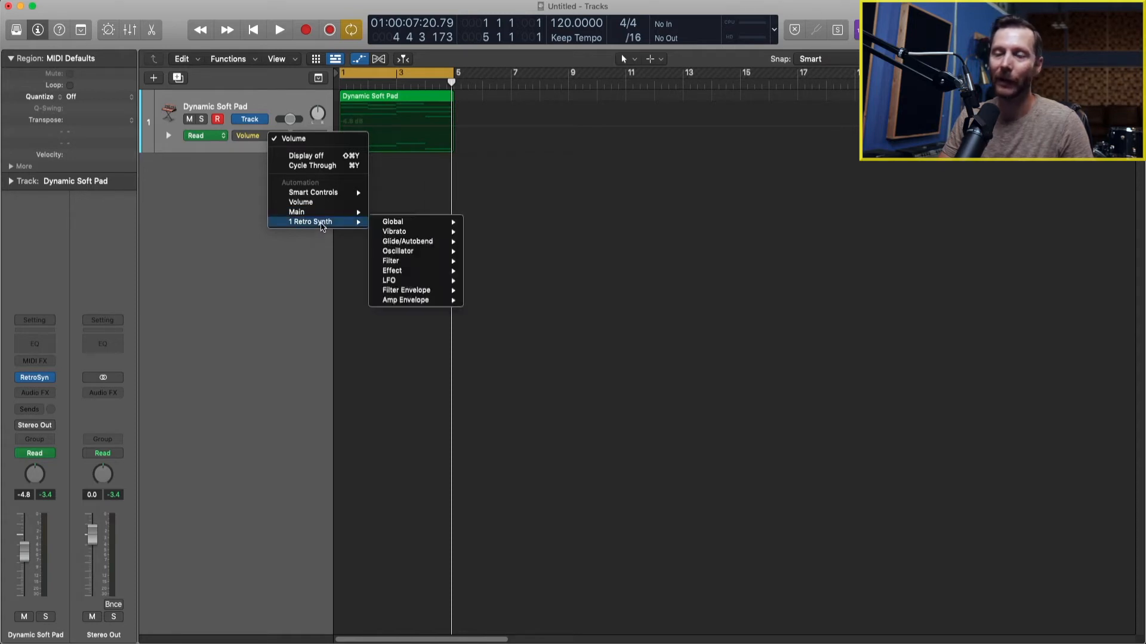
pyautogui.moveTo(393, 221)
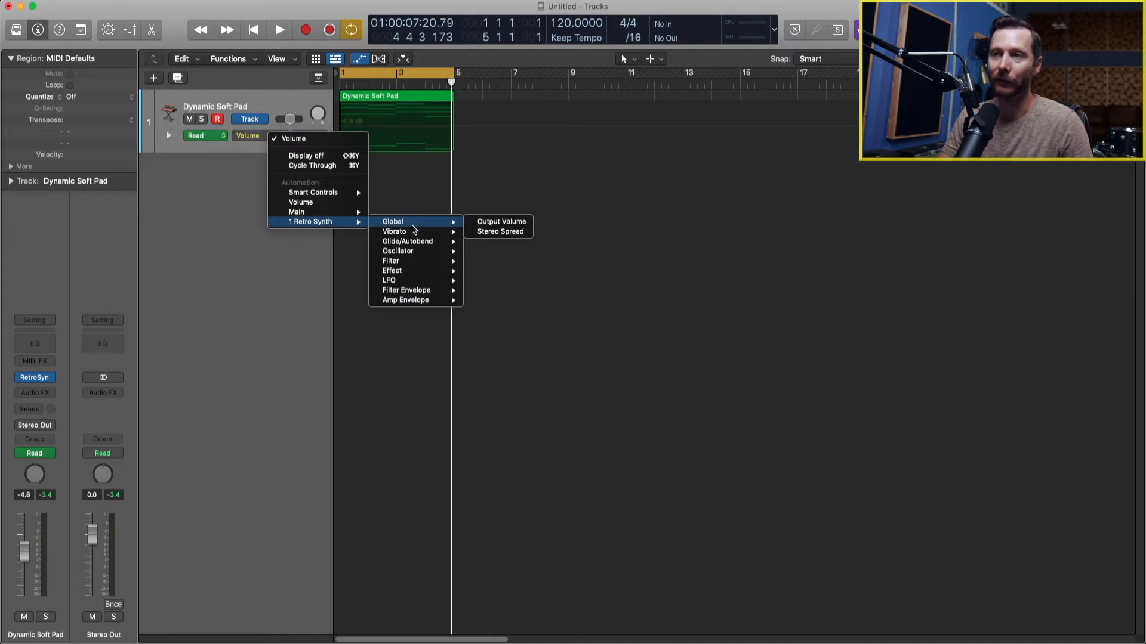
pyautogui.moveTo(397, 251)
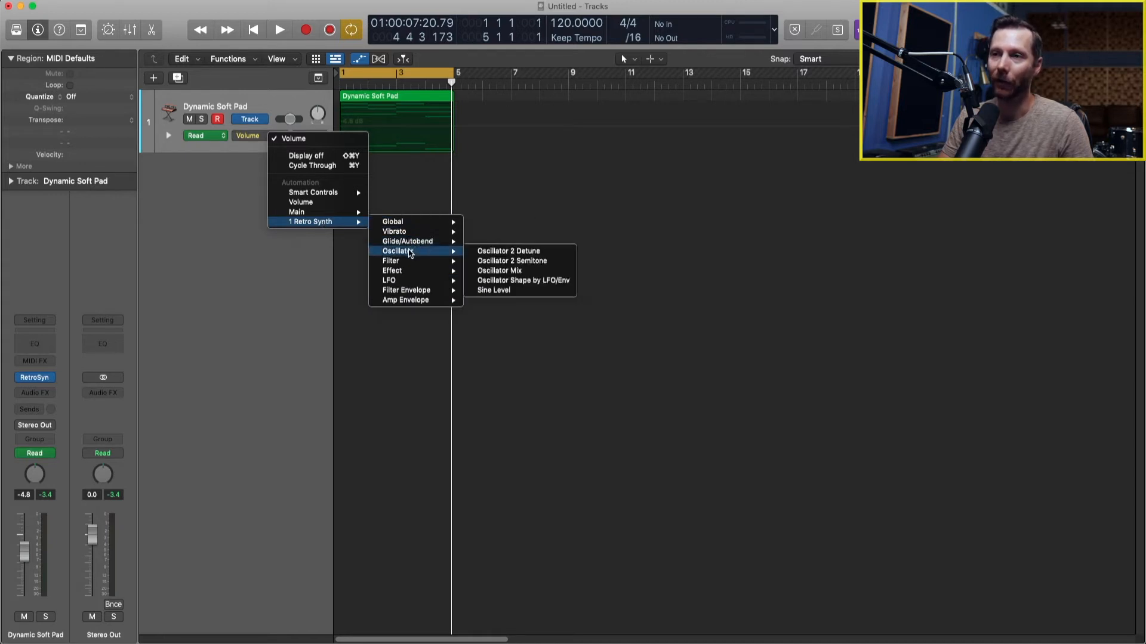
pyautogui.moveTo(411, 275)
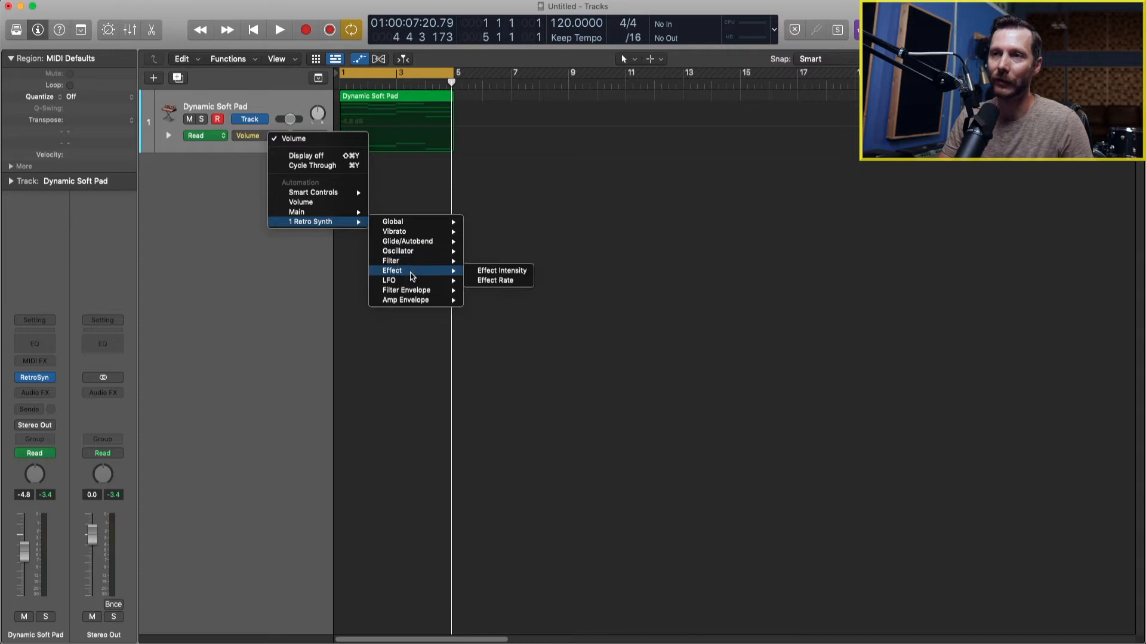
pyautogui.moveTo(405, 299)
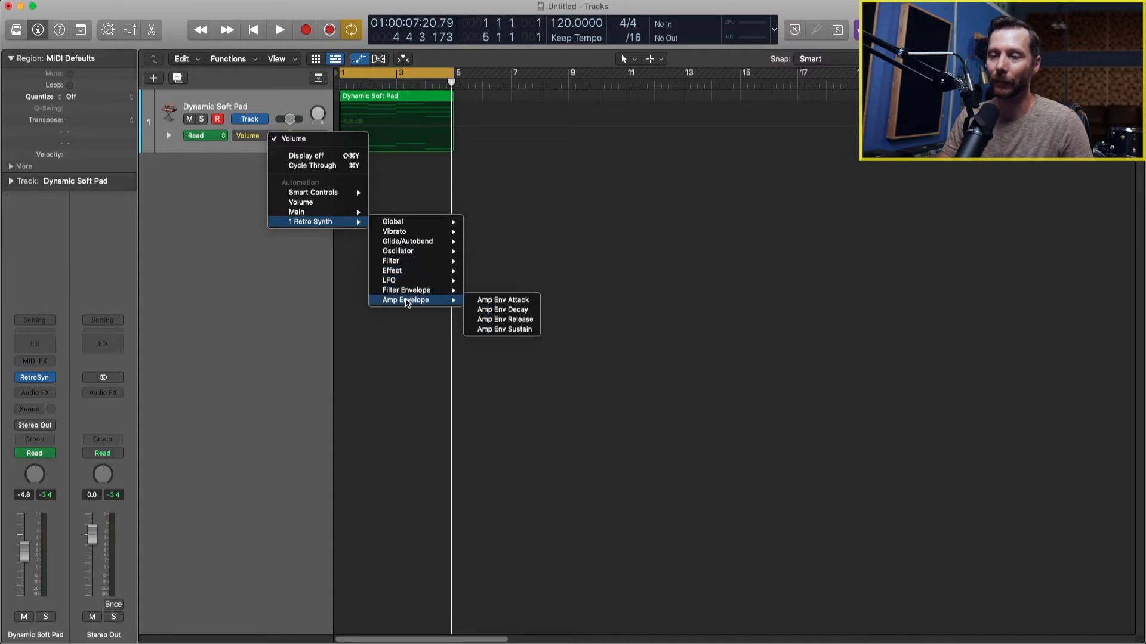
pyautogui.moveTo(398, 252)
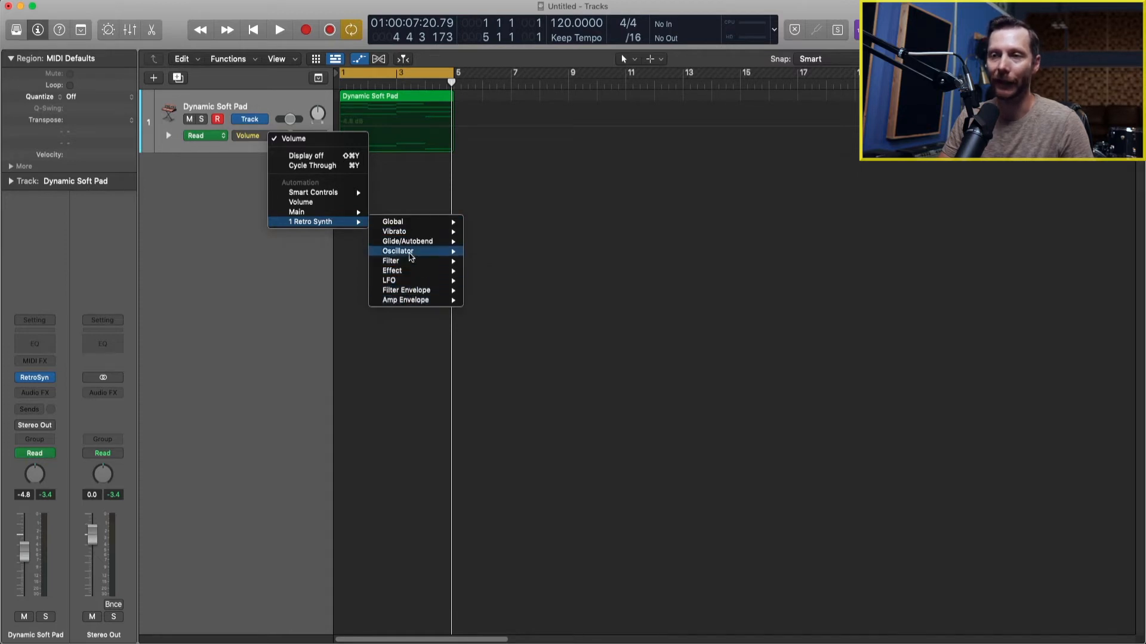
pyautogui.moveTo(309, 221)
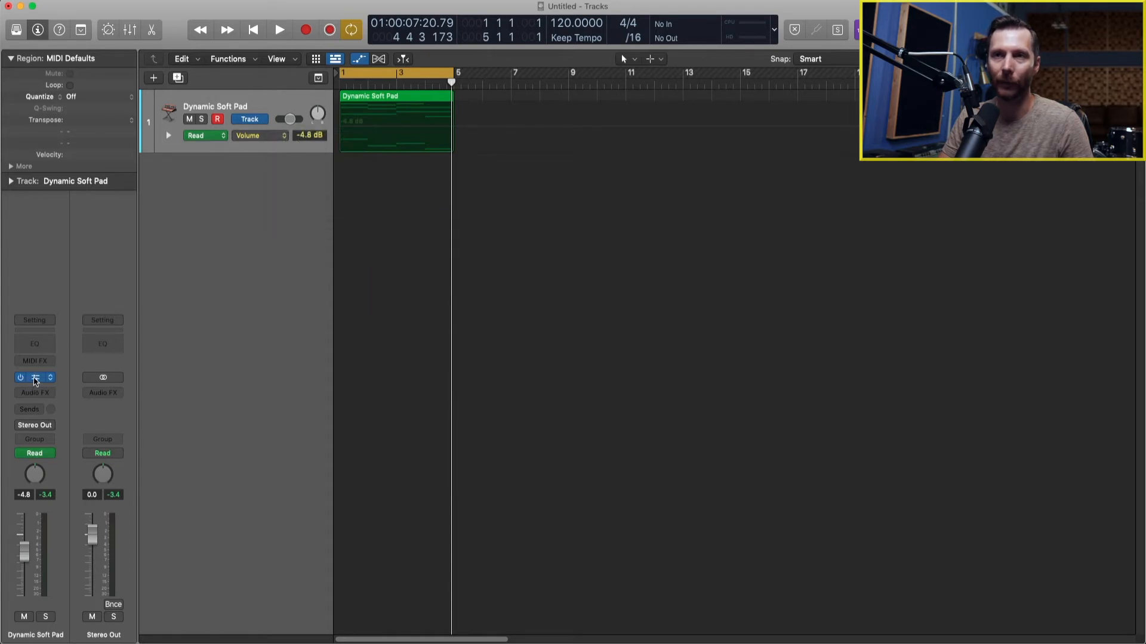
pyautogui.click(35, 377)
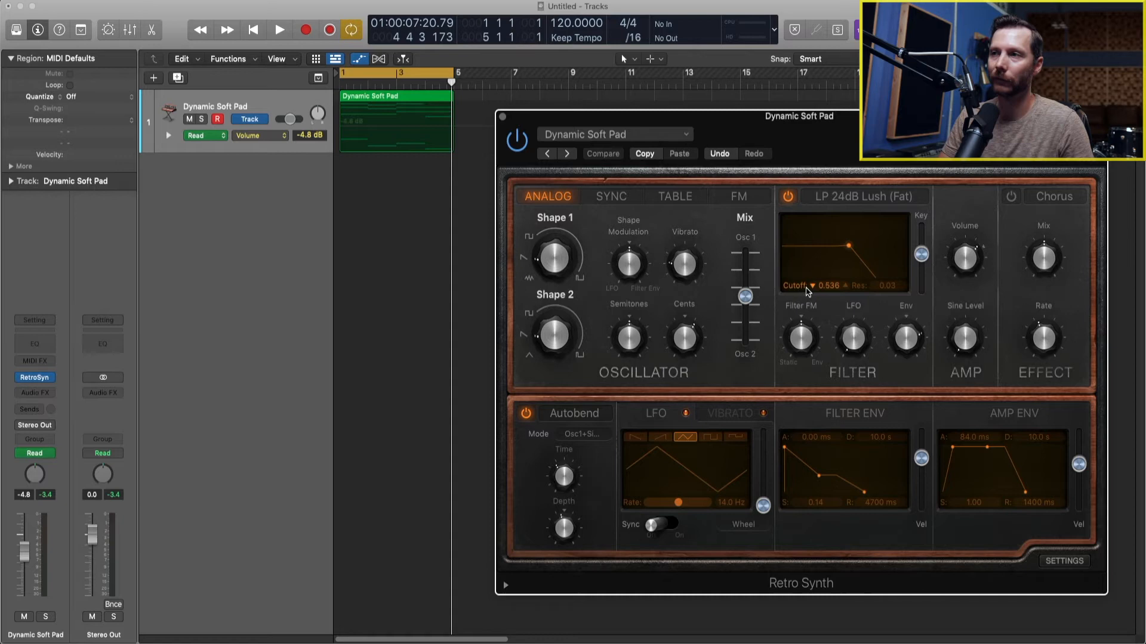
# Switch the track's automation parameter to Retro Synth Filter Cutoff.
pyautogui.click(257, 136)
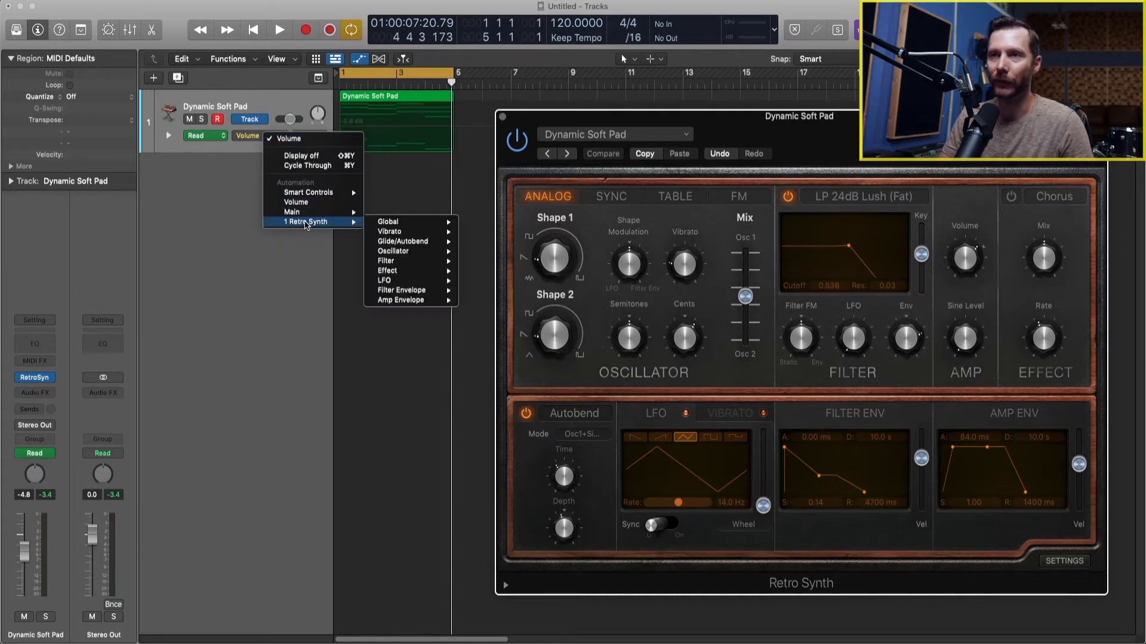
pyautogui.moveTo(386, 261)
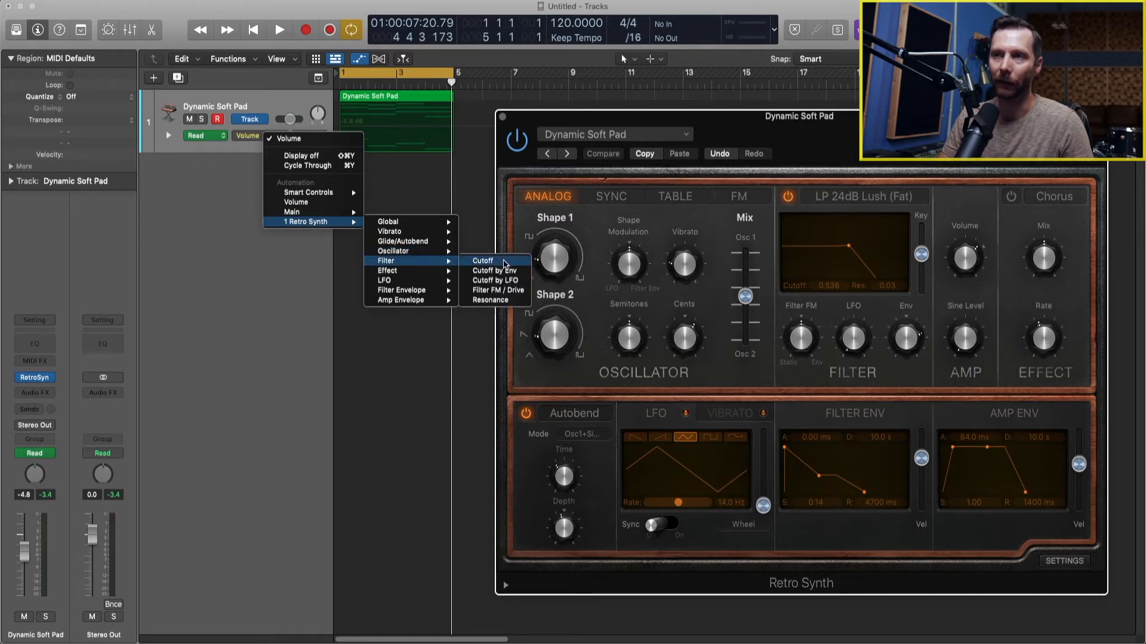
pyautogui.click(481, 260)
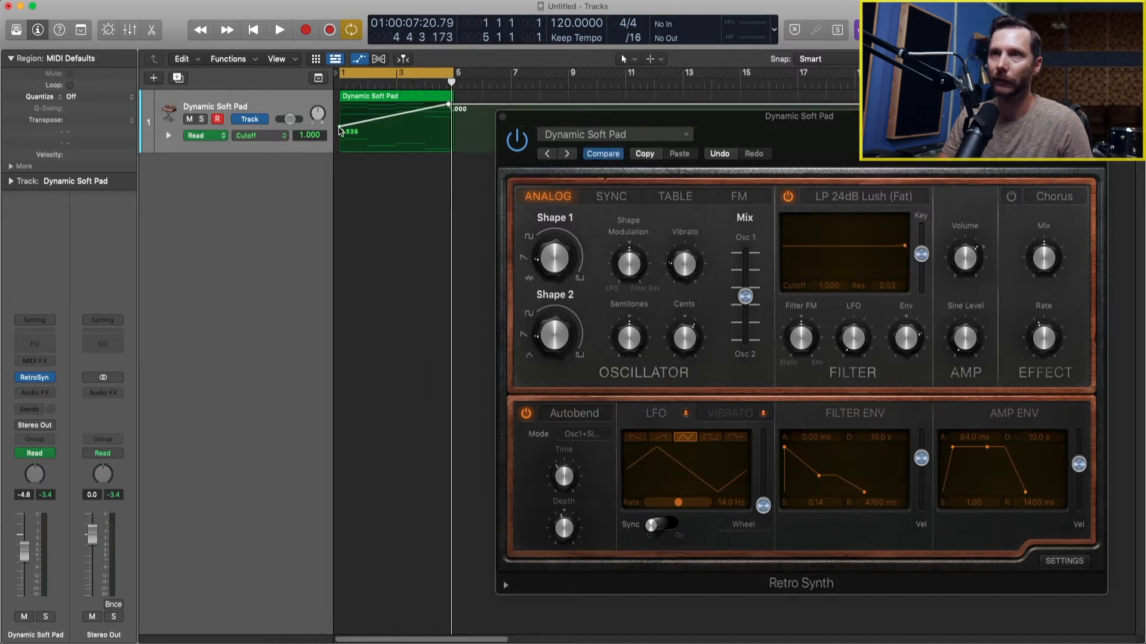
# Lower the first Cutoff point to 0.000 and audition the sweep up to 1.000.
pyautogui.moveTo(339, 131); pyautogui.dragTo(340, 148)
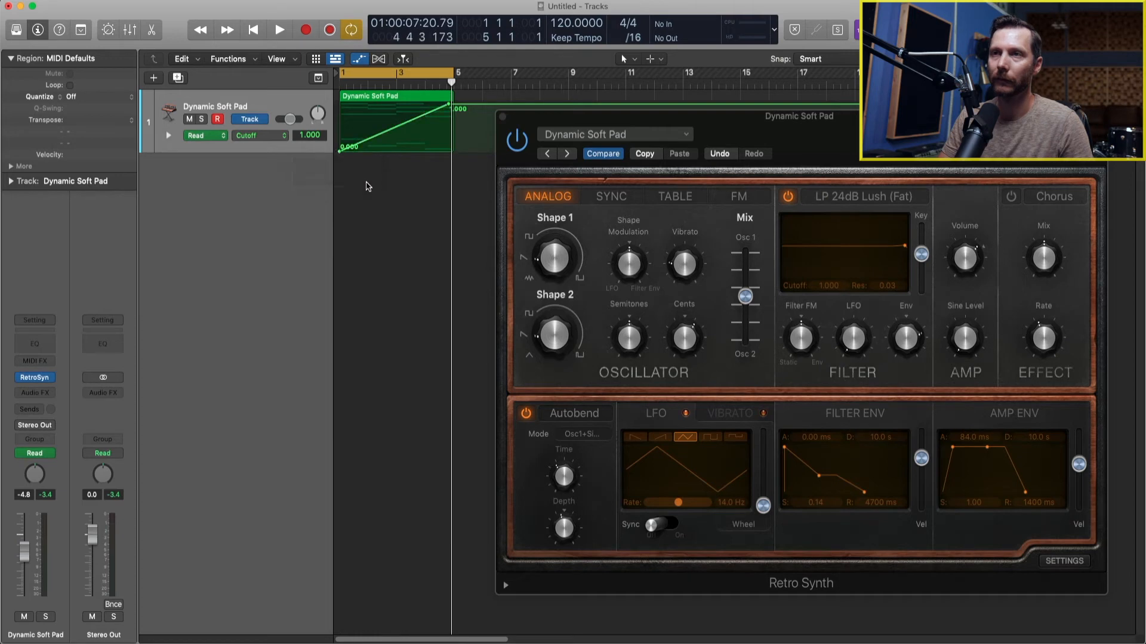
pyautogui.click(279, 29)
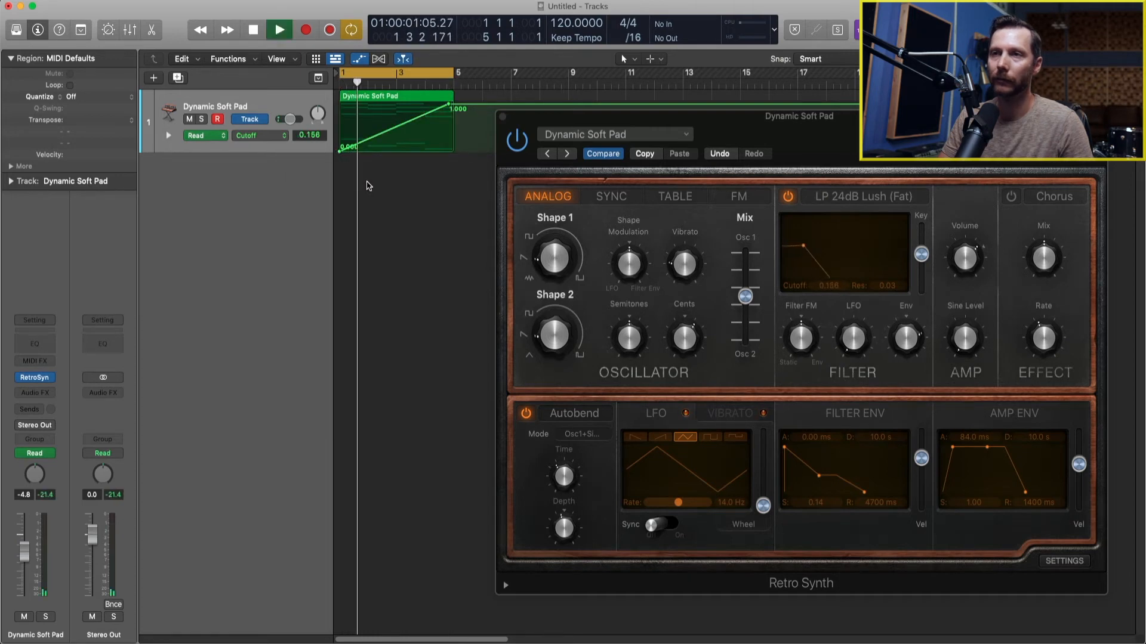
pyautogui.click(278, 30)
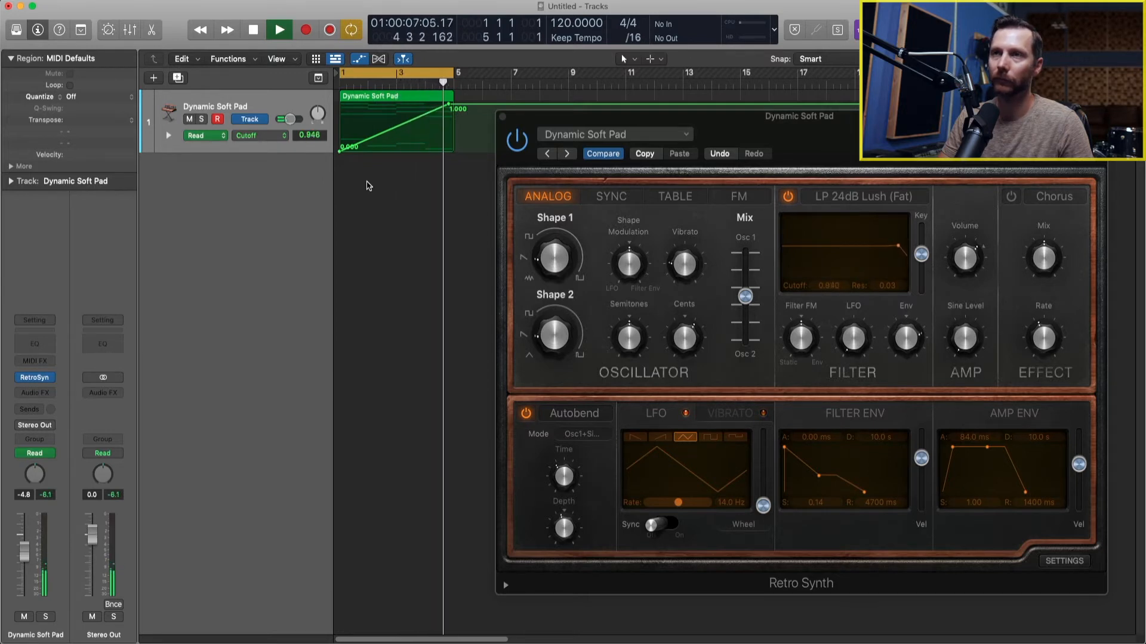
pyautogui.click(252, 30)
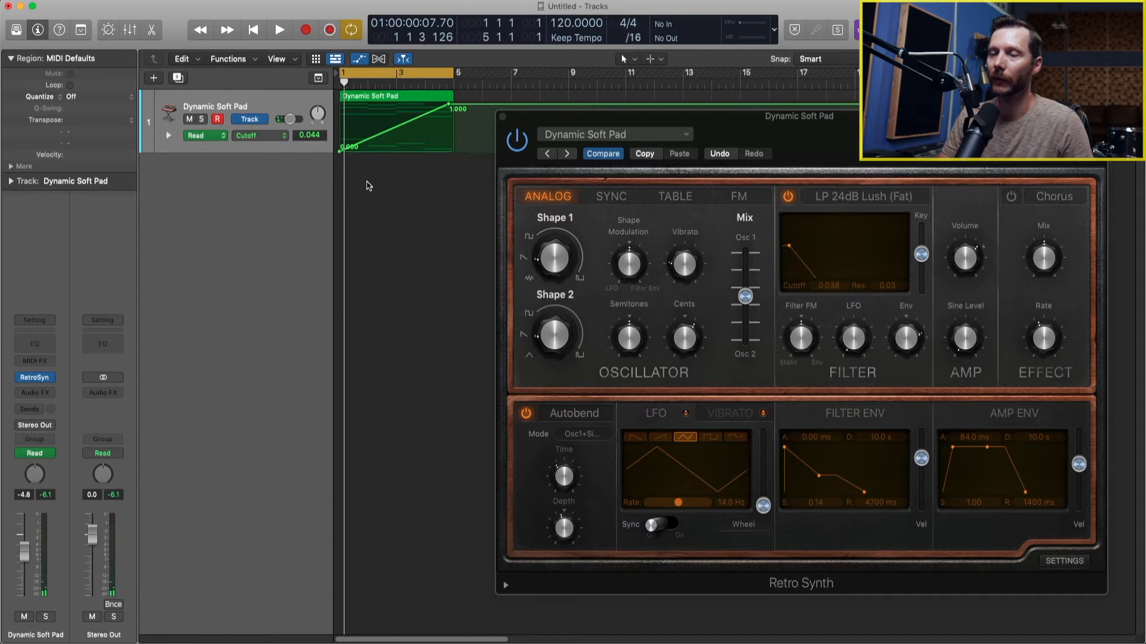
pyautogui.moveTo(838, 333)
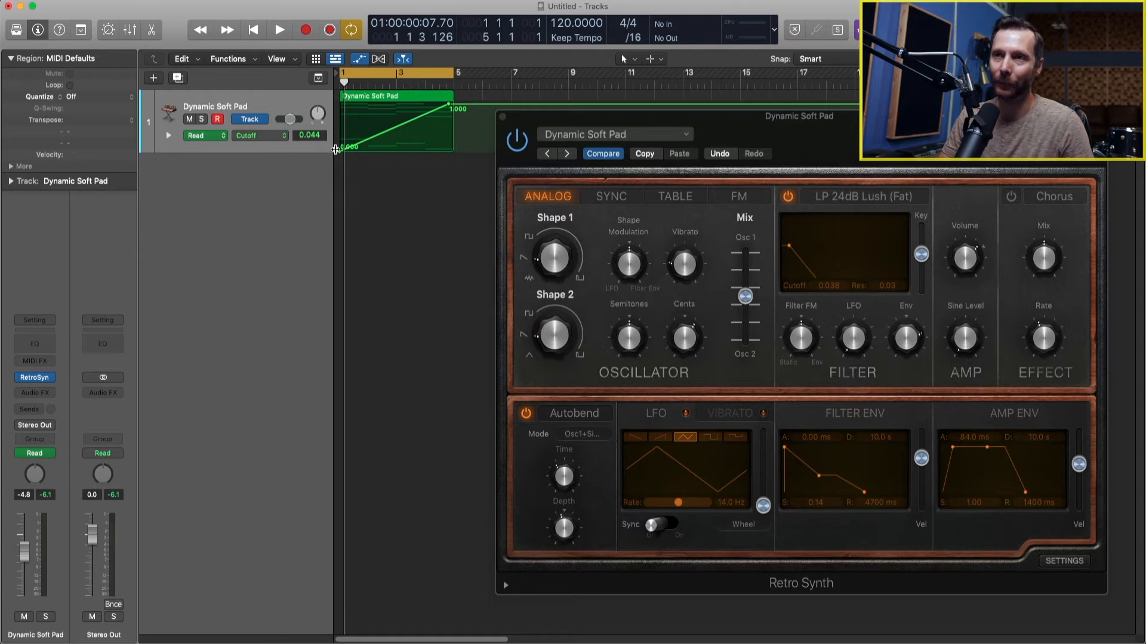
pyautogui.moveTo(437, 115)
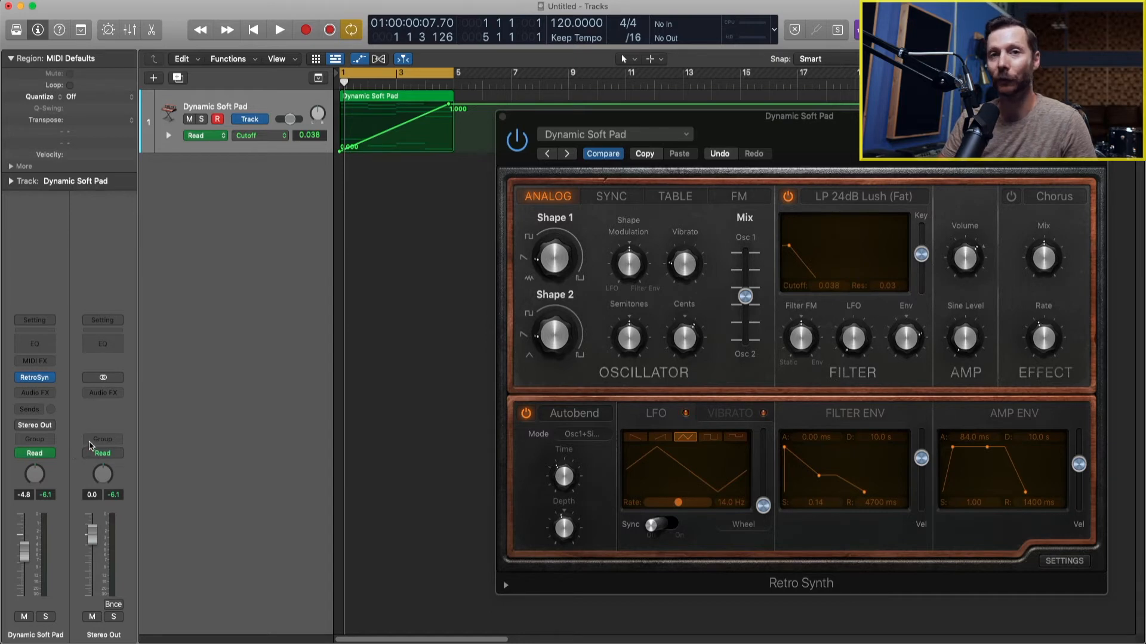
# Change the Dynamic Soft Pad automation mode from Read to Touch.
pyautogui.click(35, 452)
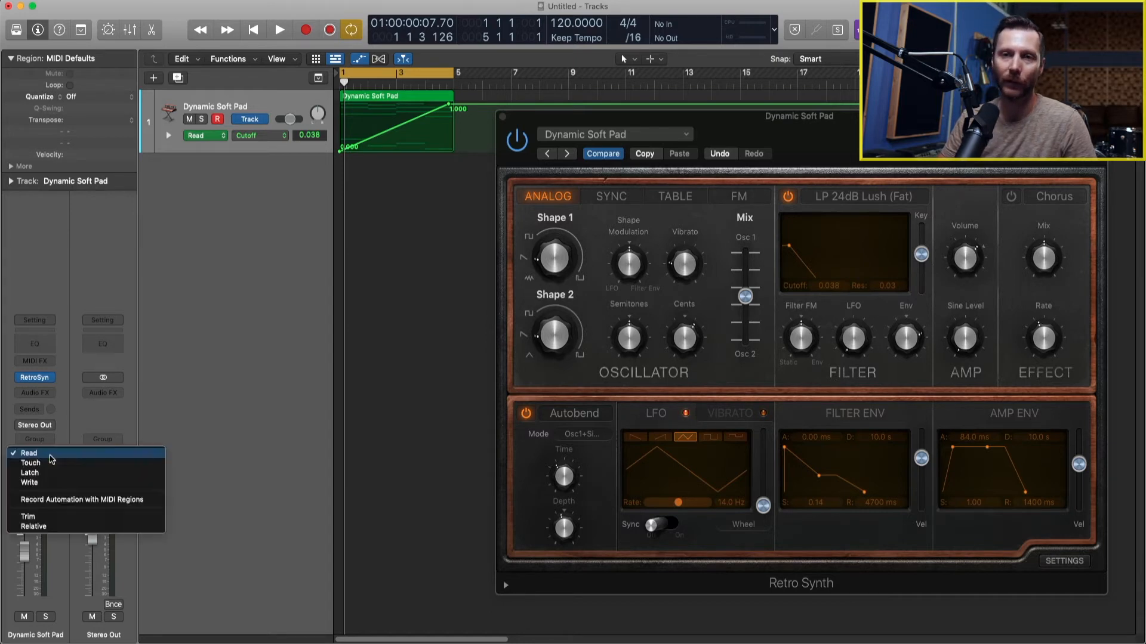
pyautogui.moveTo(30, 463)
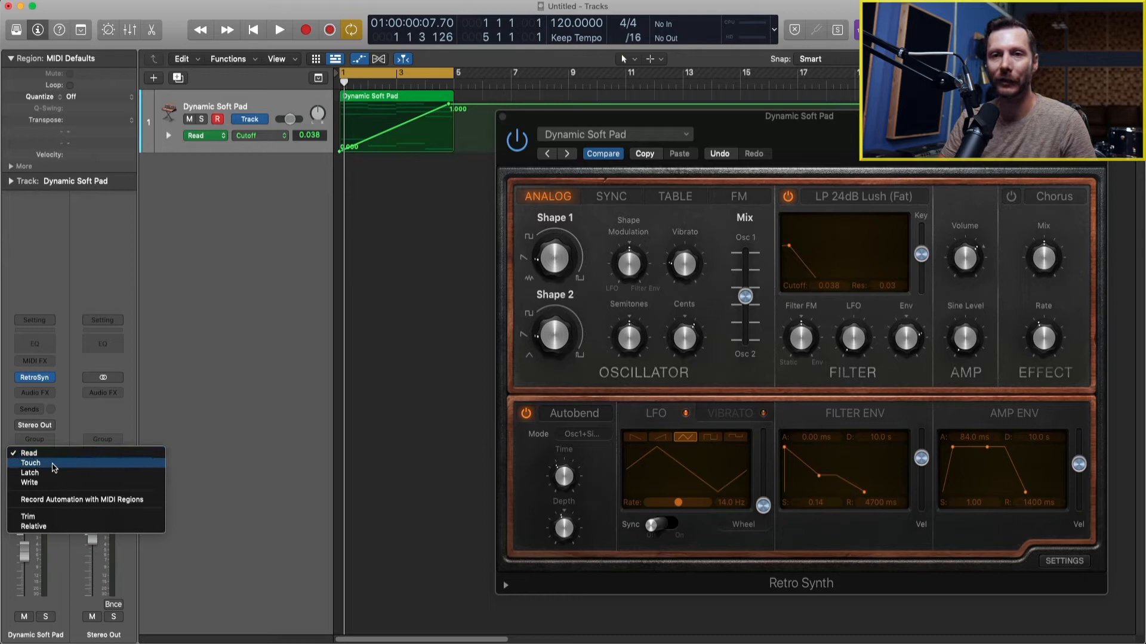
pyautogui.moveTo(29, 453)
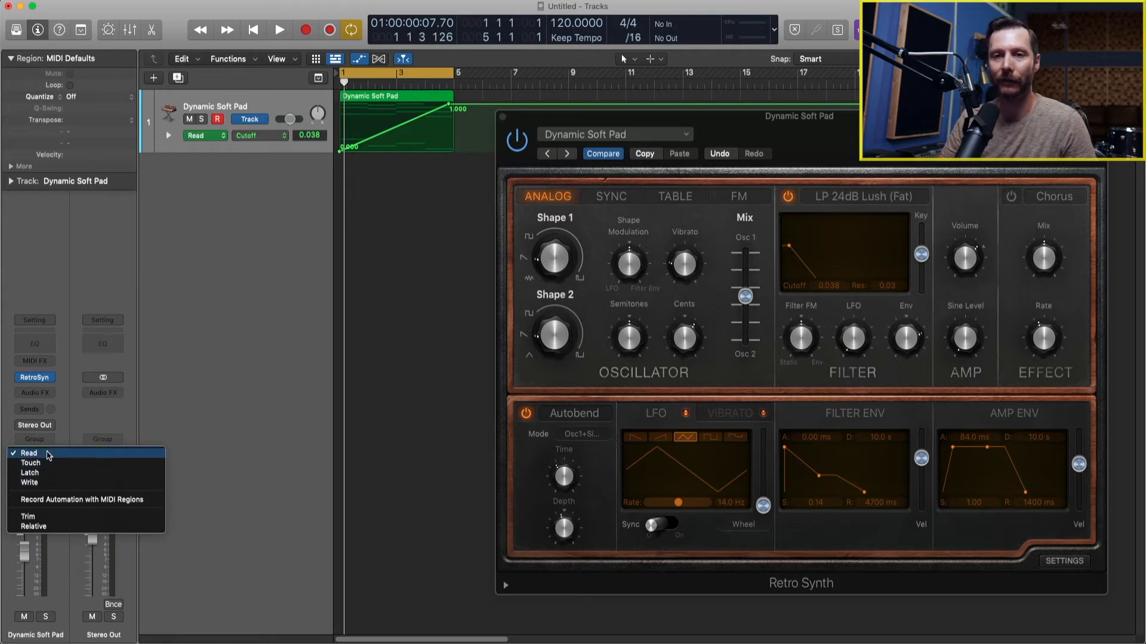
pyautogui.moveTo(72, 459)
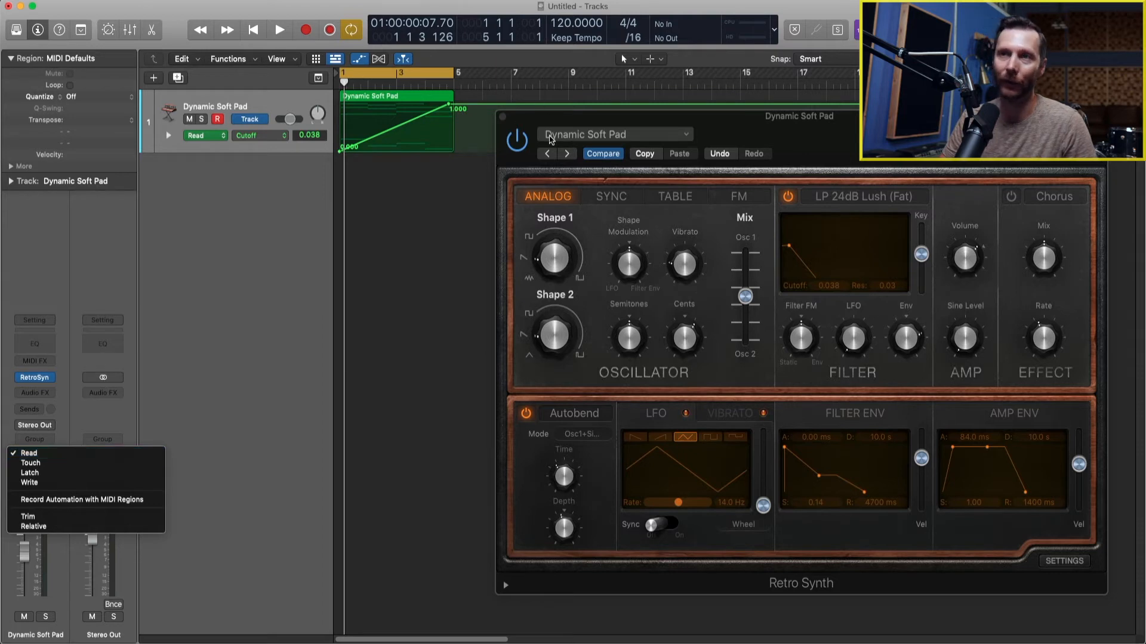
pyautogui.moveTo(409, 126)
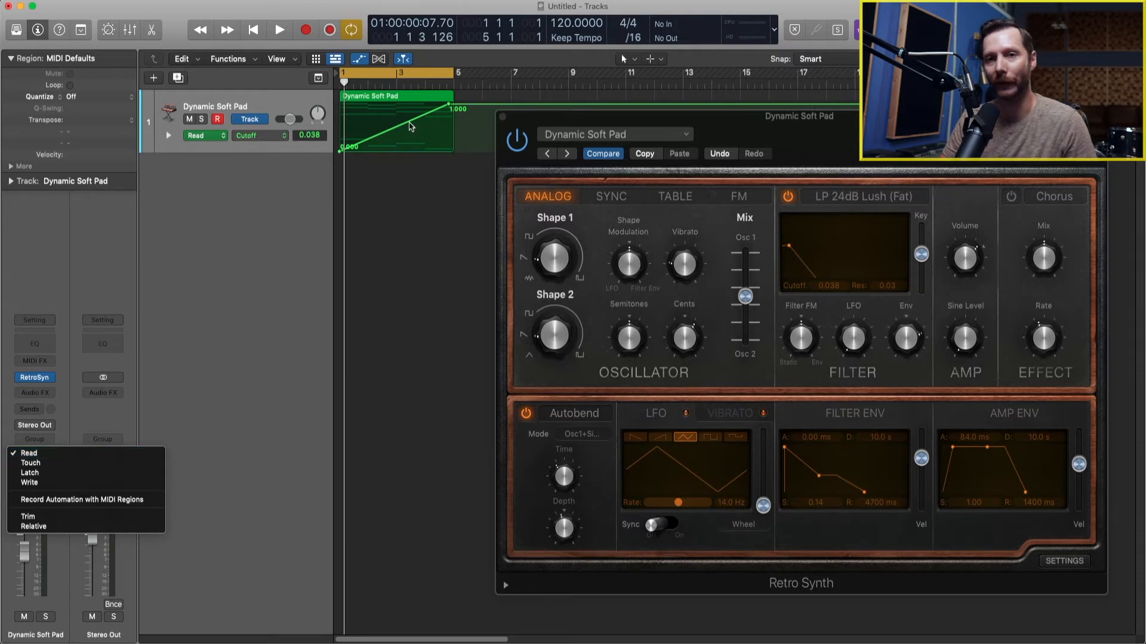
pyautogui.moveTo(71, 473)
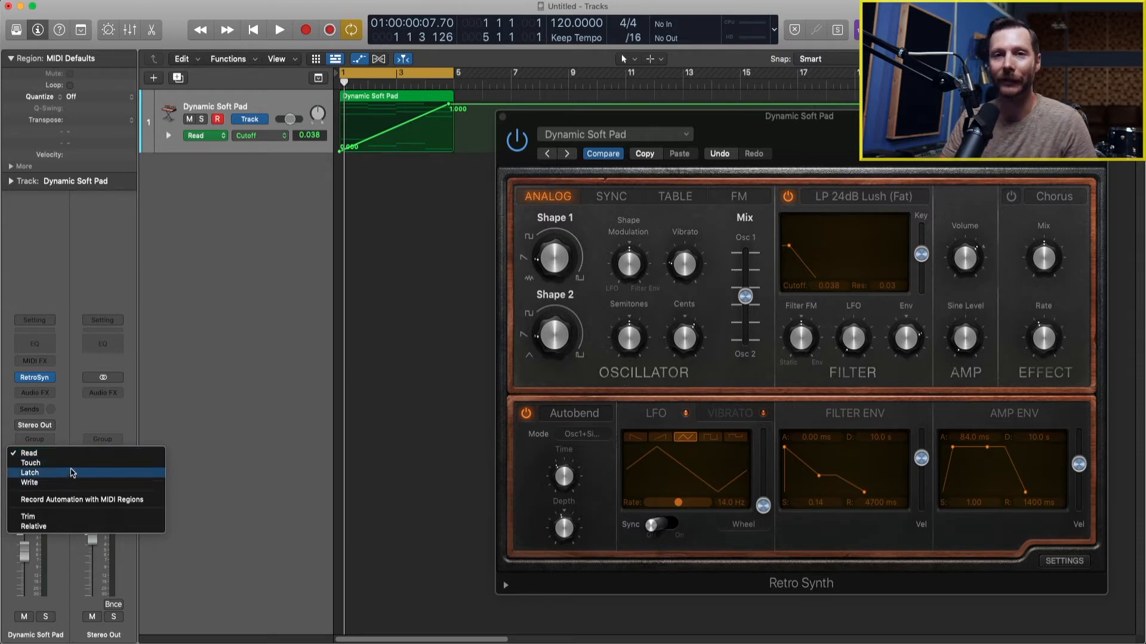
pyautogui.moveTo(70, 468)
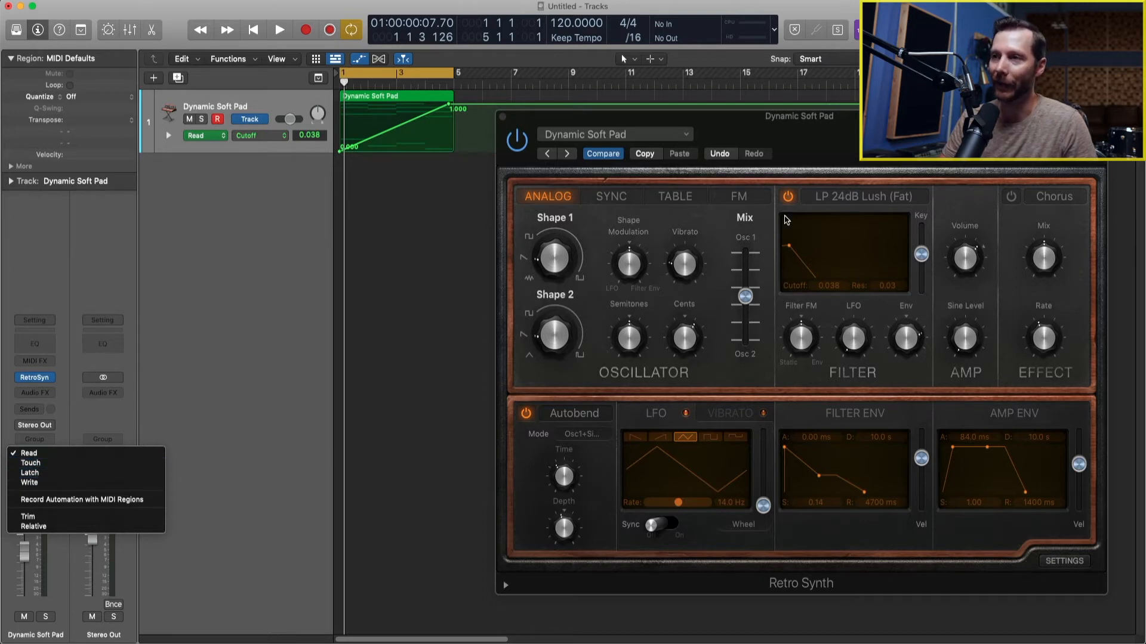
pyautogui.moveTo(892, 354)
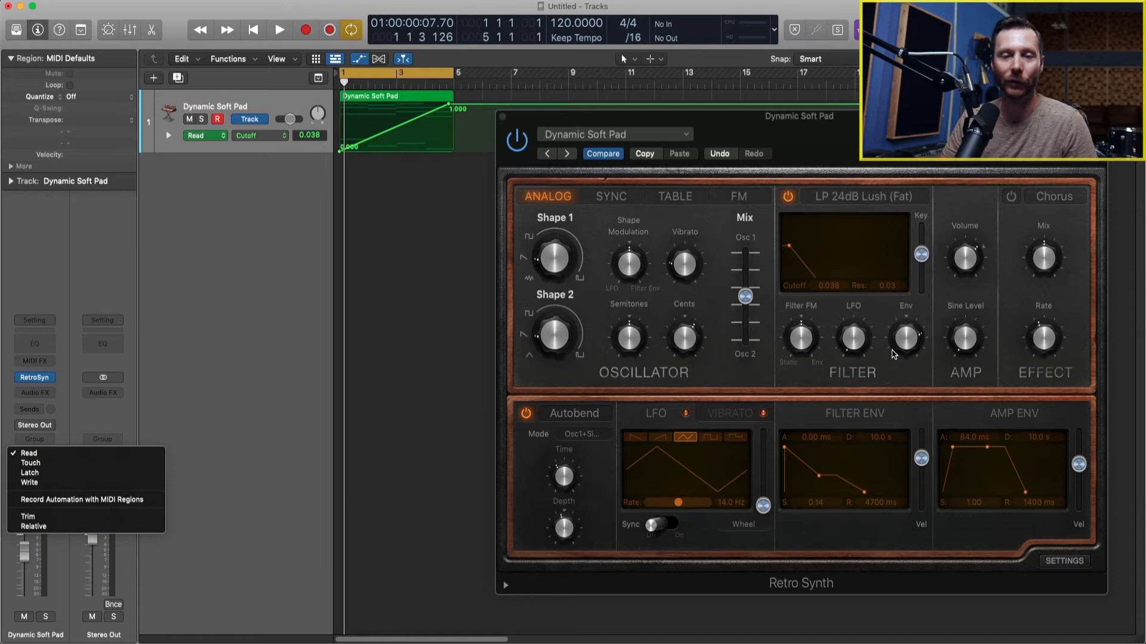
pyautogui.moveTo(267, 458)
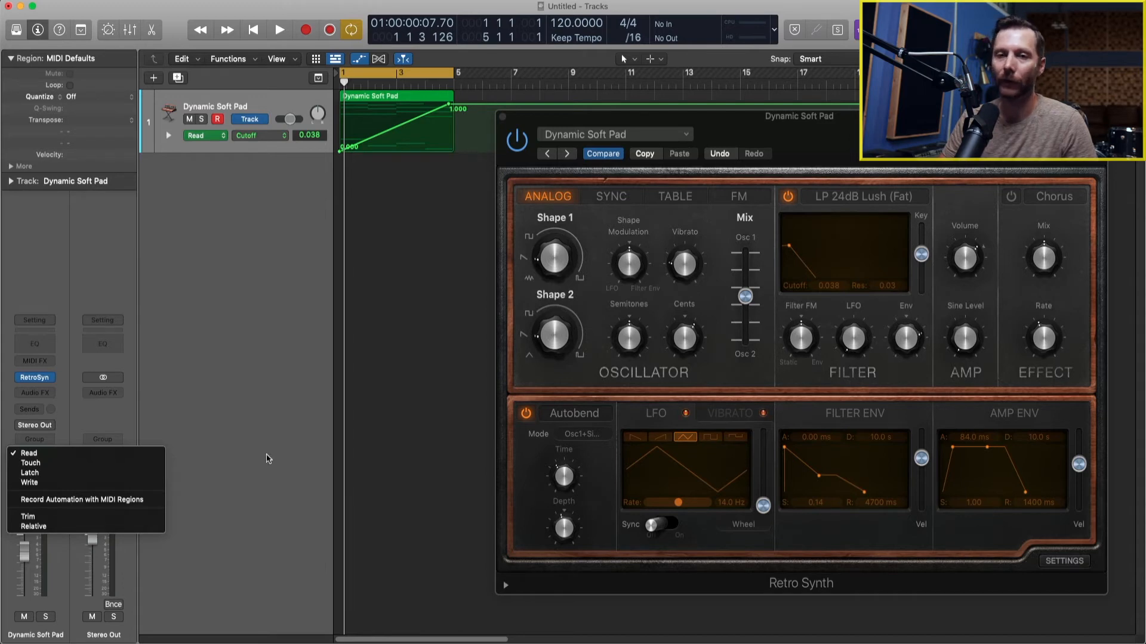
pyautogui.moveTo(32, 463)
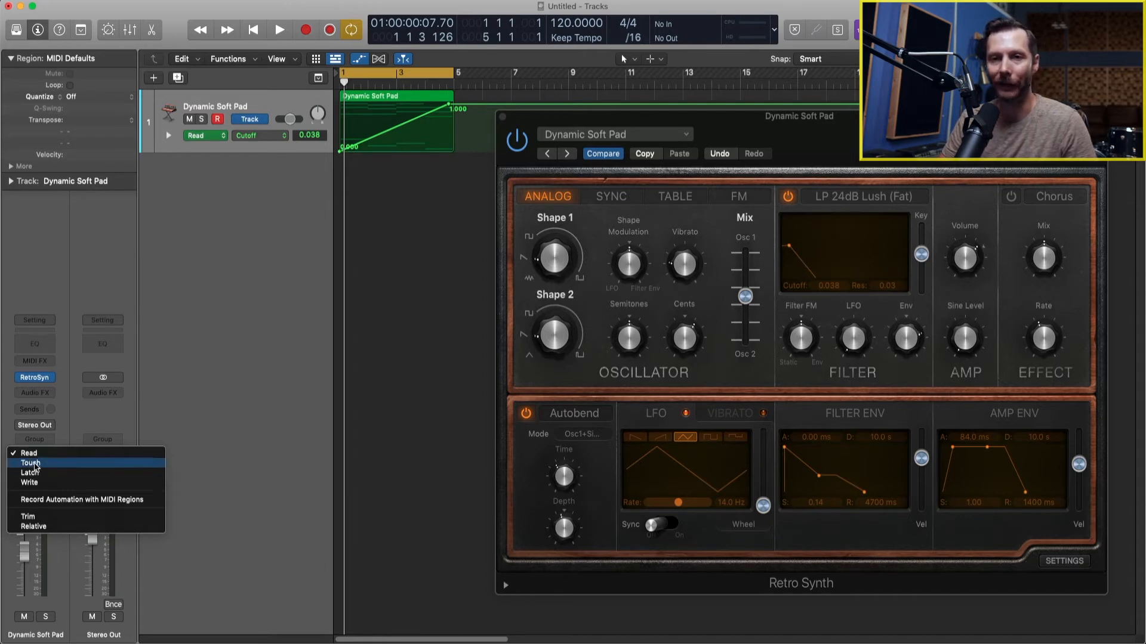
pyautogui.click(32, 463)
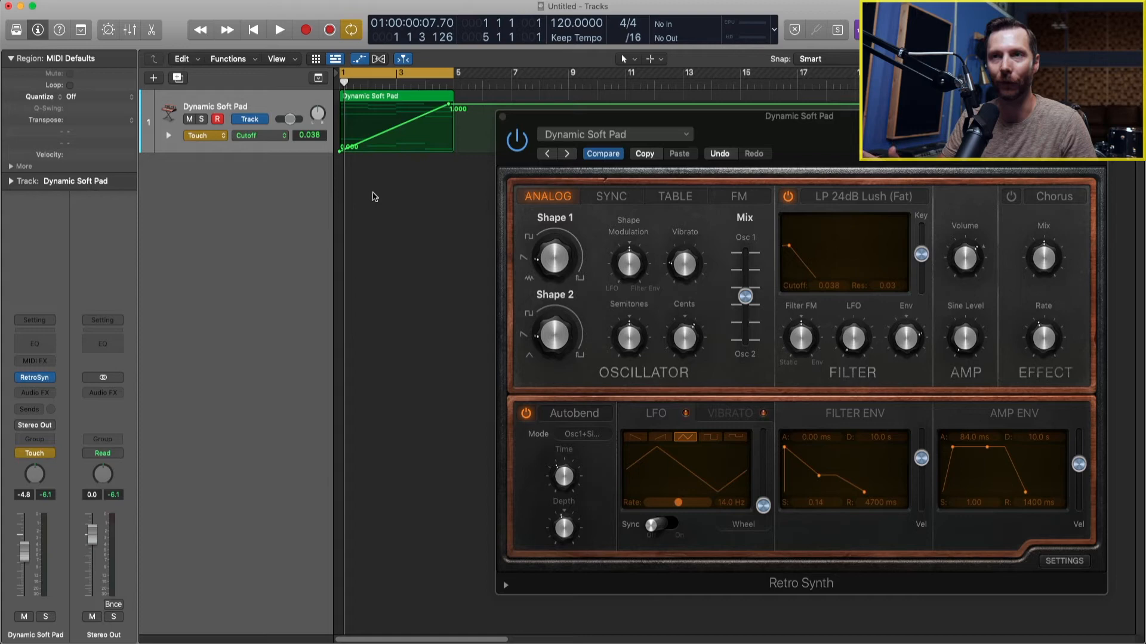
# Run a Touch-mode playback test, stop, then restart playback to record Cutoff moves.
pyautogui.click(279, 29)
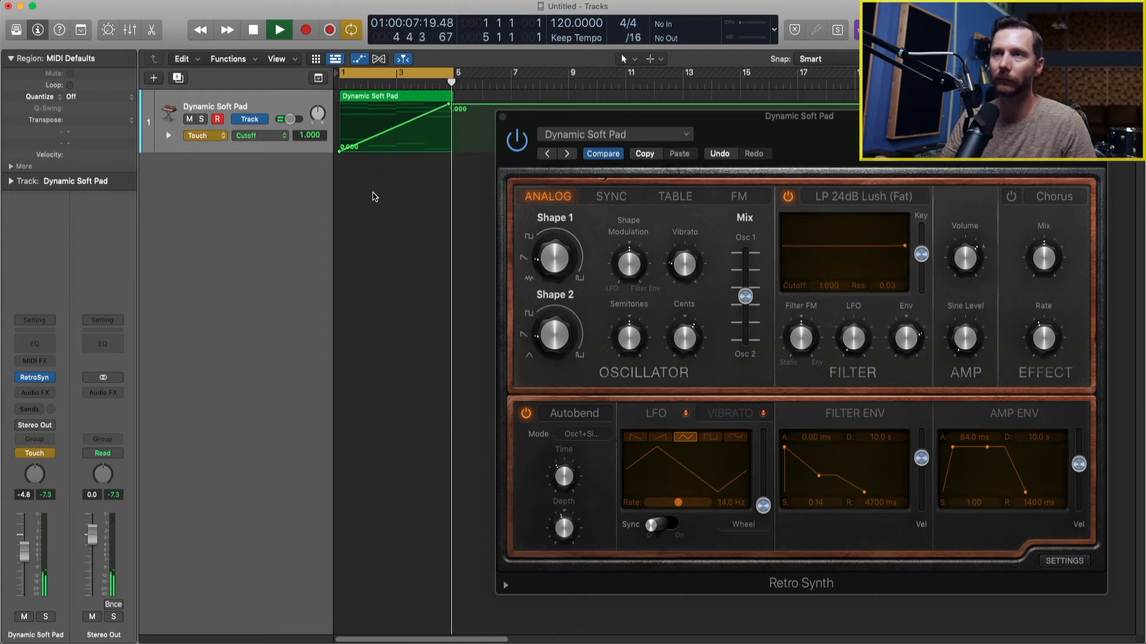
pyautogui.click(252, 29)
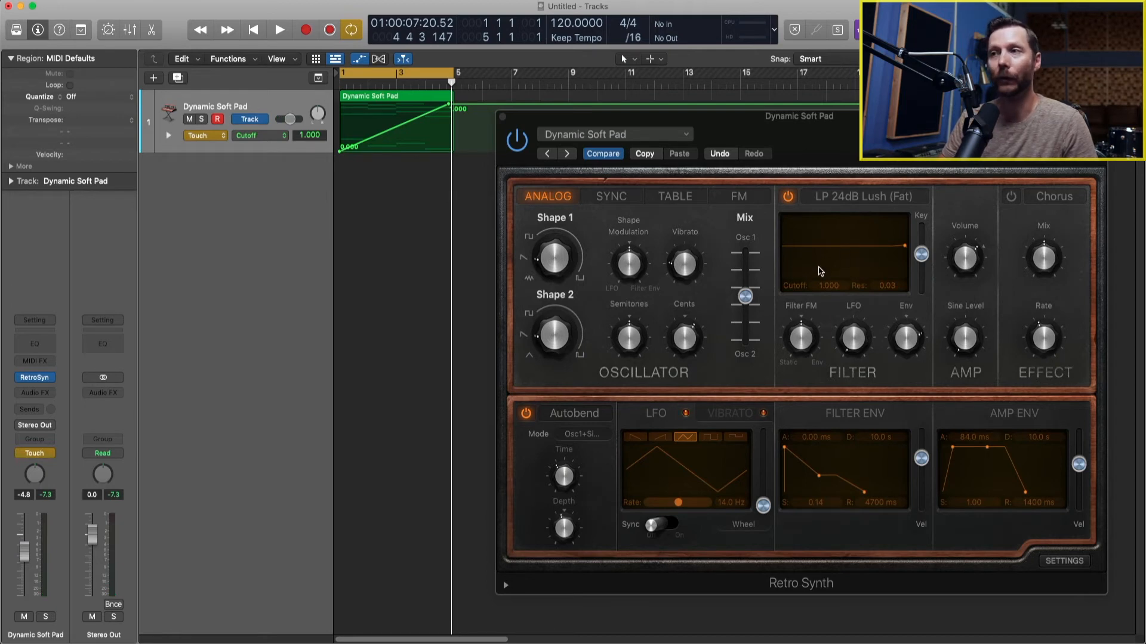
pyautogui.moveTo(585, 257)
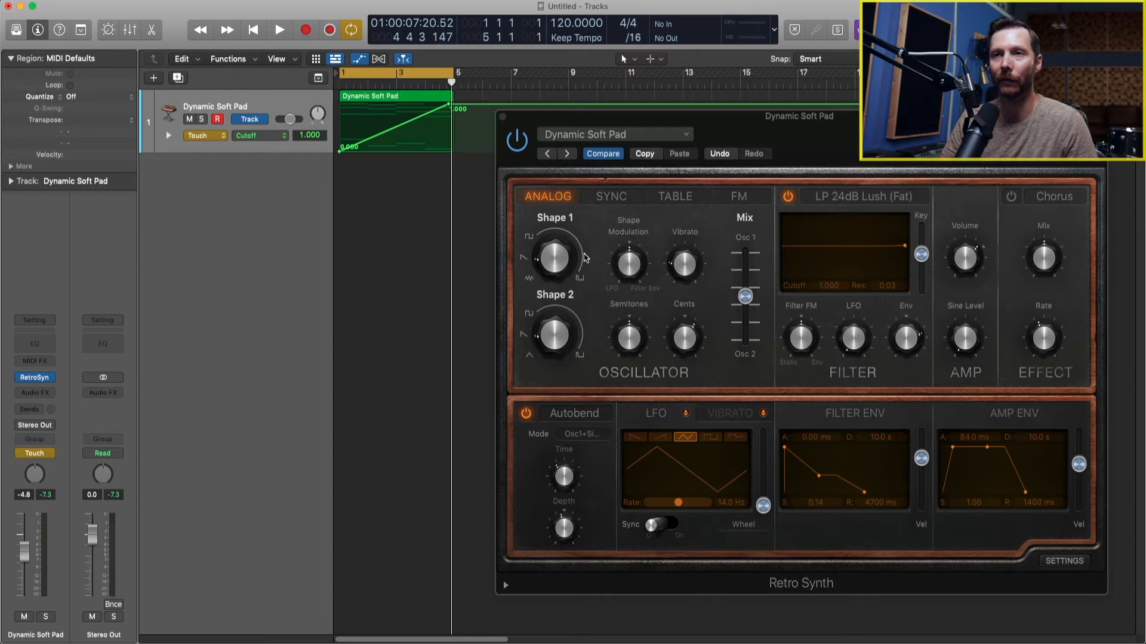
pyautogui.moveTo(388, 118)
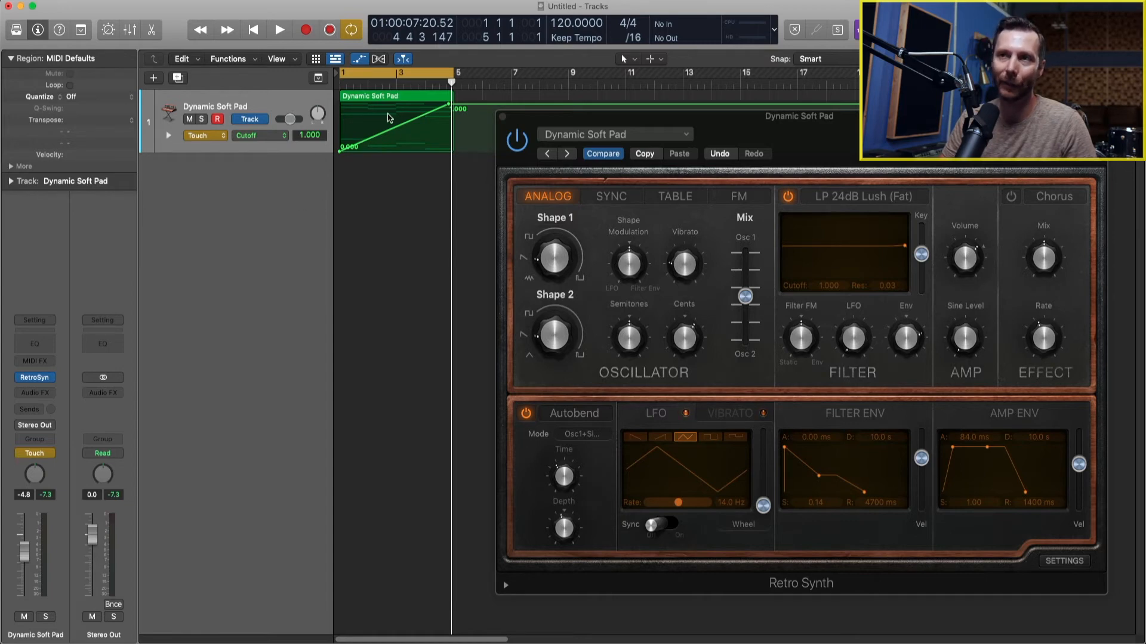
pyautogui.moveTo(869, 252)
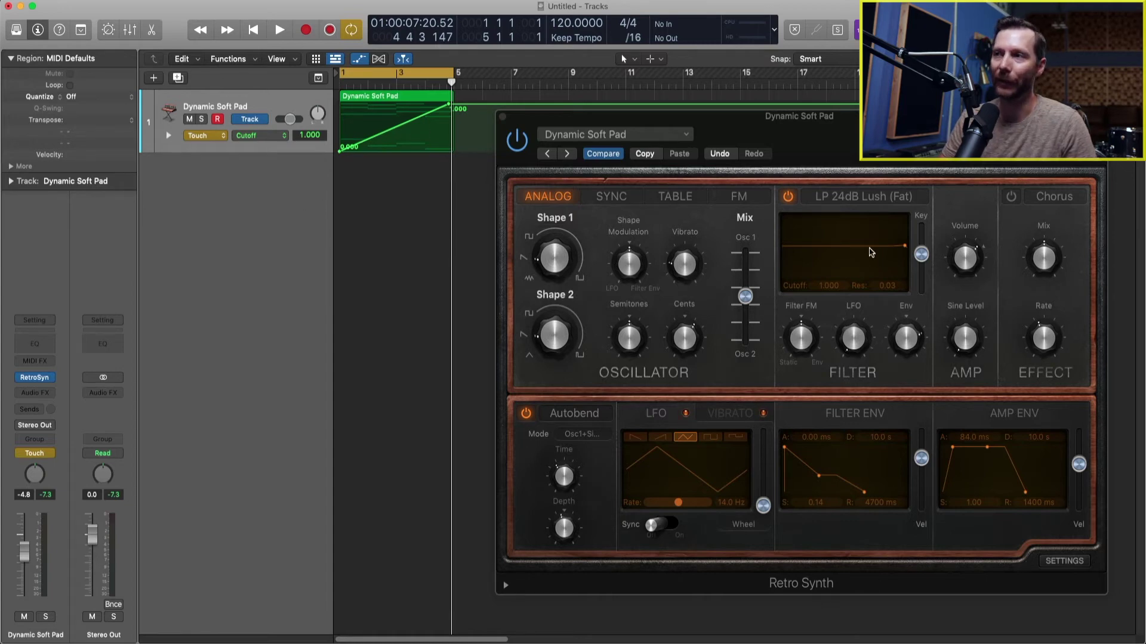
pyautogui.moveTo(804, 261)
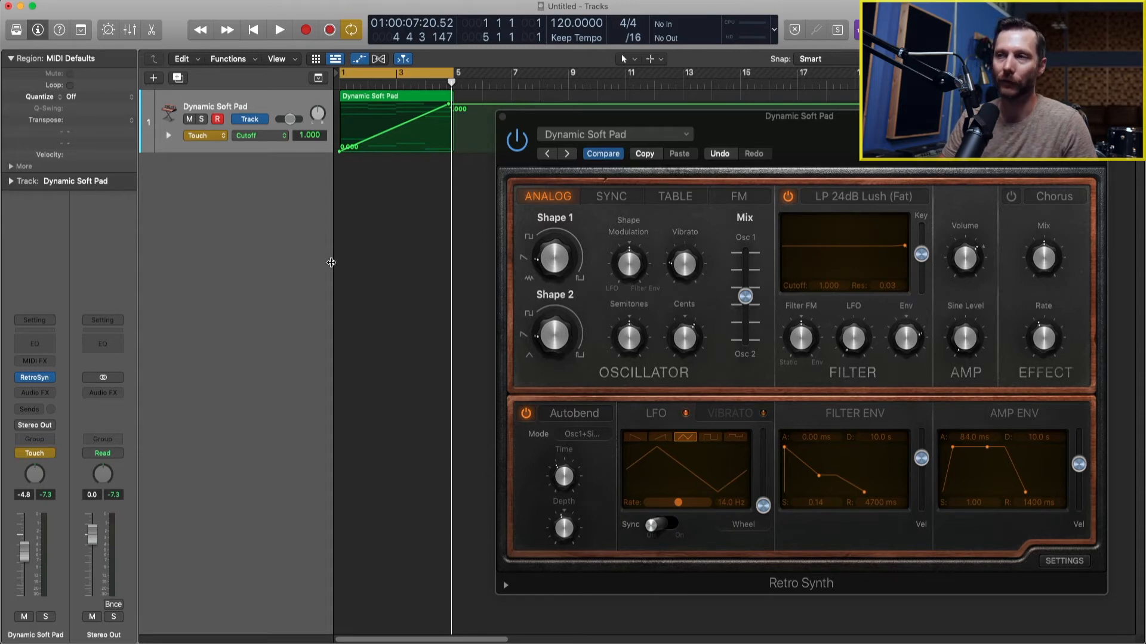
pyautogui.moveTo(381, 183)
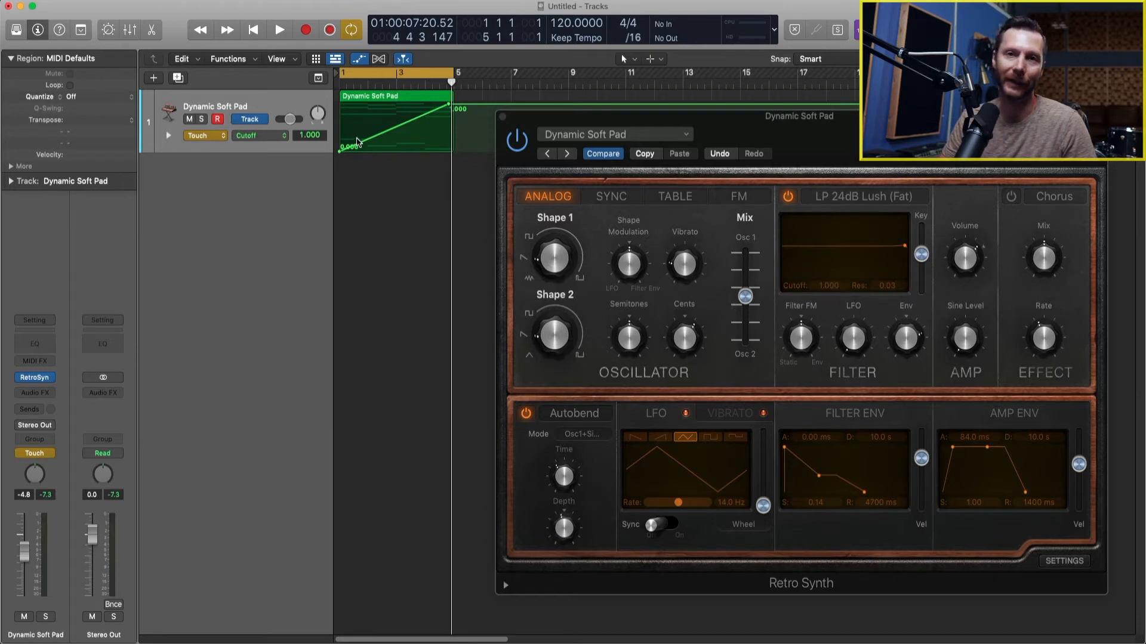
pyautogui.moveTo(863, 294)
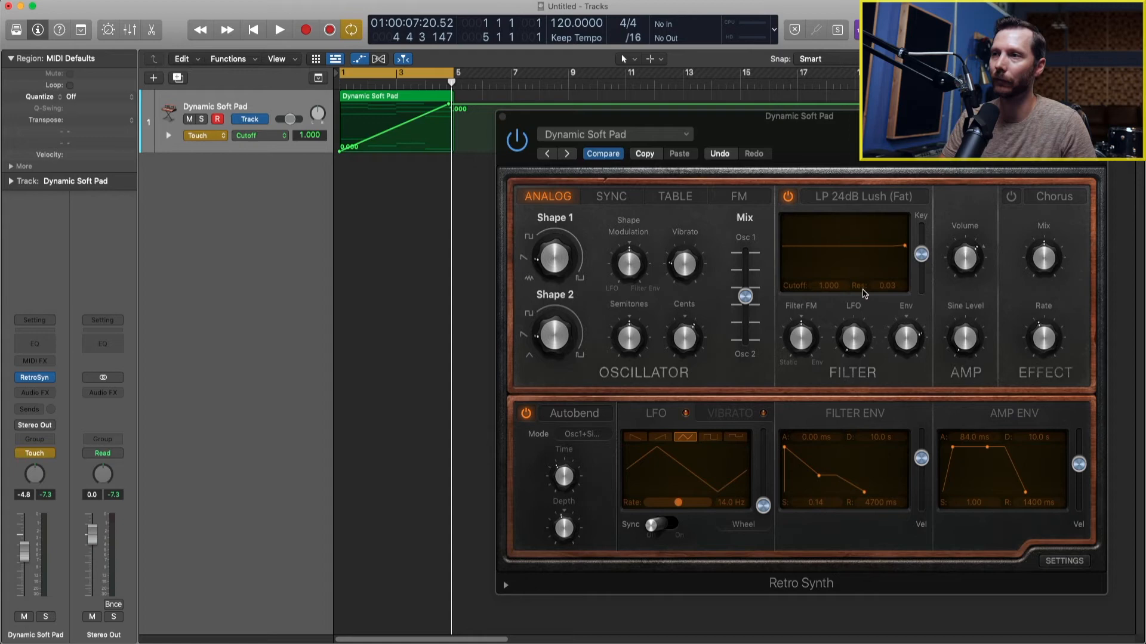
pyautogui.click(279, 30)
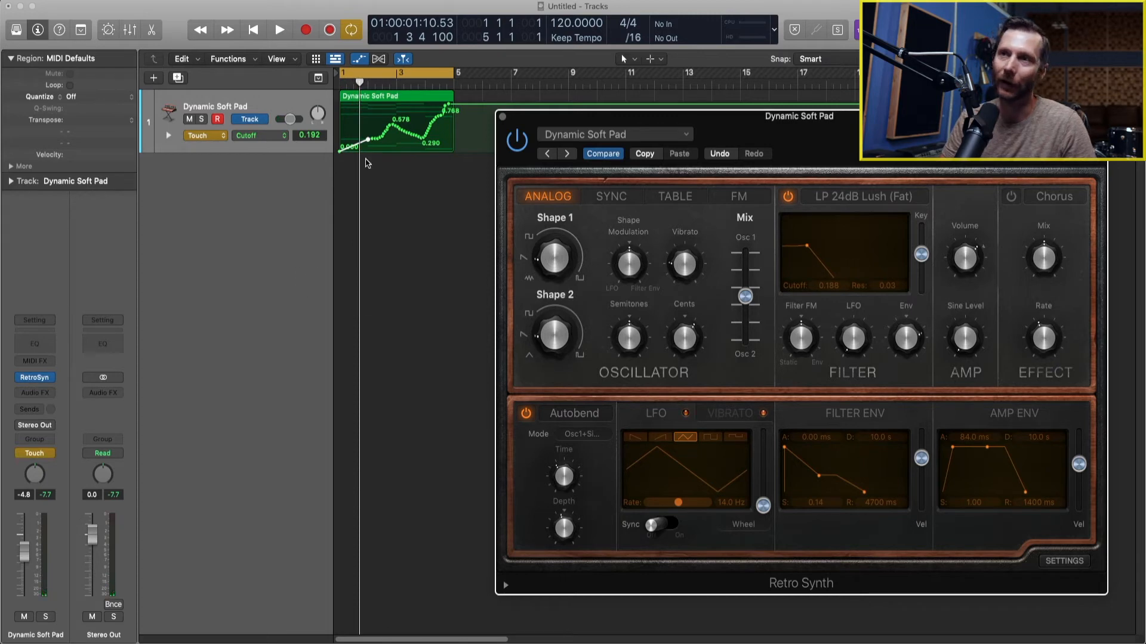
pyautogui.moveTo(367, 143)
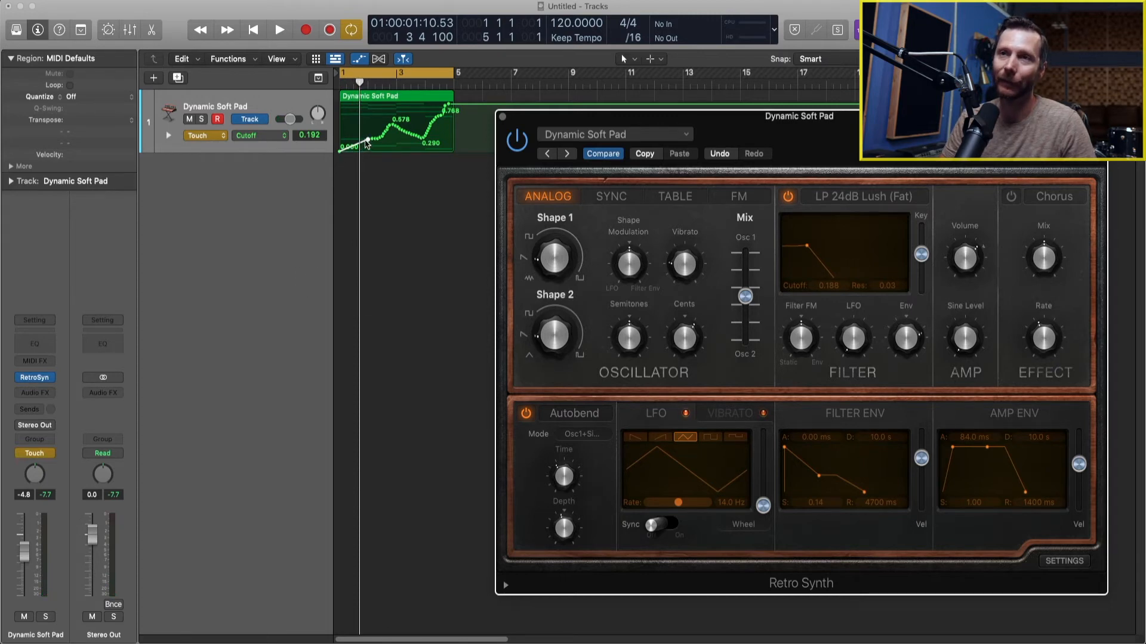
pyautogui.moveTo(709, 222)
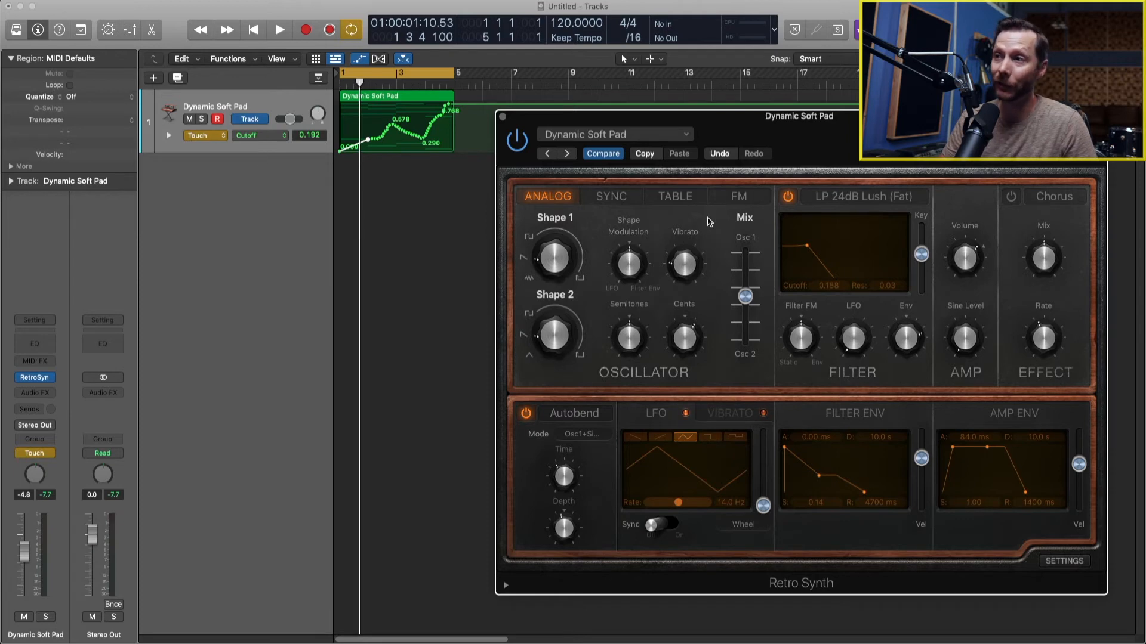
pyautogui.moveTo(810, 256)
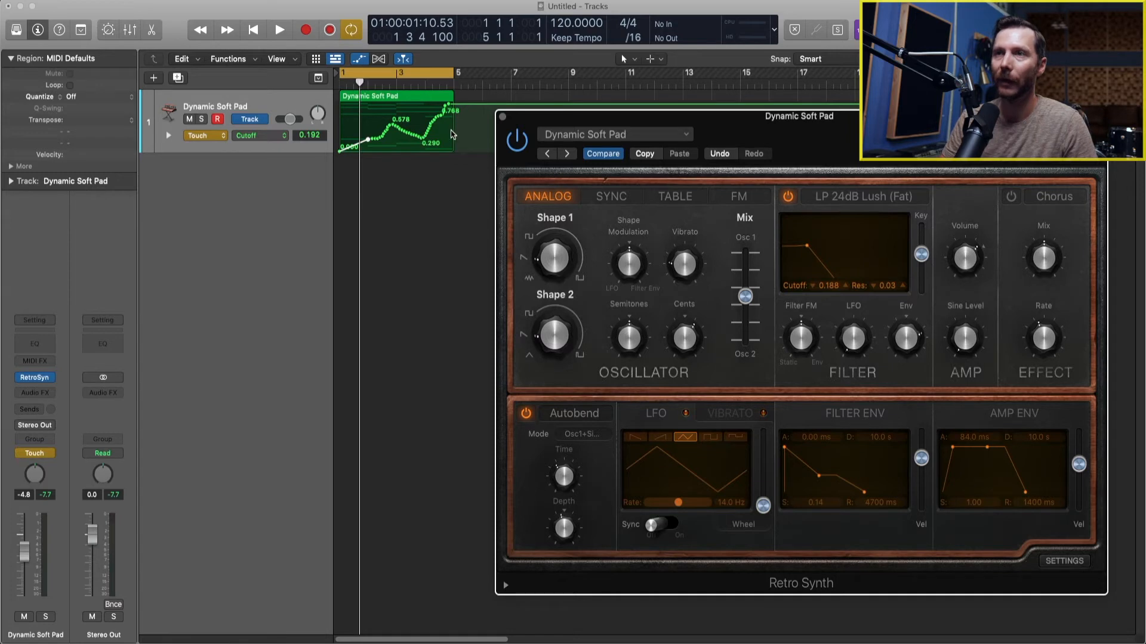
pyautogui.moveTo(353, 144)
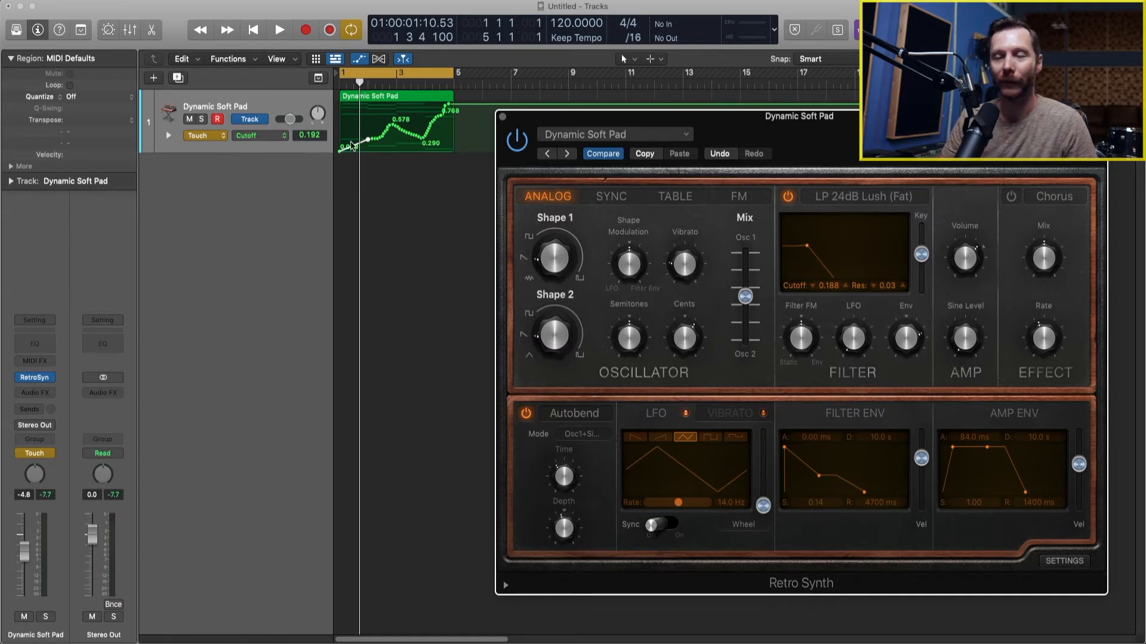
pyautogui.moveTo(460, 168)
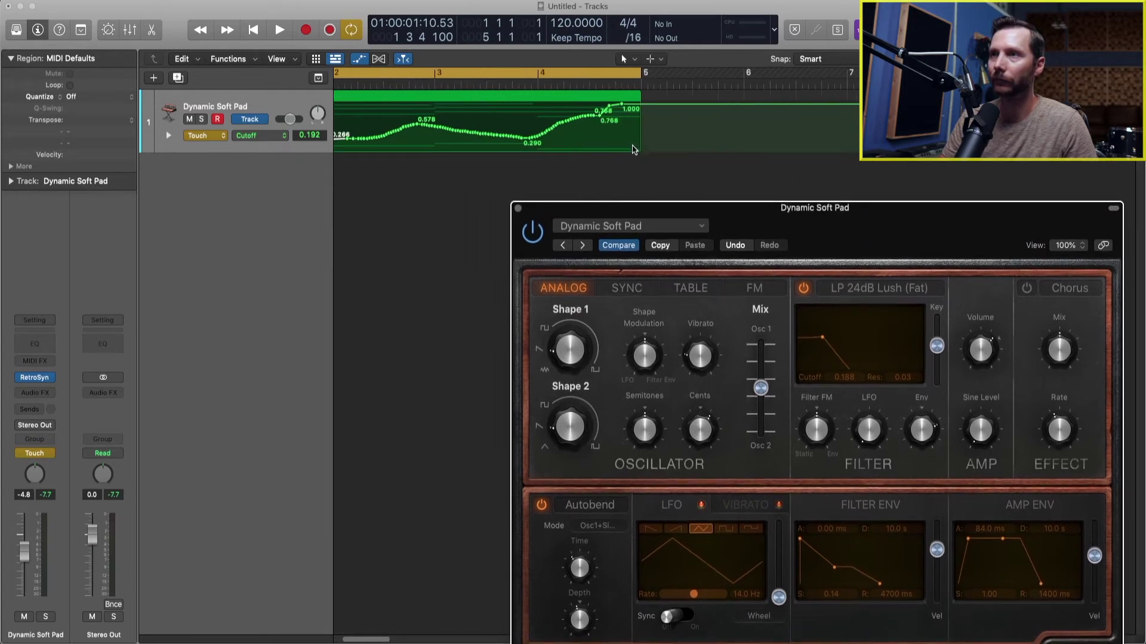
pyautogui.moveTo(572, 165)
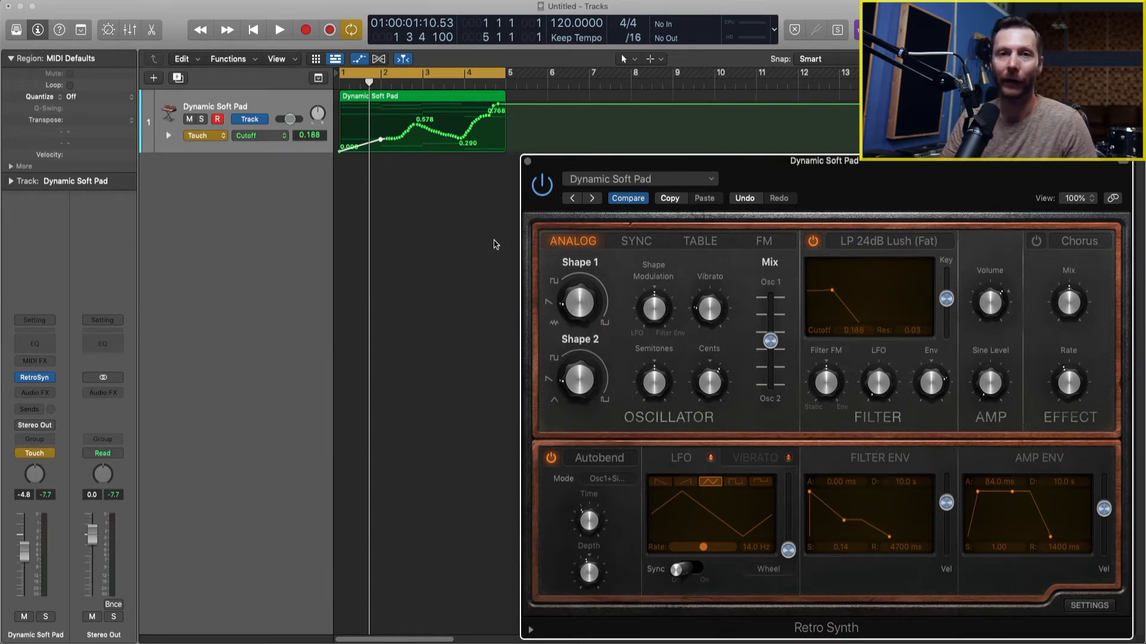
pyautogui.moveTo(654, 320)
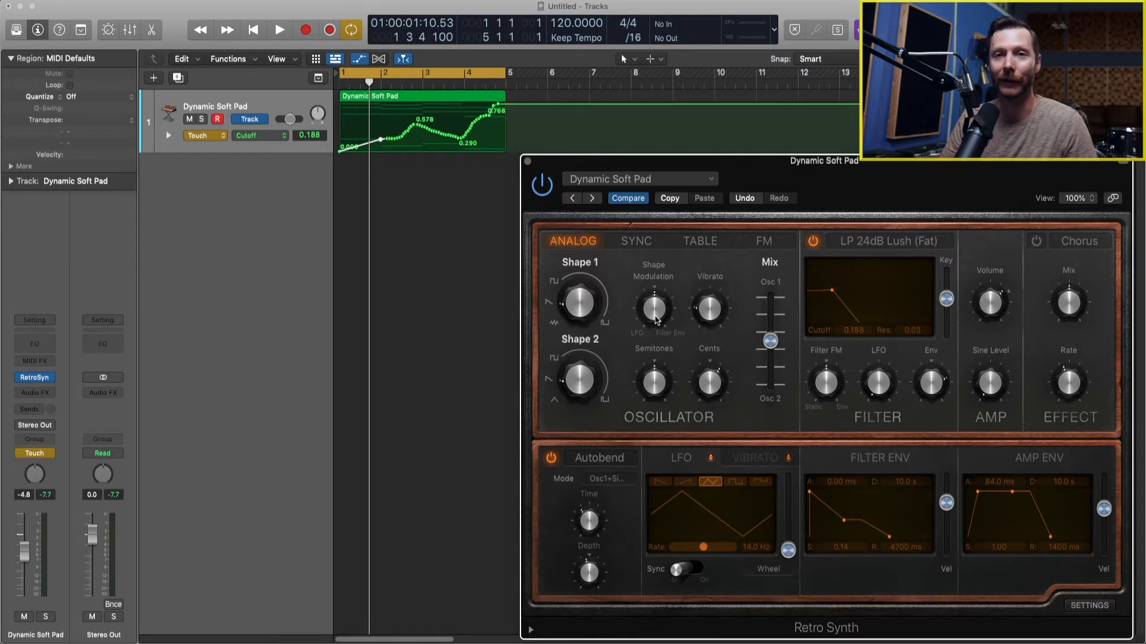
pyautogui.moveTo(807, 326)
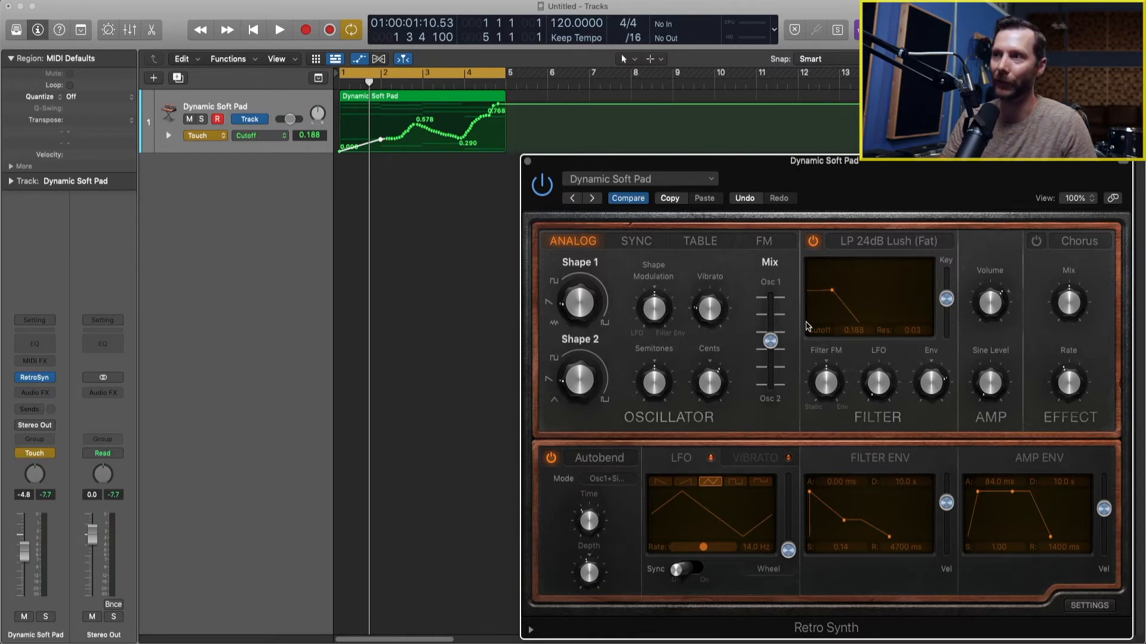
# Run another Touch pass rewriting the Cutoff opening through 0.528, 0.320 and 0.314.
pyautogui.click(279, 29)
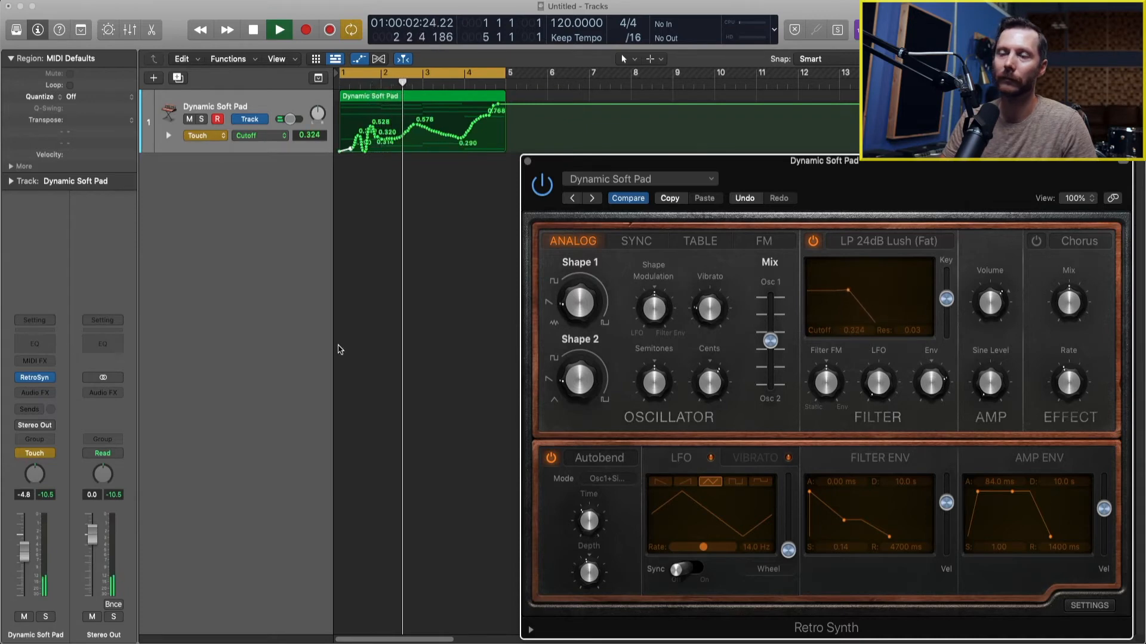
pyautogui.click(278, 30)
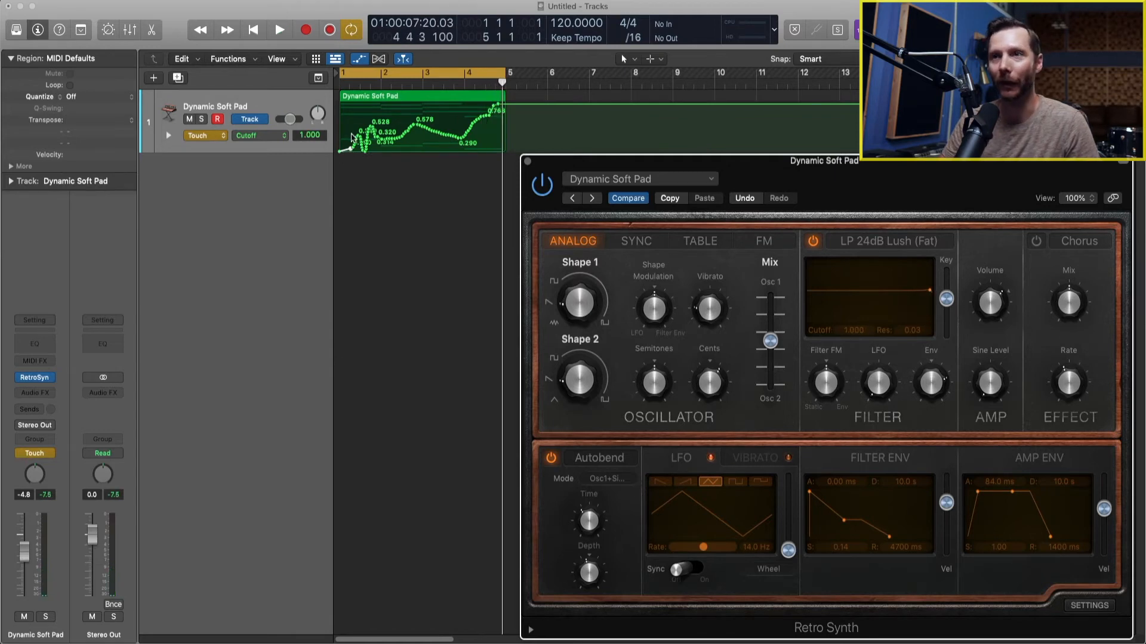
pyautogui.moveTo(488, 126)
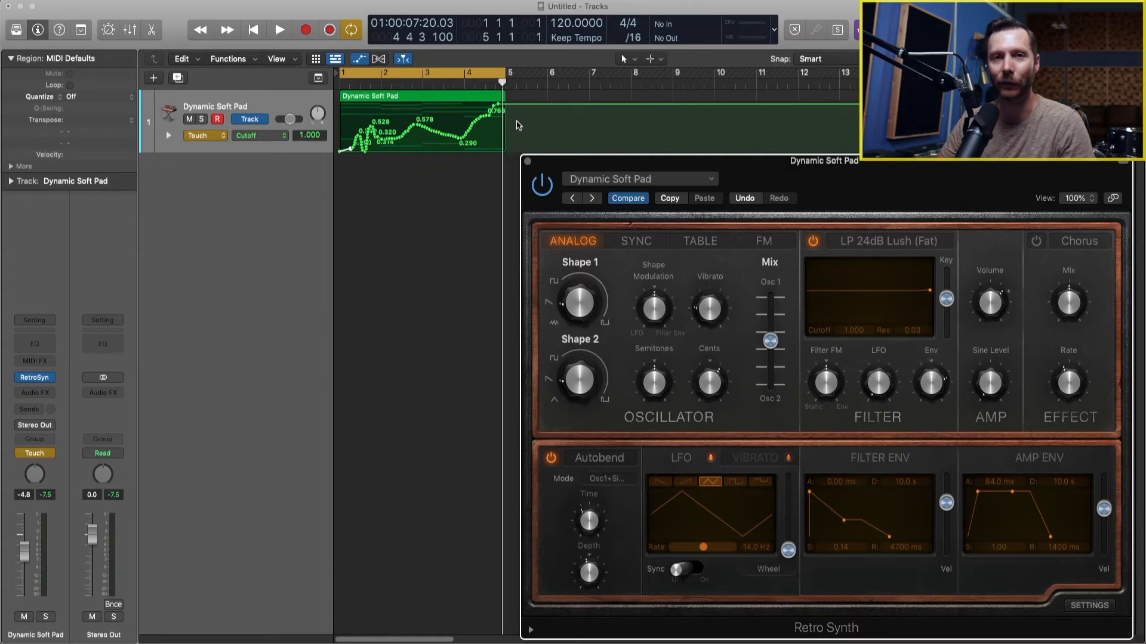
pyautogui.moveTo(509, 126)
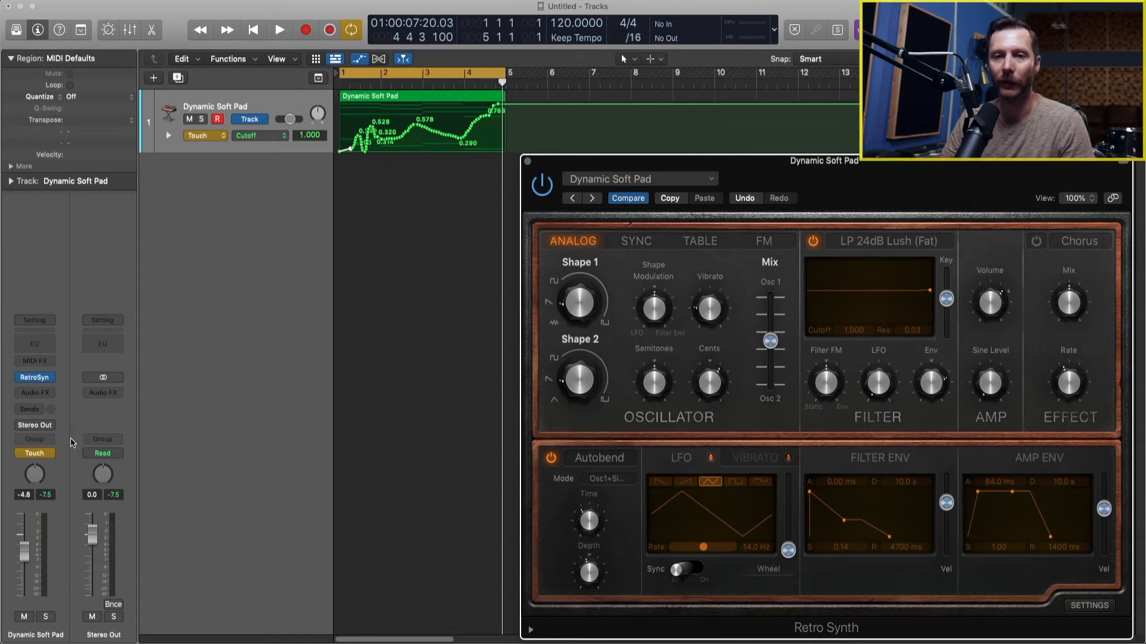
# Change the Dynamic Soft Pad automation mode from Touch to Latch.
pyautogui.click(33, 453)
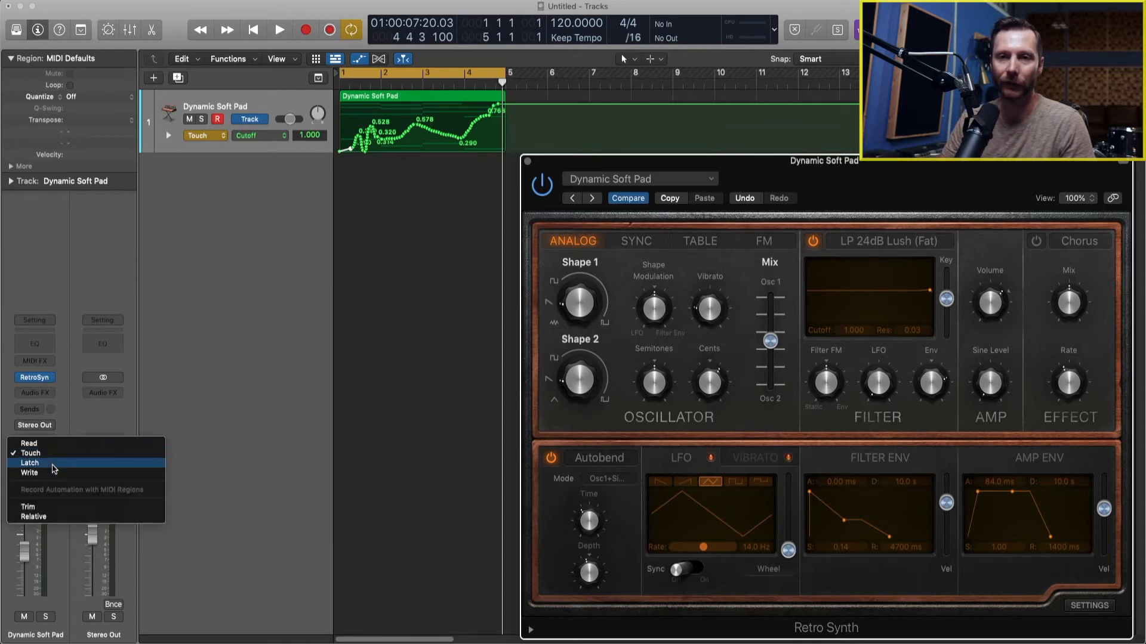
pyautogui.click(30, 462)
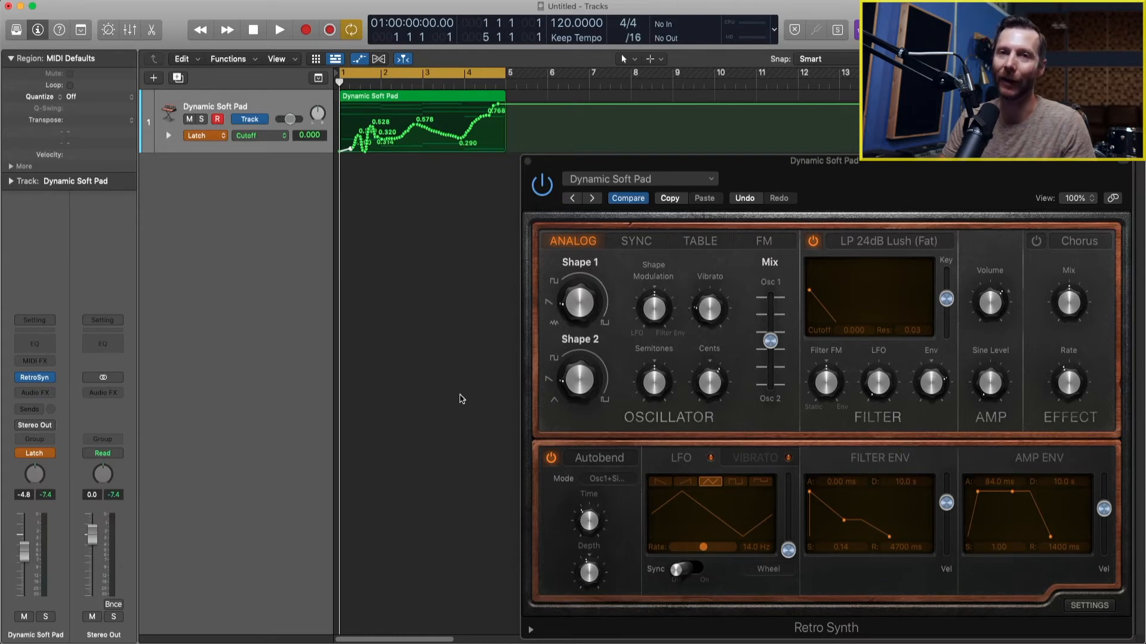
pyautogui.moveTo(855, 346)
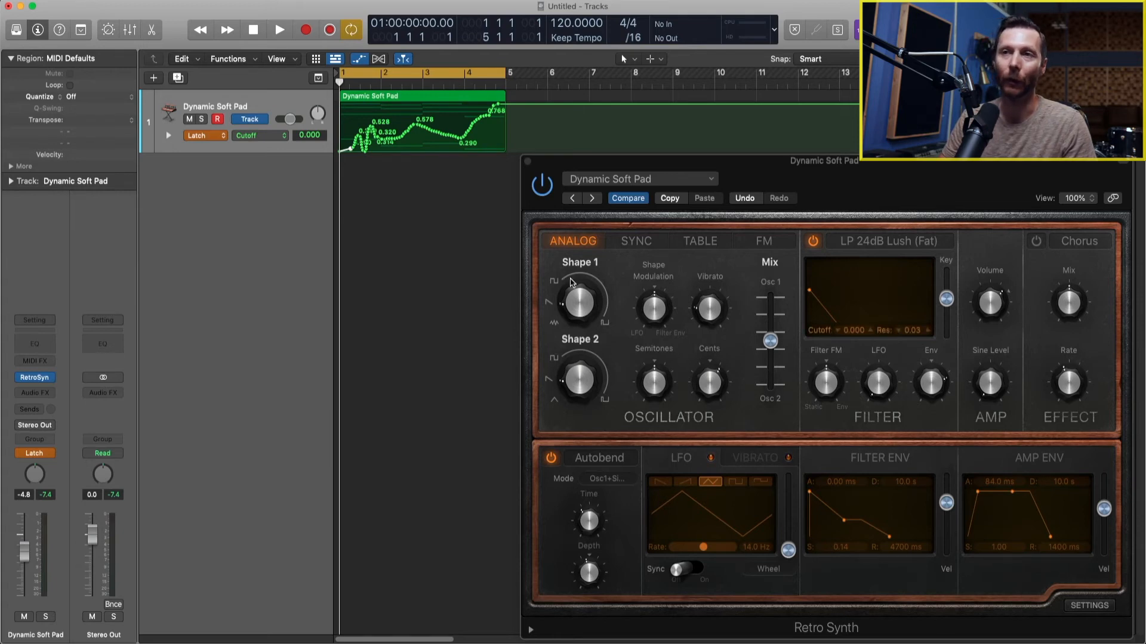
pyautogui.moveTo(859, 285)
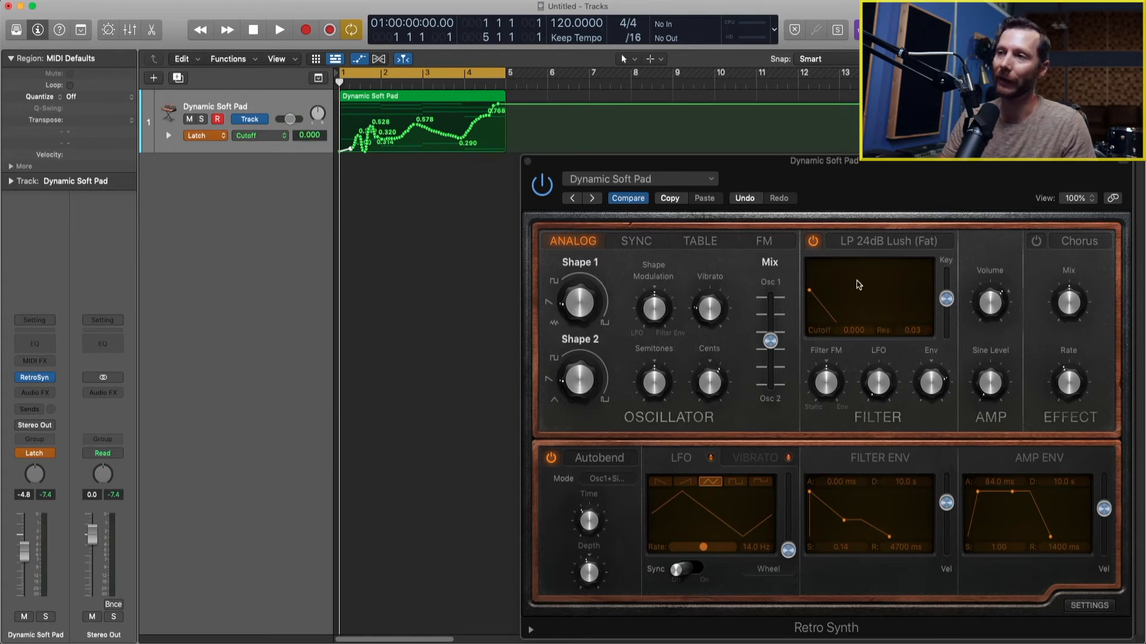
pyautogui.moveTo(859, 312)
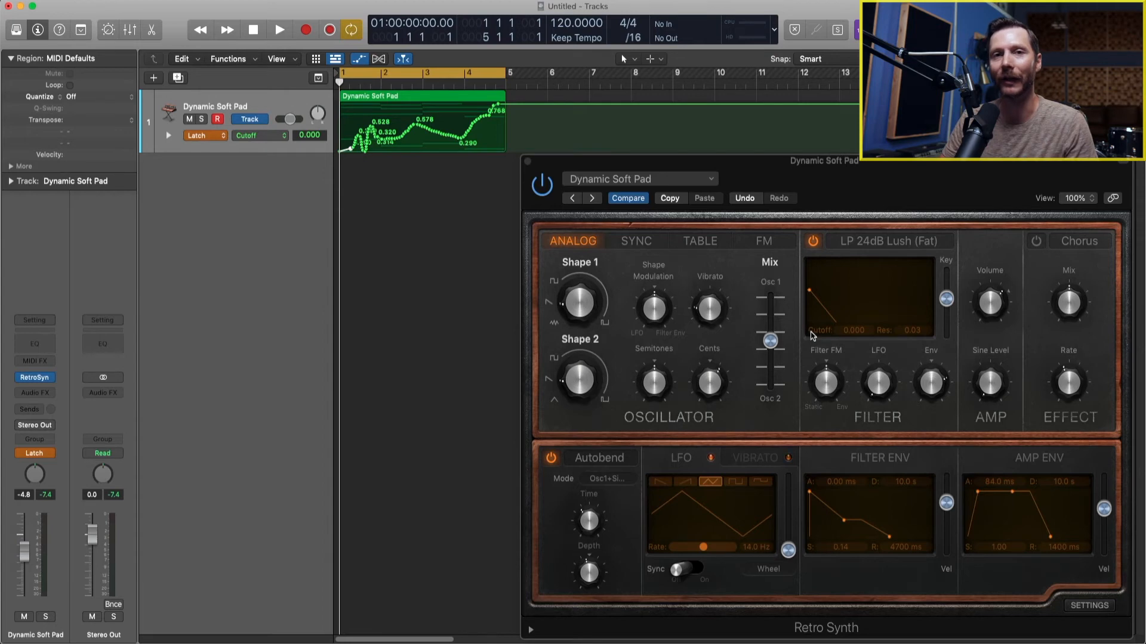
pyautogui.moveTo(852, 336)
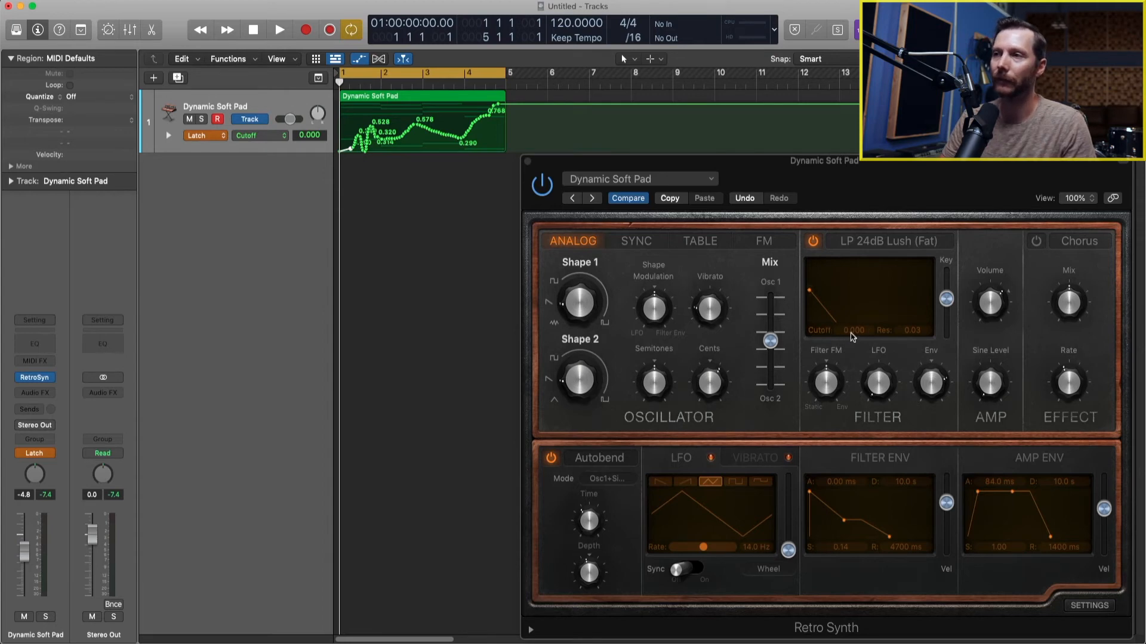
# Record a Latch pass of Cutoff peaking at 0.758 and holding at 0.246.
pyautogui.click(279, 29)
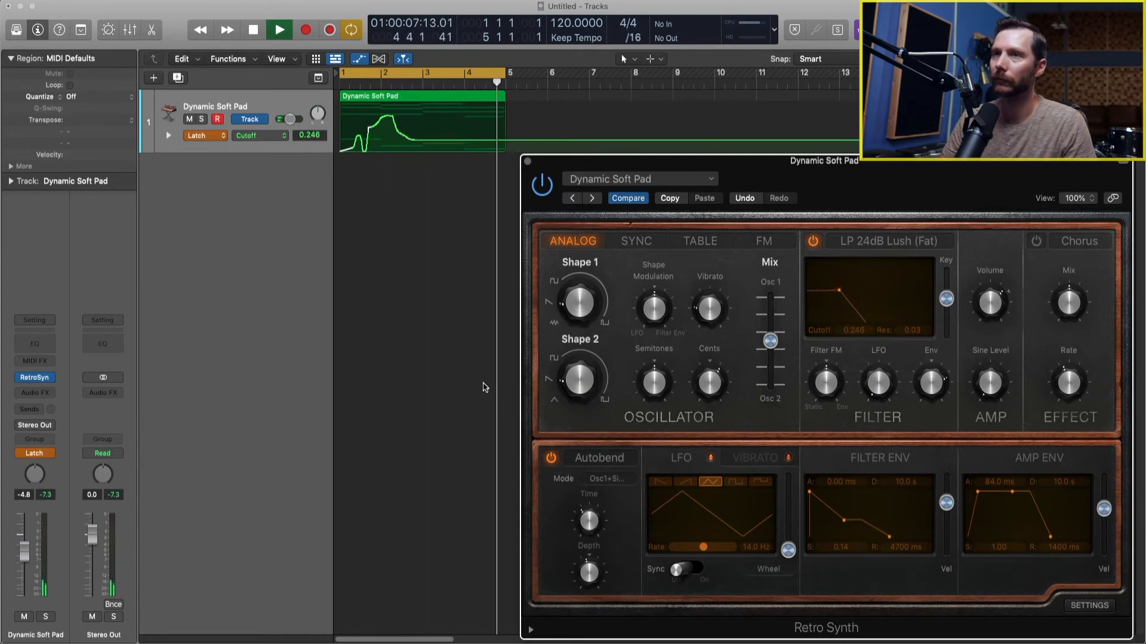
pyautogui.click(279, 30)
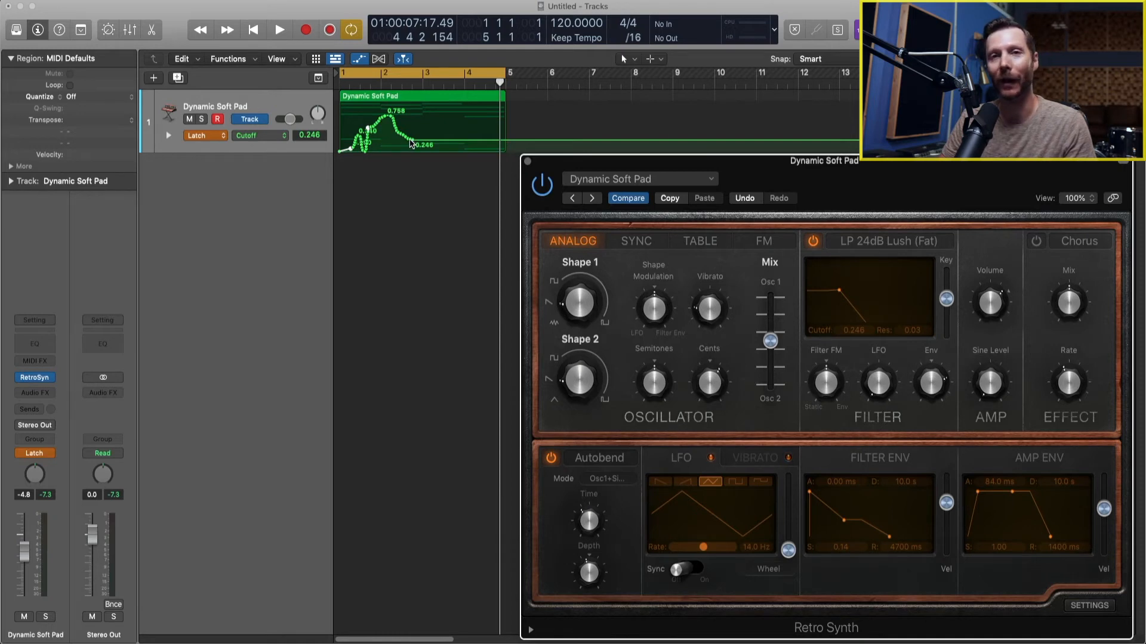
pyautogui.moveTo(499, 144)
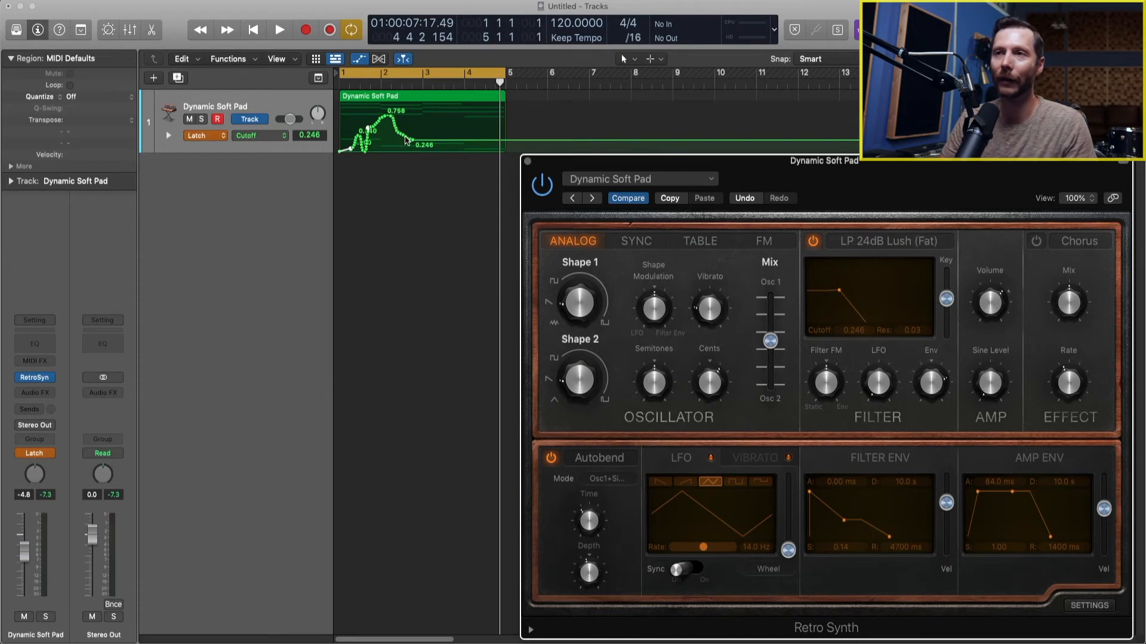
pyautogui.moveTo(481, 121)
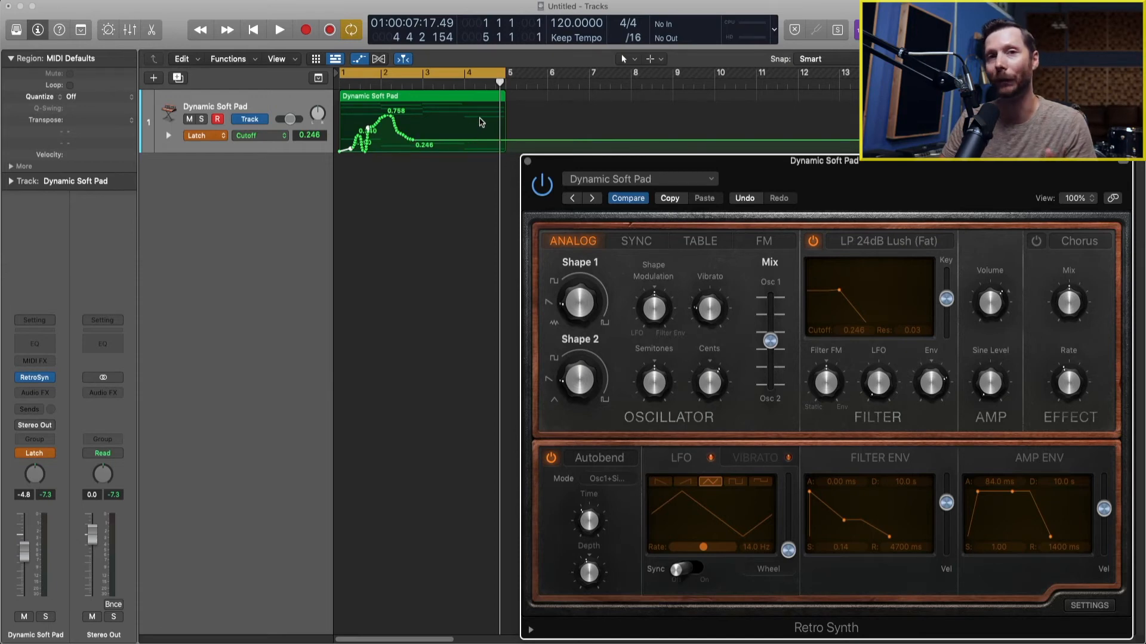
pyautogui.moveTo(431, 127)
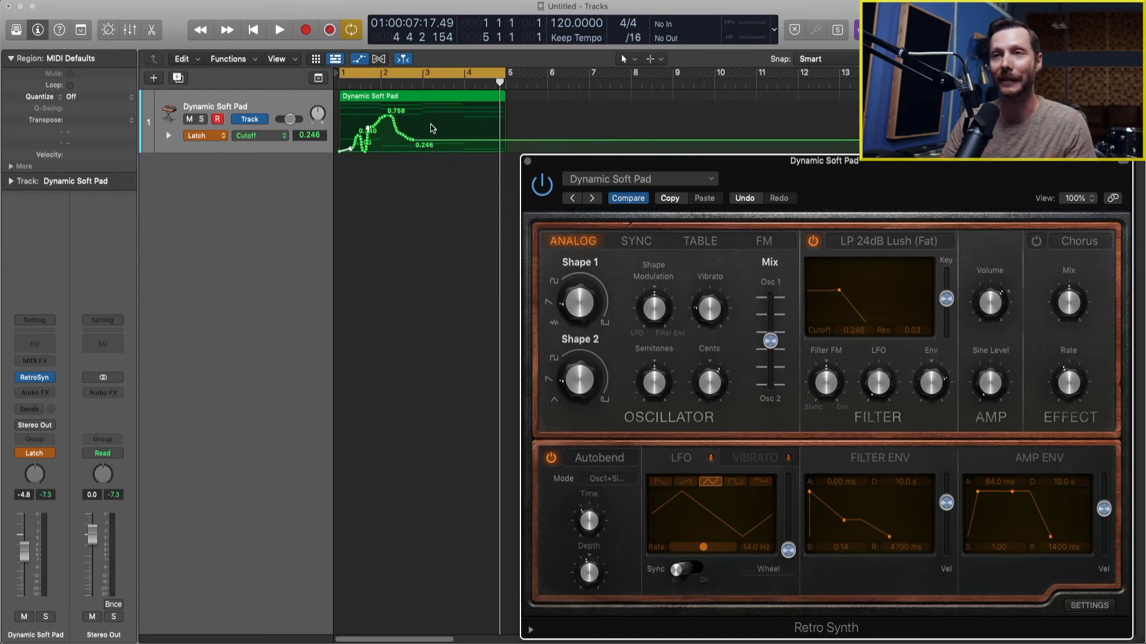
pyautogui.moveTo(532, 140)
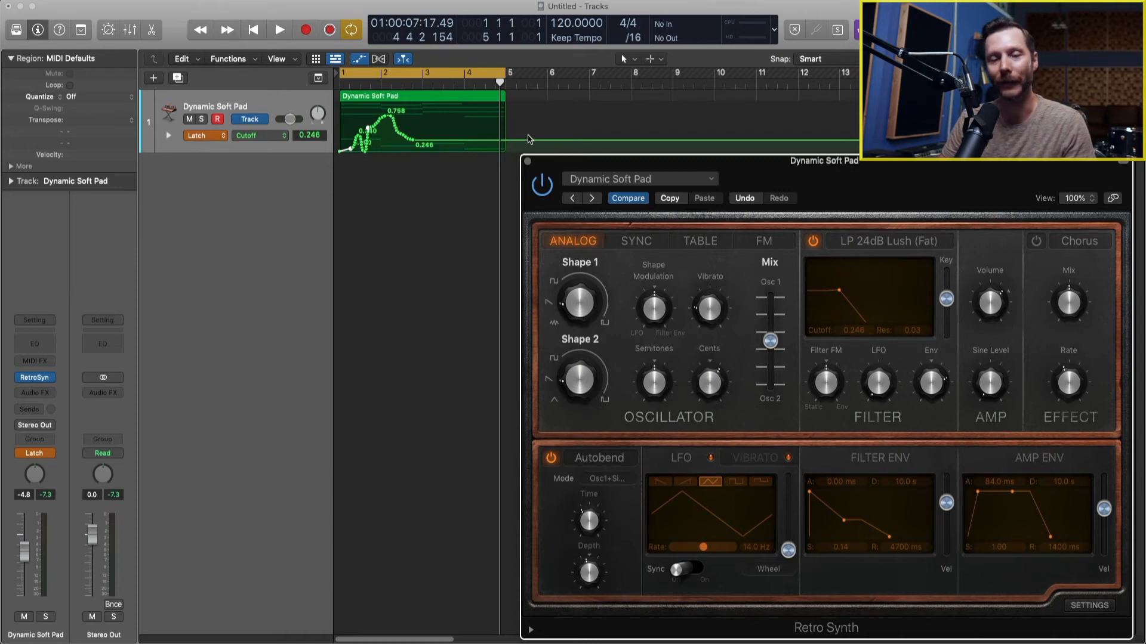
# Switch the Dynamic Soft Pad track's automation mode to Write and dismiss the warning.
pyautogui.click(33, 453)
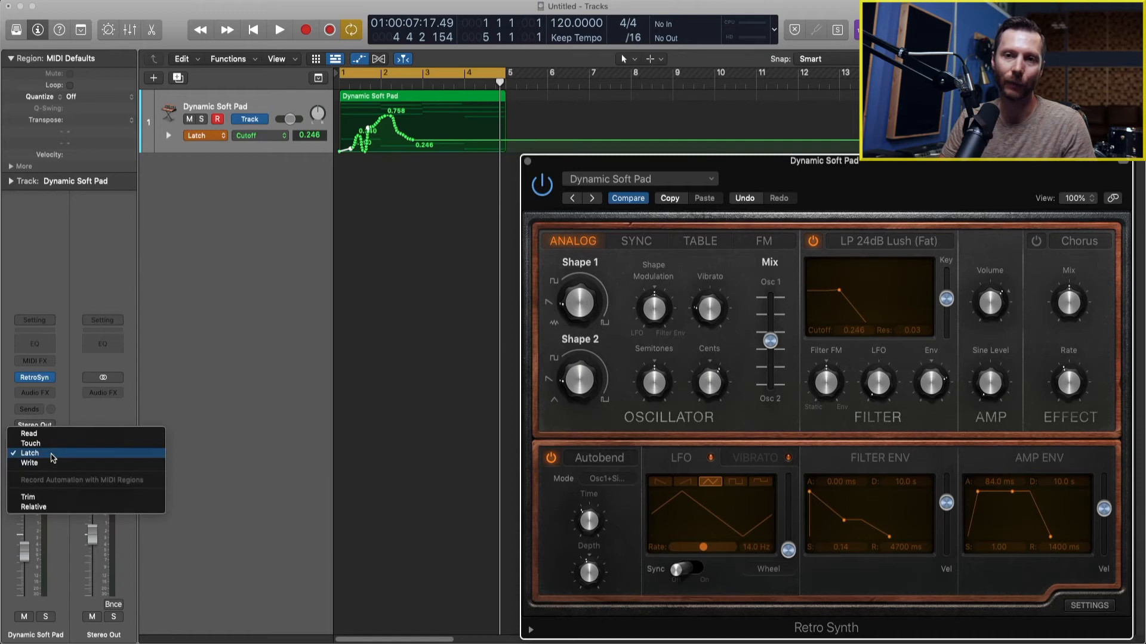
pyautogui.click(29, 463)
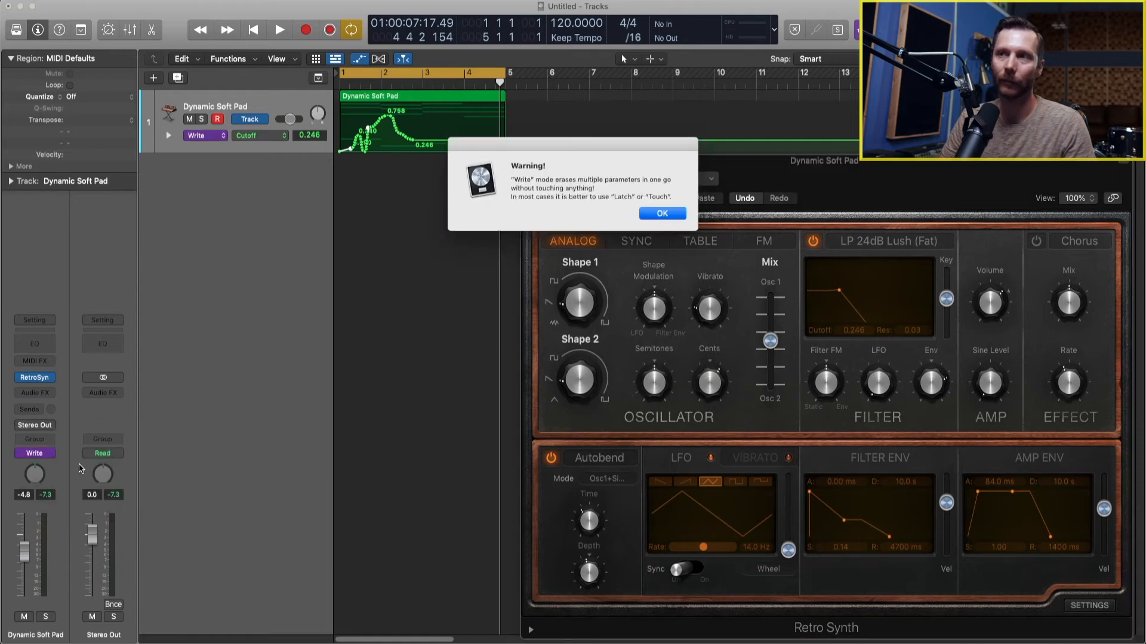
pyautogui.moveTo(419, 228)
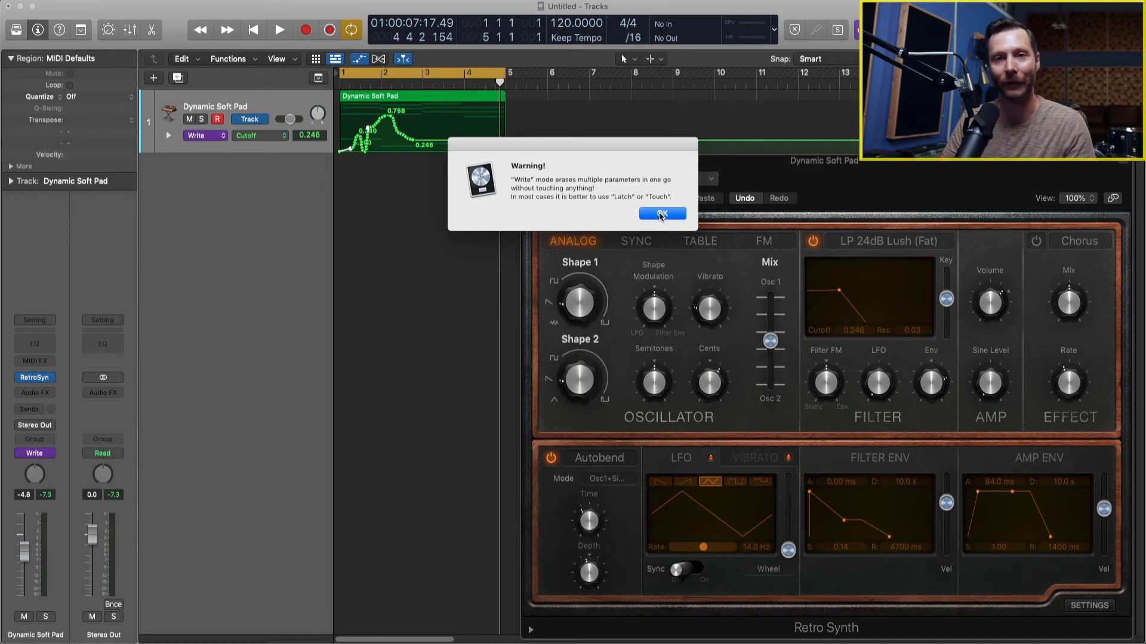
pyautogui.click(660, 213)
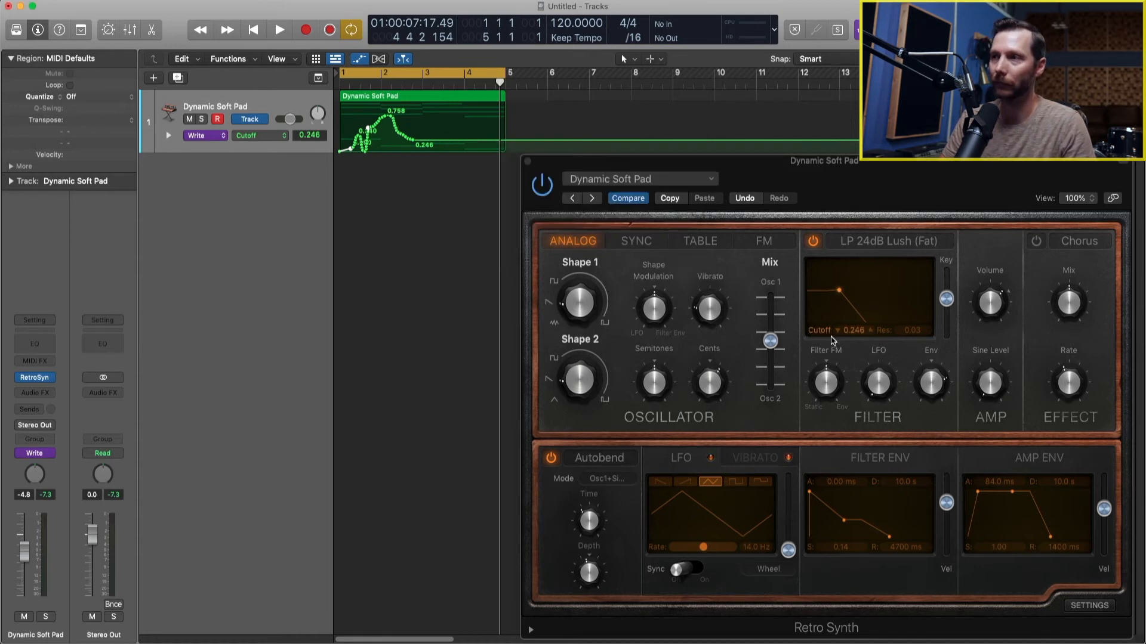
# Record a Write pass rewriting Cutoff through 0.656, 0.180 and 0.596.
pyautogui.click(280, 30)
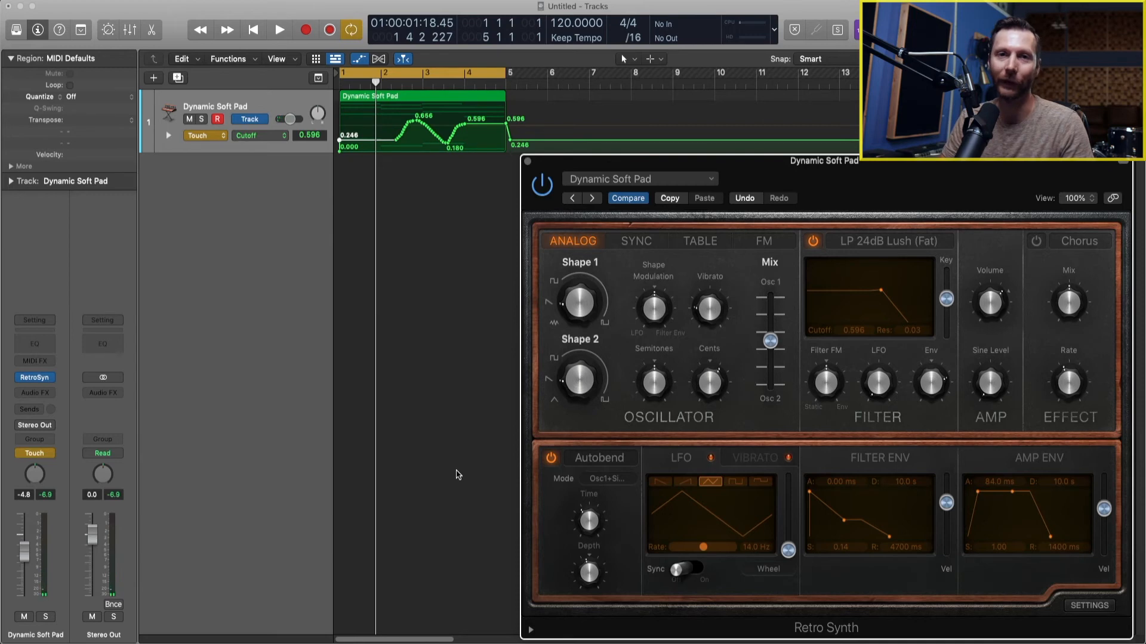
pyautogui.moveTo(384, 144)
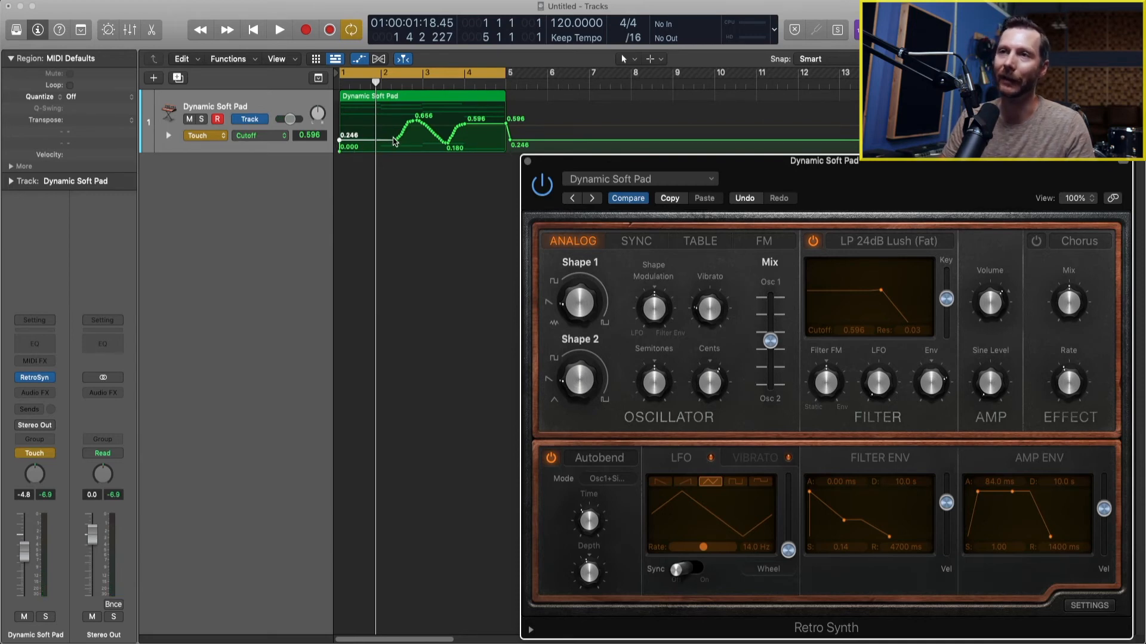
pyautogui.moveTo(462, 130)
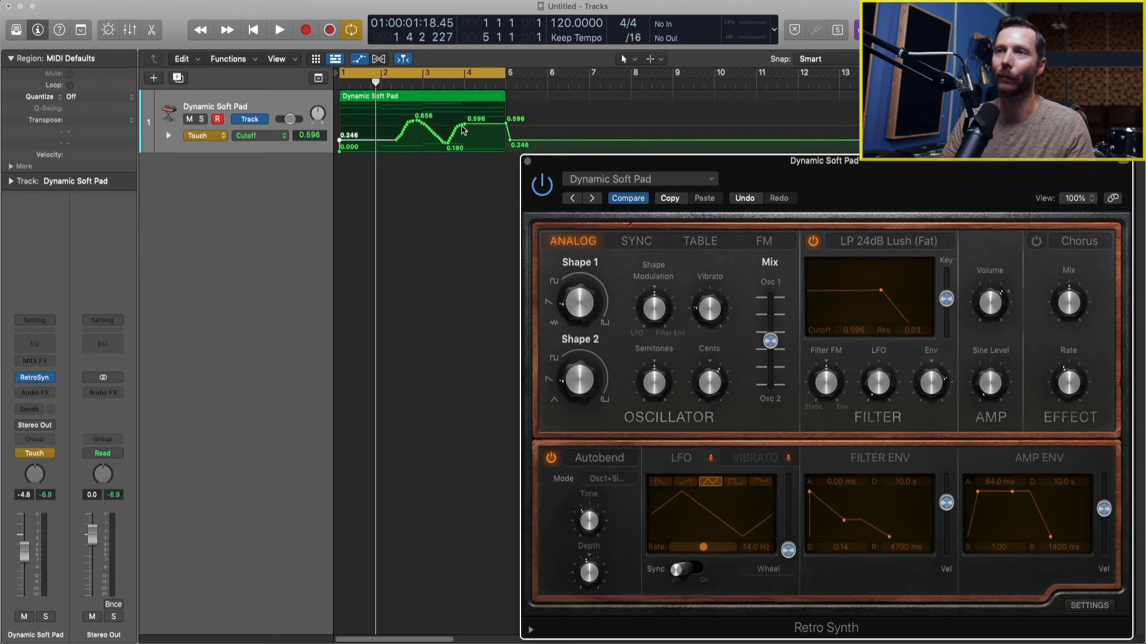
pyautogui.moveTo(482, 127)
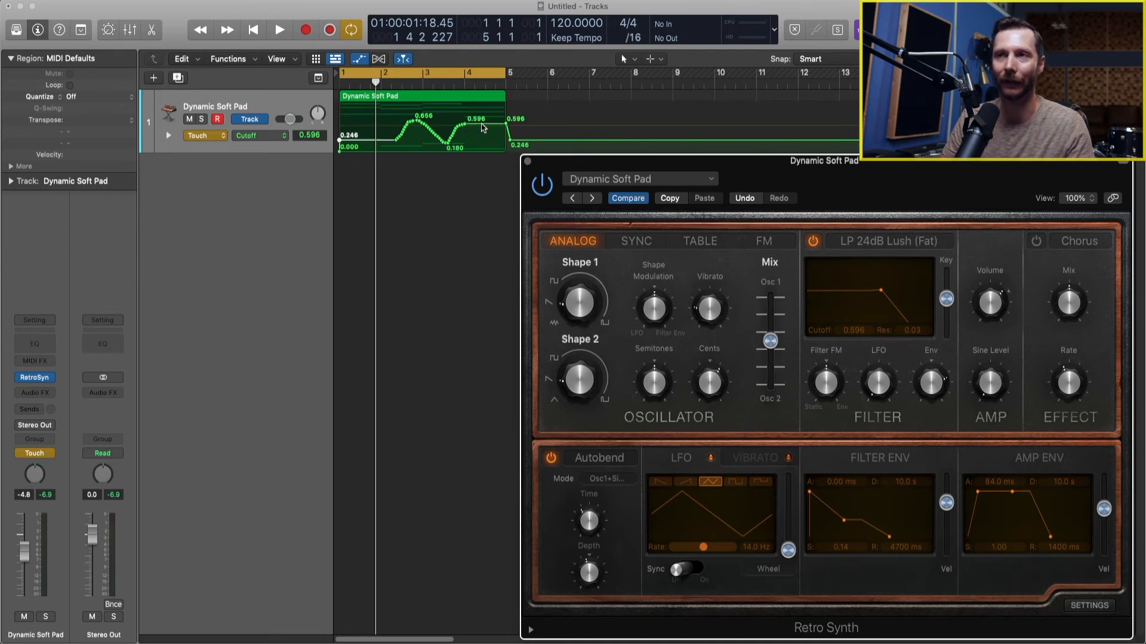
pyautogui.moveTo(492, 135)
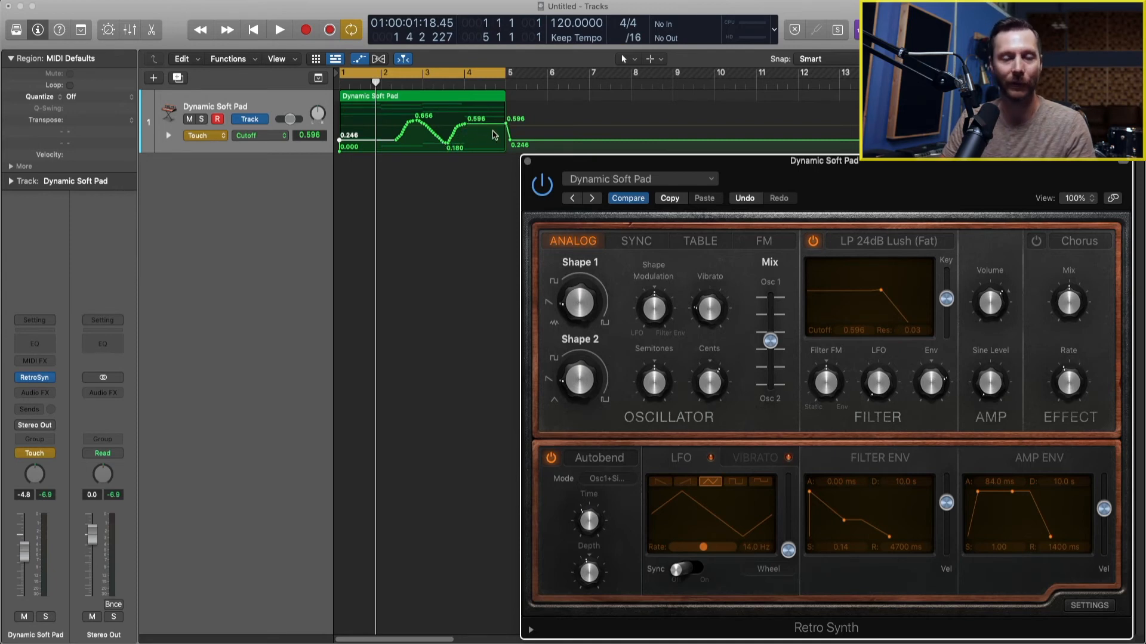
pyautogui.moveTo(408, 225)
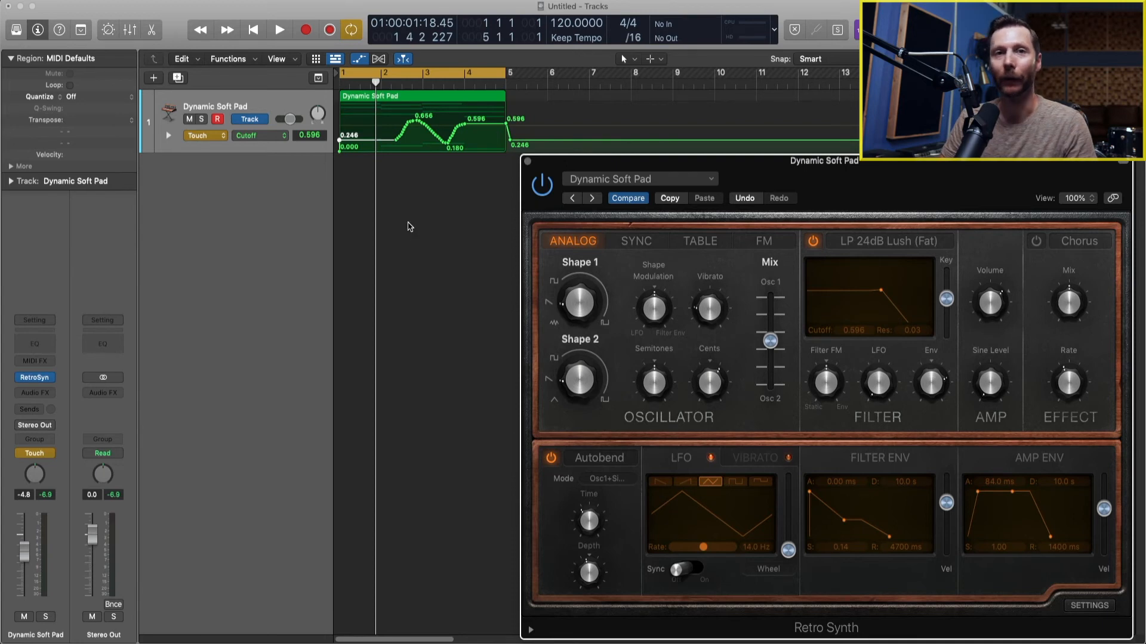
pyautogui.moveTo(61, 462)
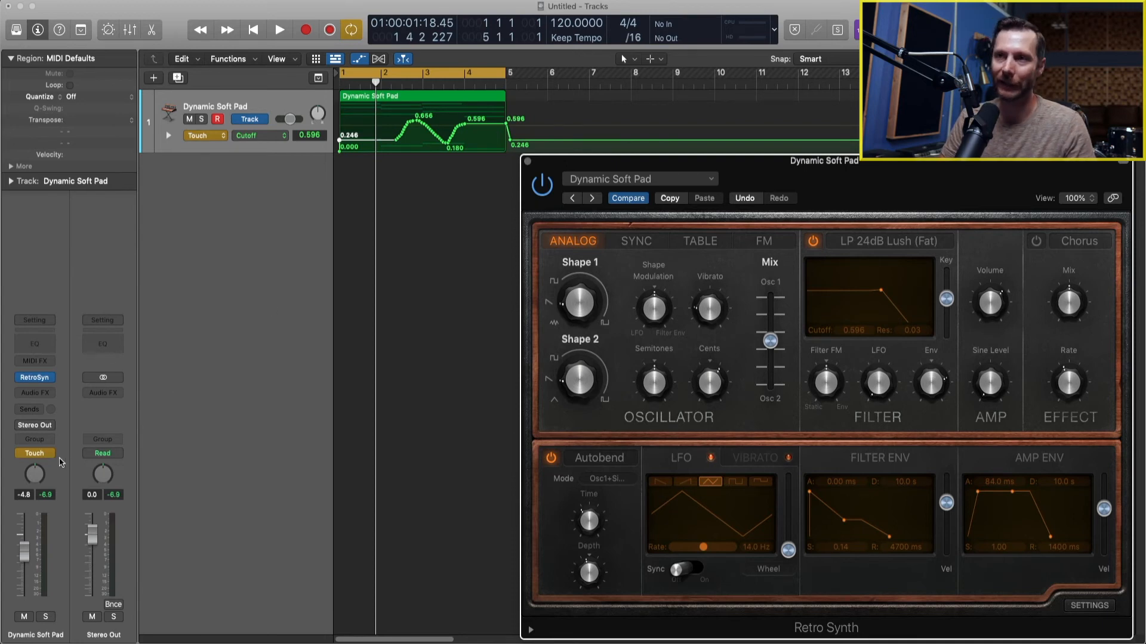
pyautogui.moveTo(140, 423)
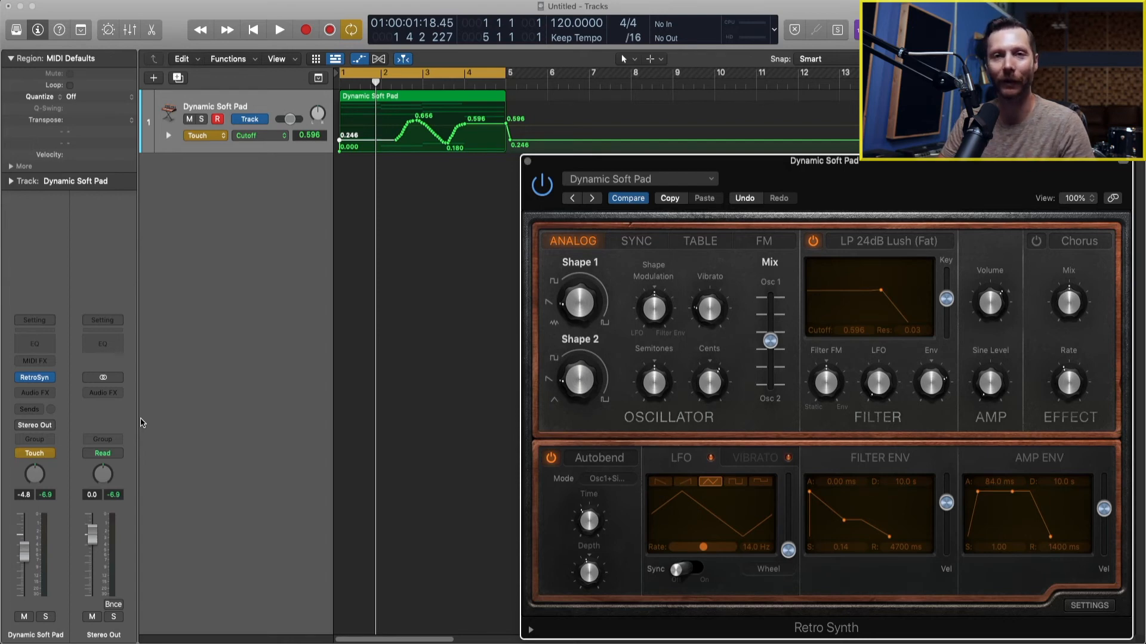
pyautogui.moveTo(265, 370)
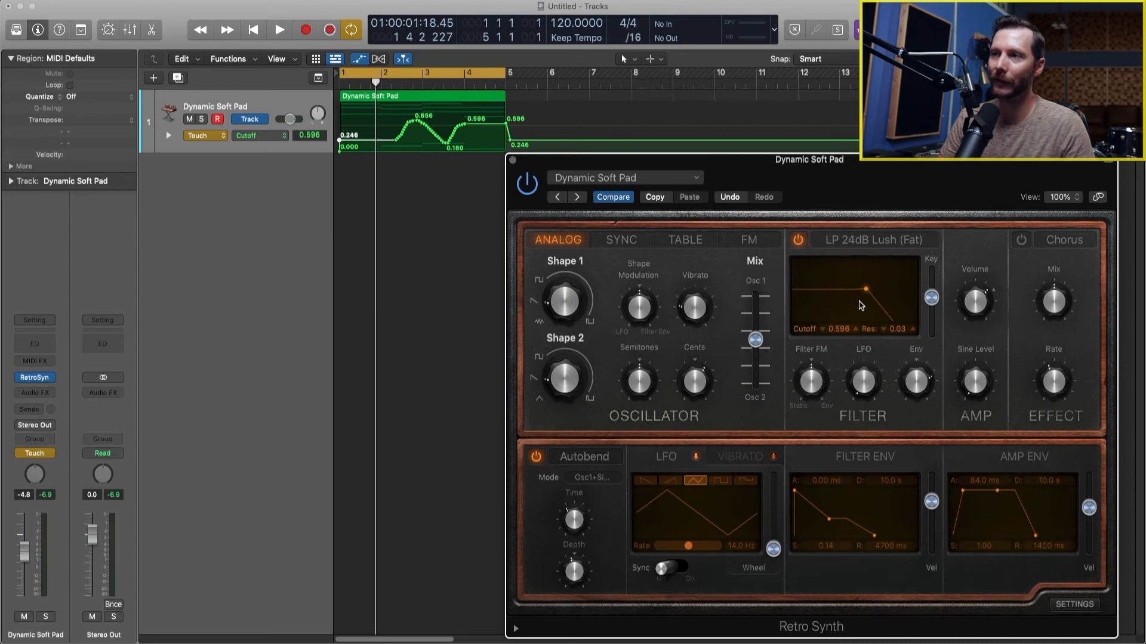
pyautogui.moveTo(862, 300)
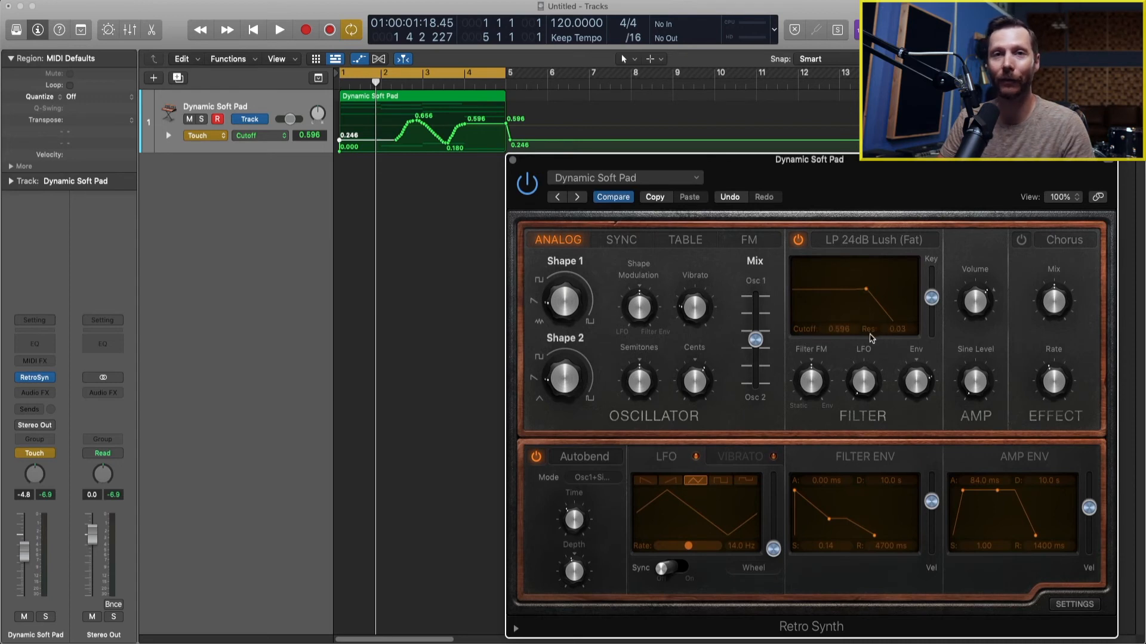
pyautogui.moveTo(862, 304)
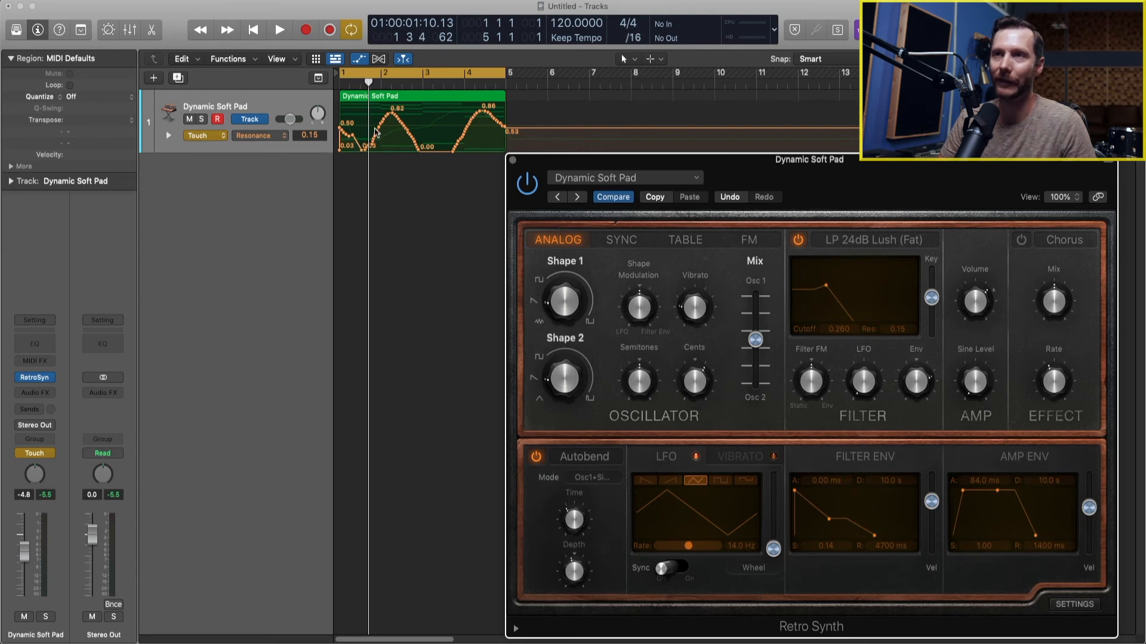
pyautogui.moveTo(277, 144)
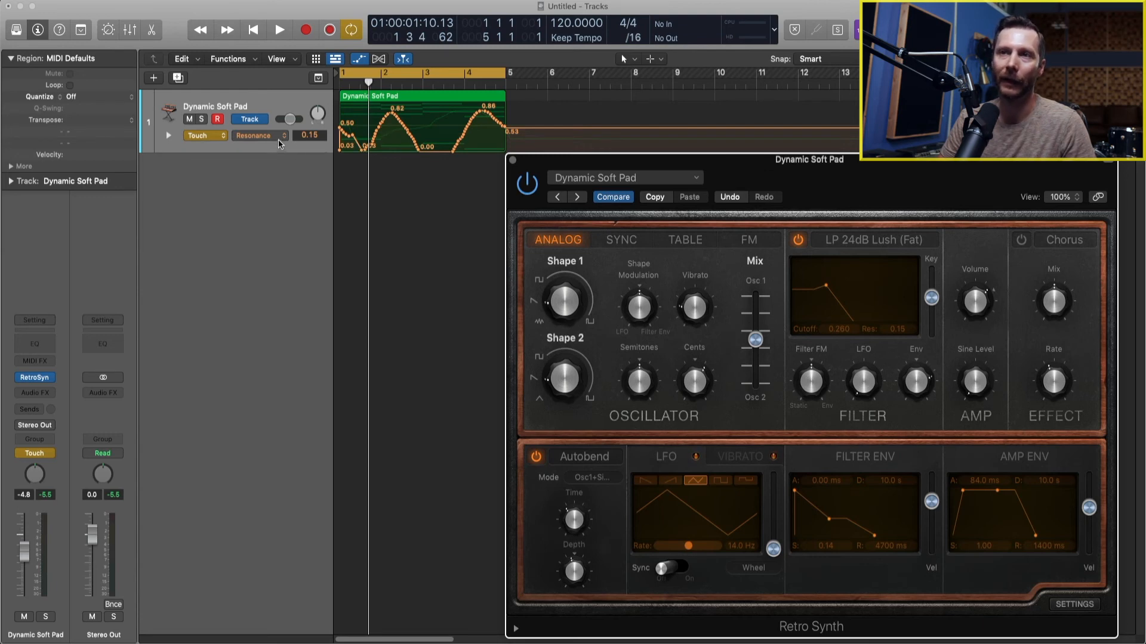
# Show the Cutoff curve instead of Resonance in the track's automation display.
pyautogui.click(260, 136)
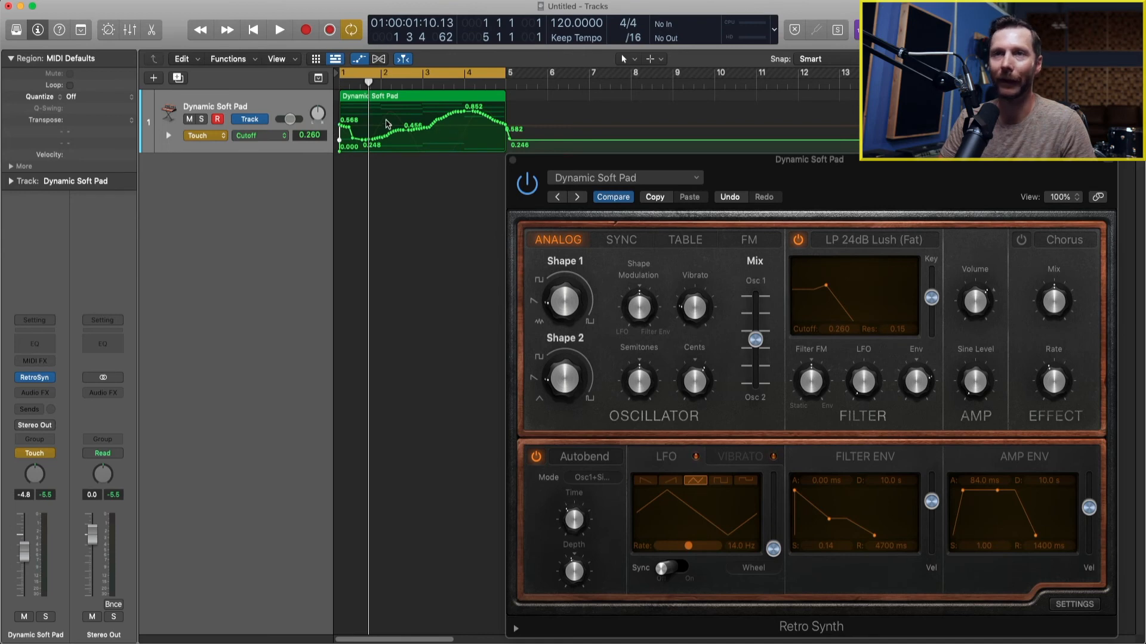
pyautogui.moveTo(423, 124)
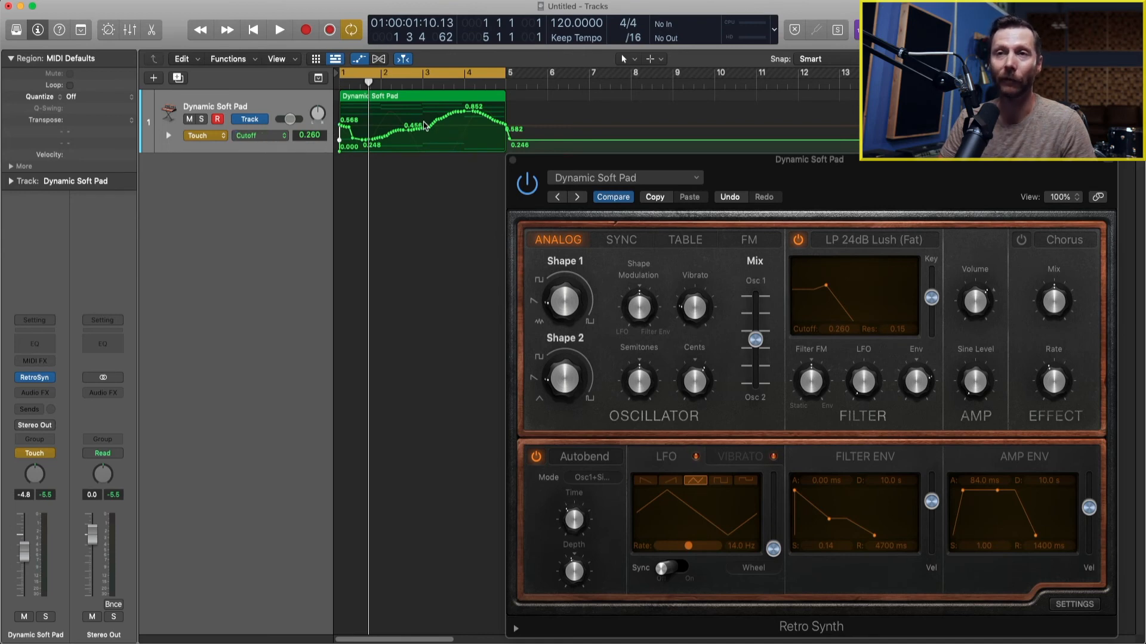
pyautogui.moveTo(473, 129)
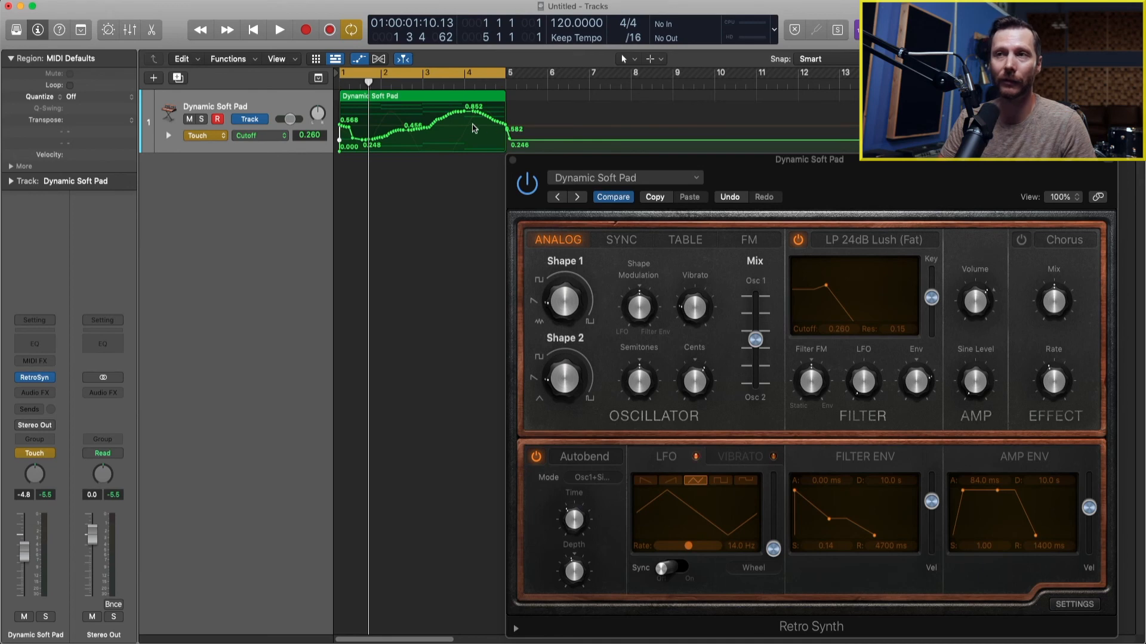
pyautogui.moveTo(168, 140)
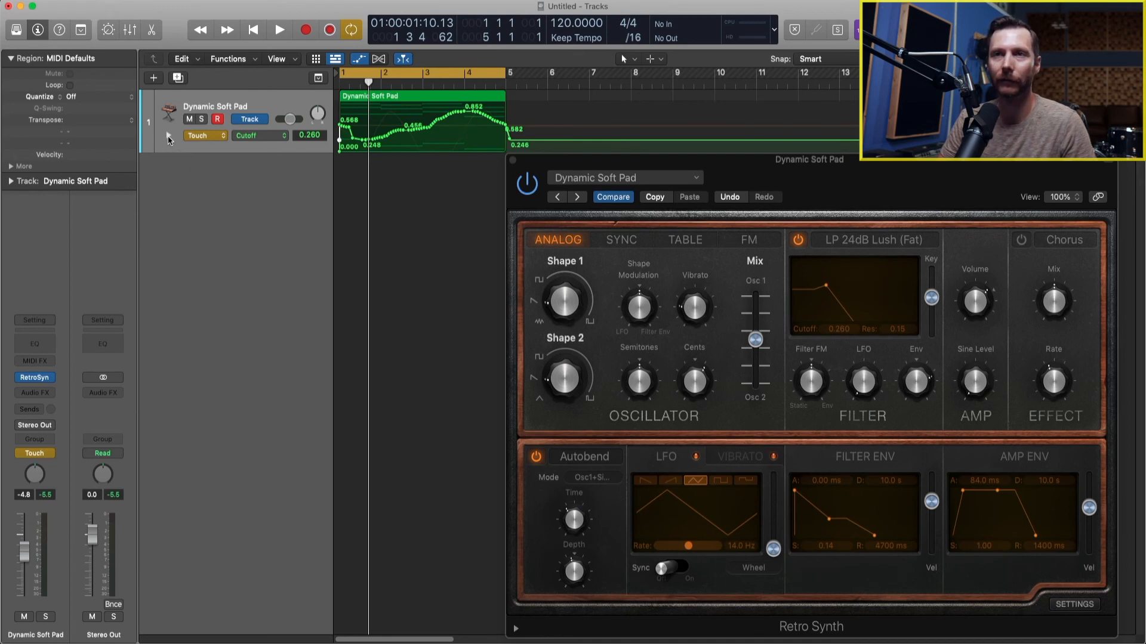
# Expand the track into Volume (-4.8 dB) and Retro Synth Resonance lanes beneath Cutoff.
pyautogui.click(167, 135)
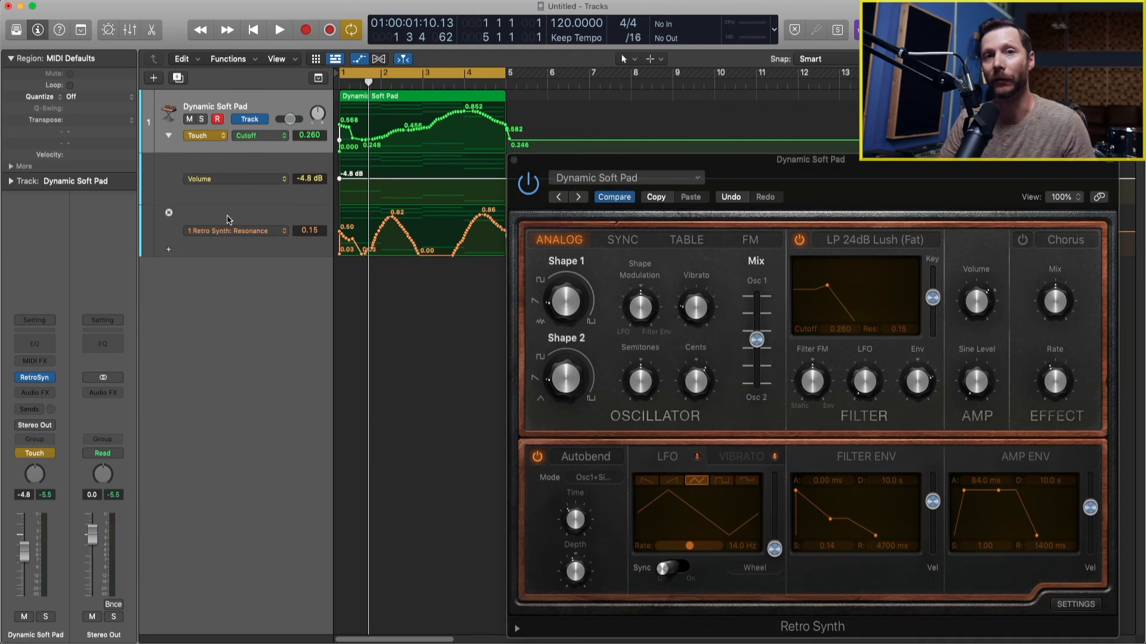
pyautogui.moveTo(169, 254)
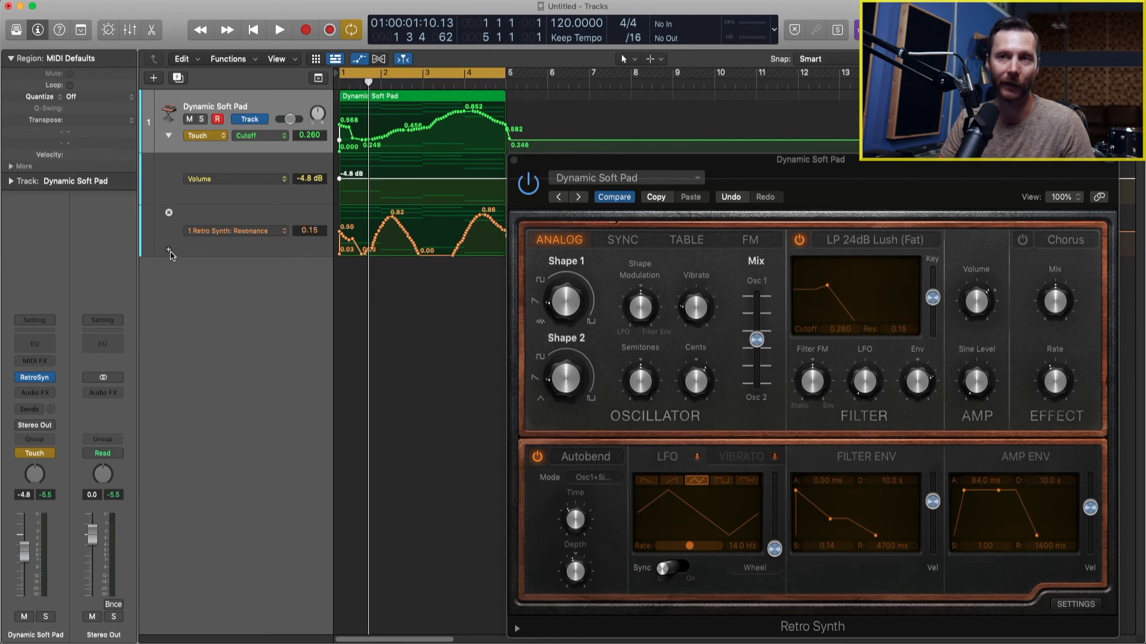